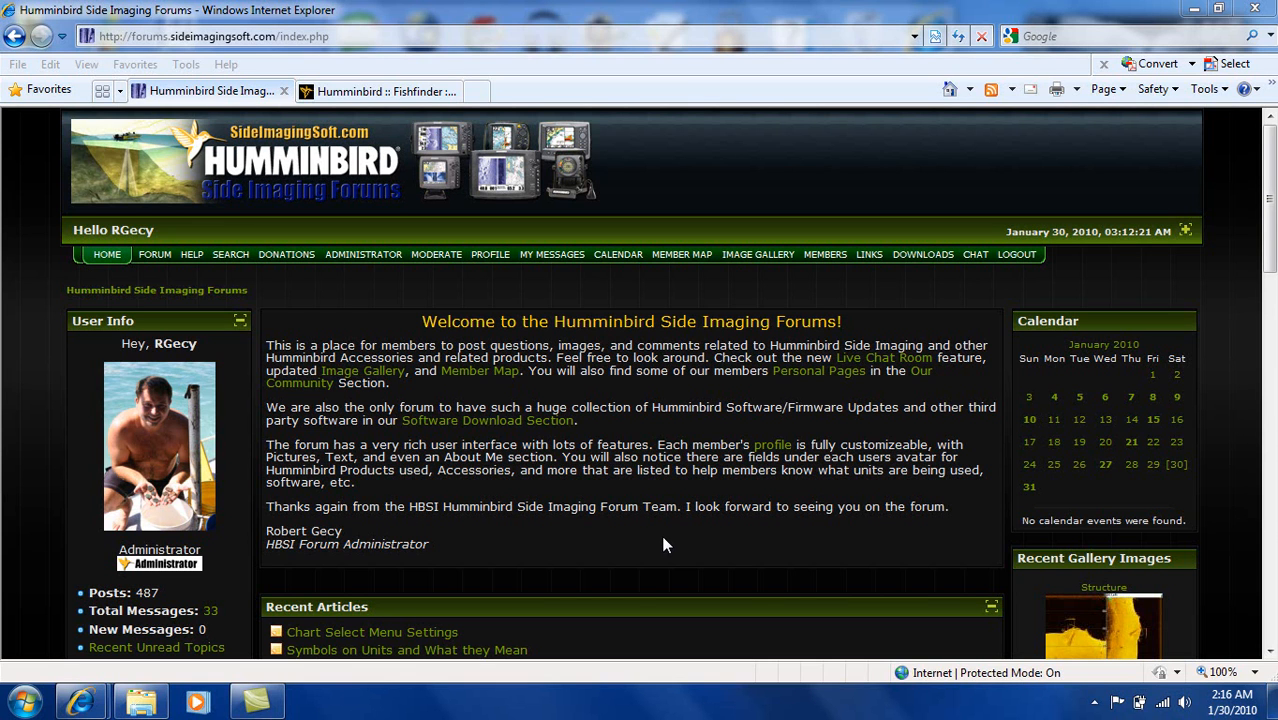
mouse_move(641, 533)
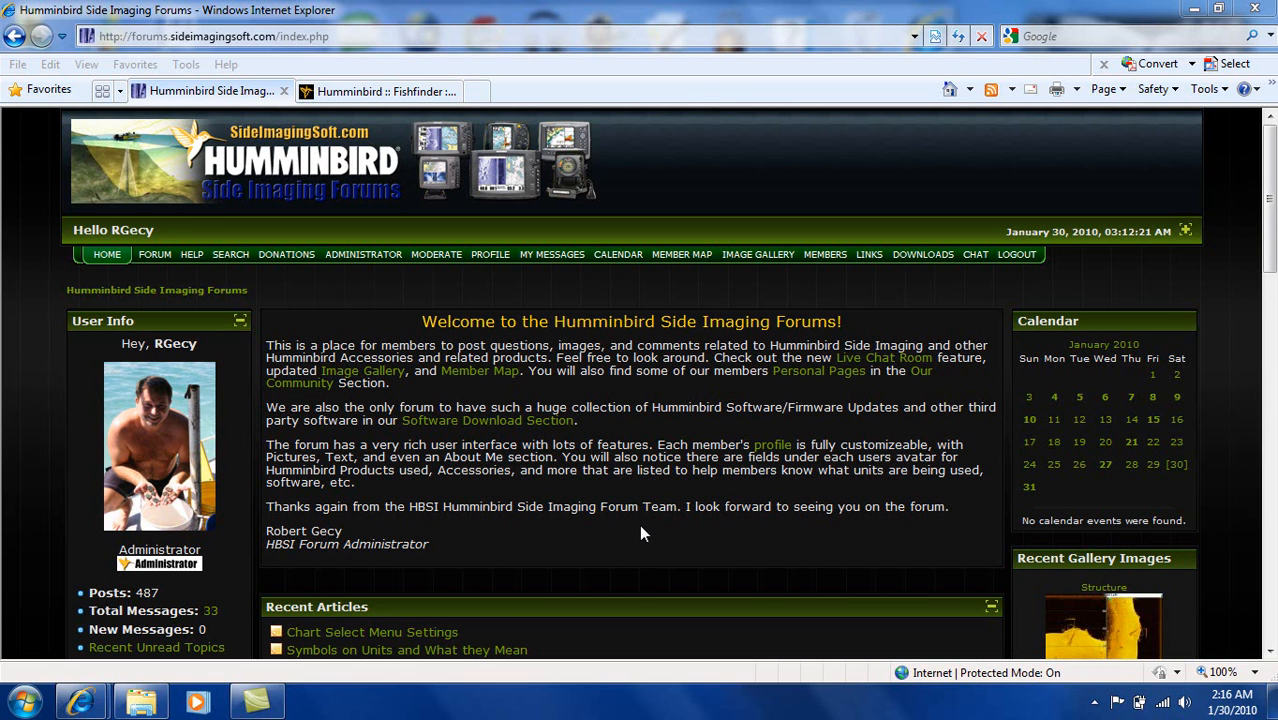
mouse_move(603, 528)
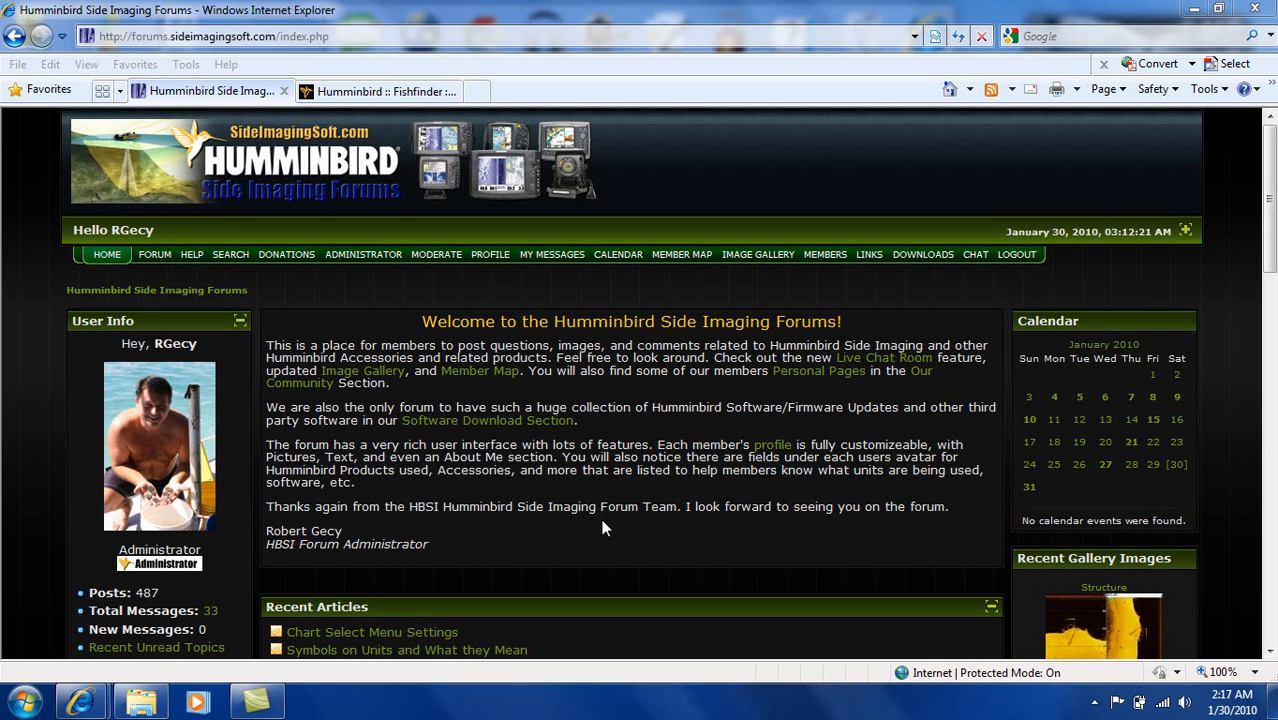
mouse_move(517, 477)
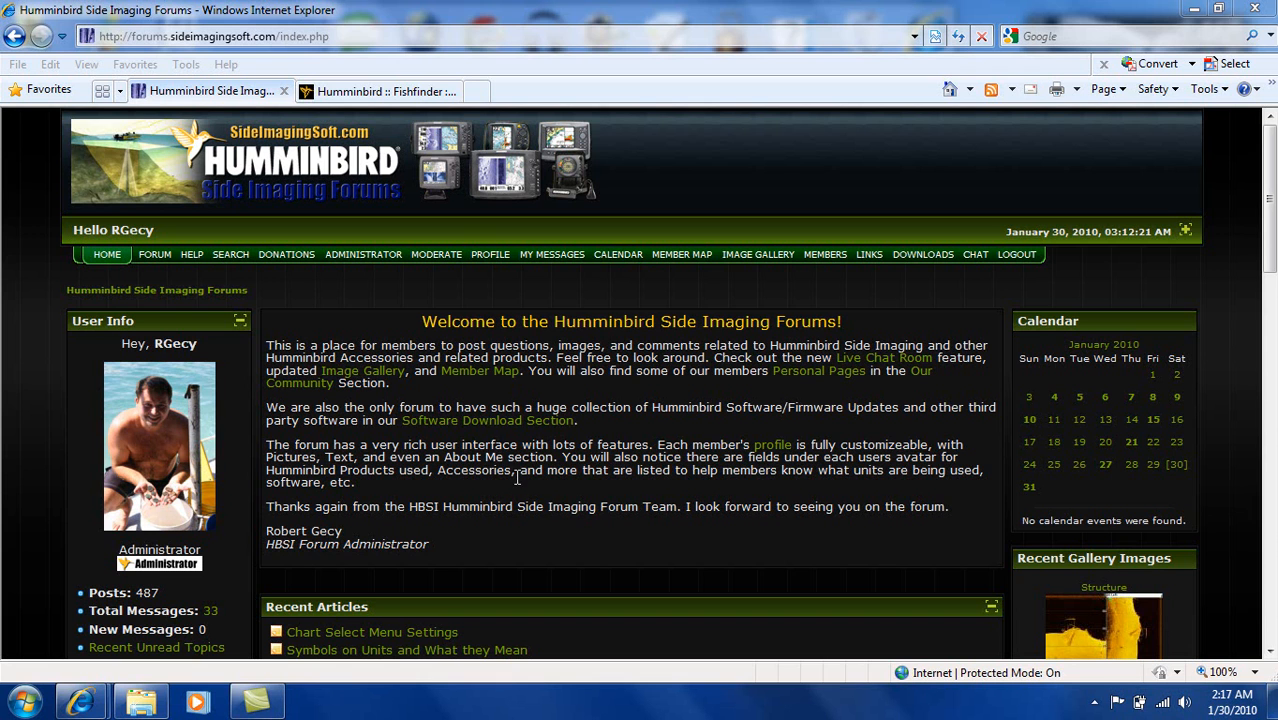
Step: Open the blank Humminbird Product Registration form, scroll to its end and try Submit
click(380, 91)
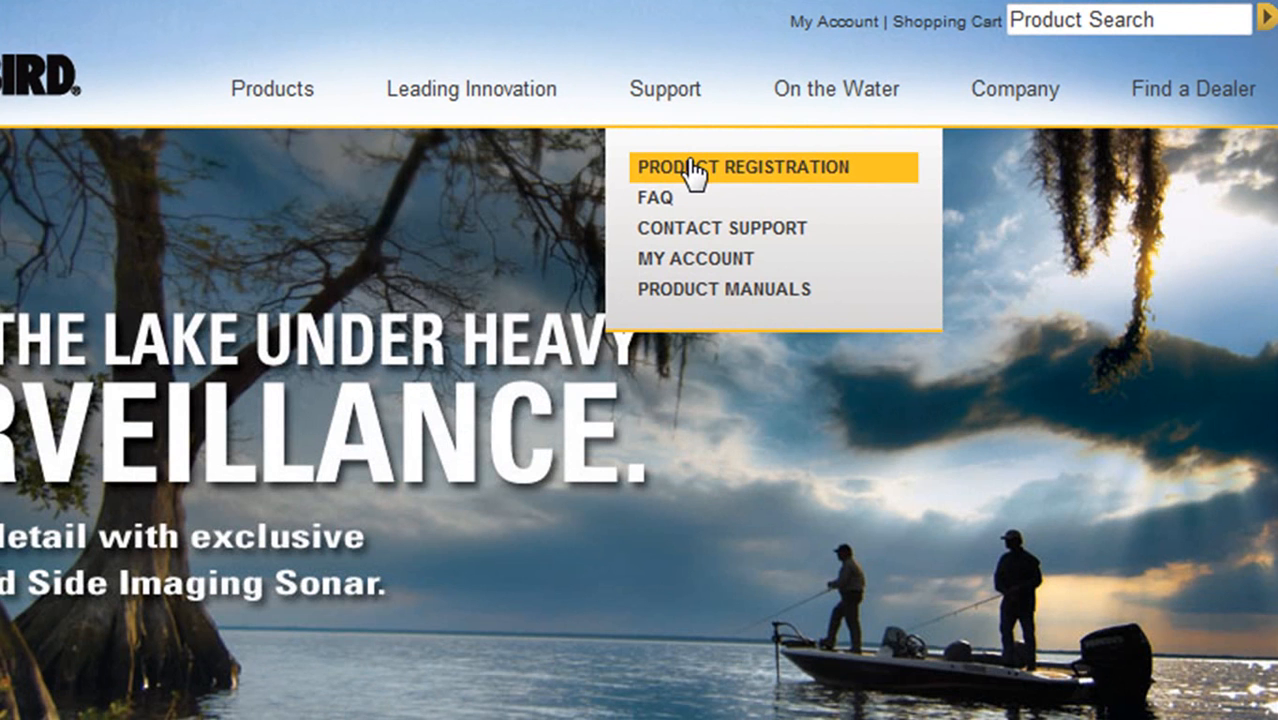
click(744, 167)
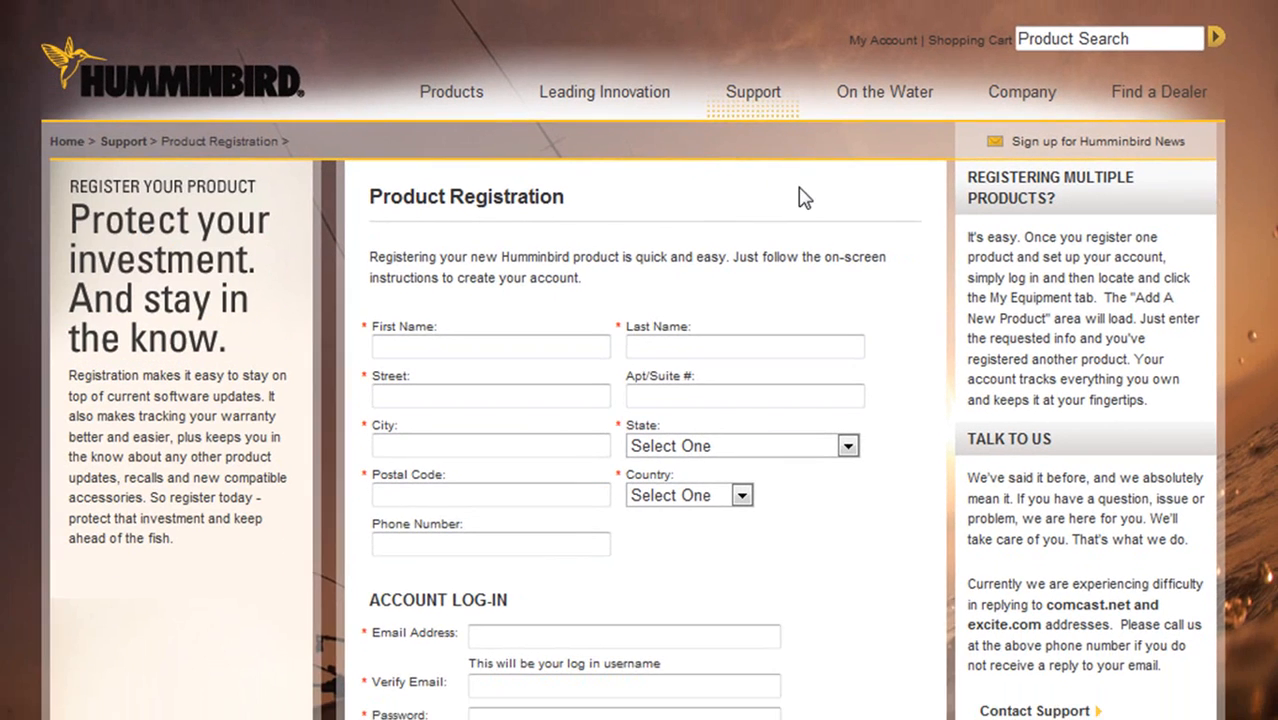
scroll(down, 3)
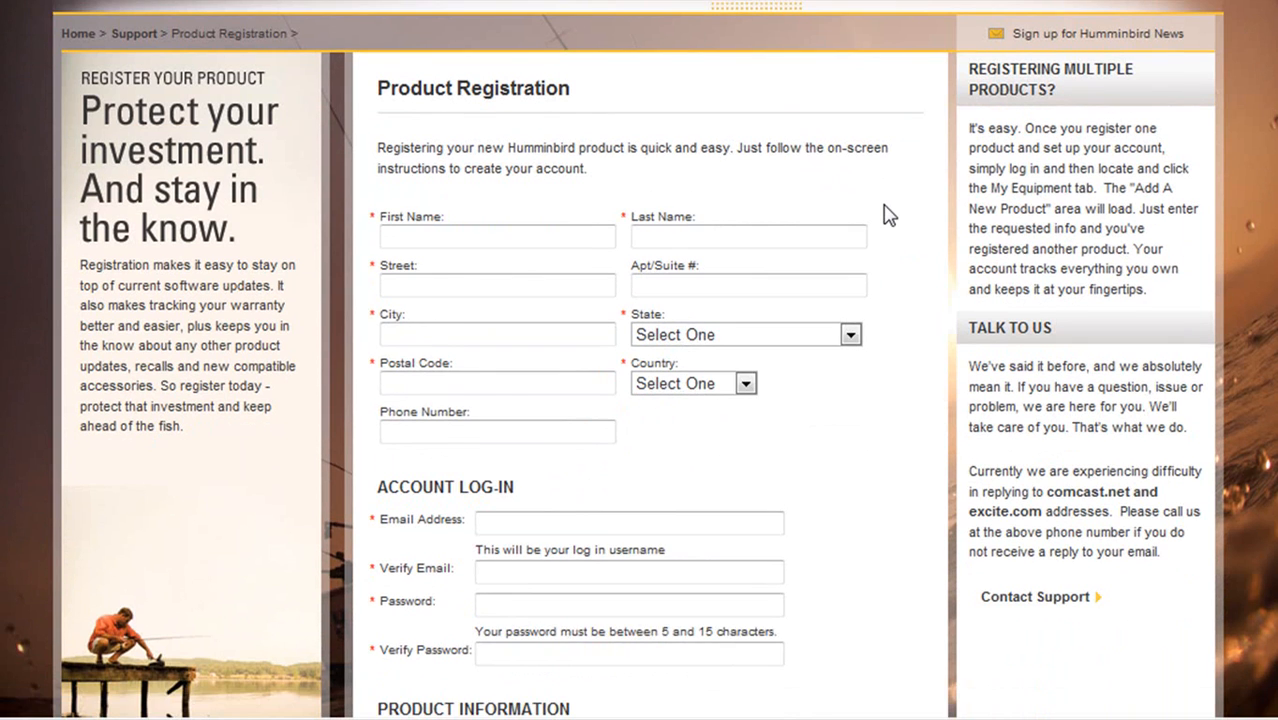
scroll(down, 3)
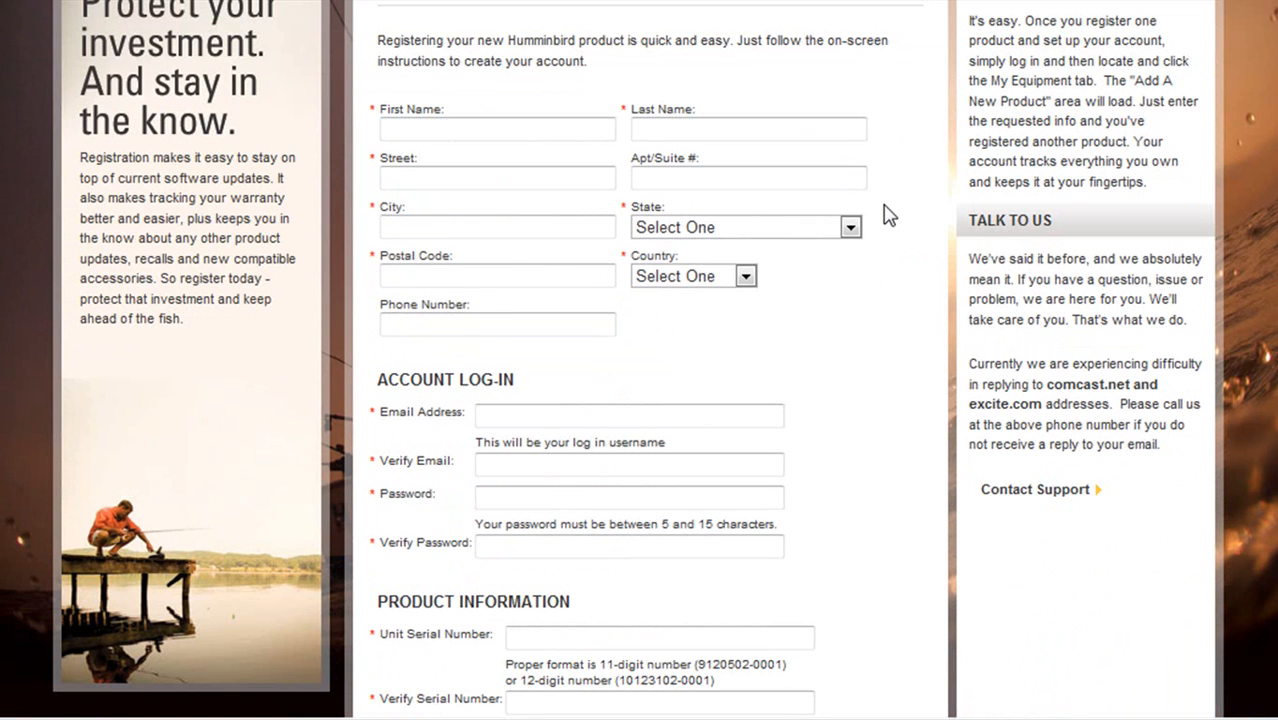
scroll(down, 3)
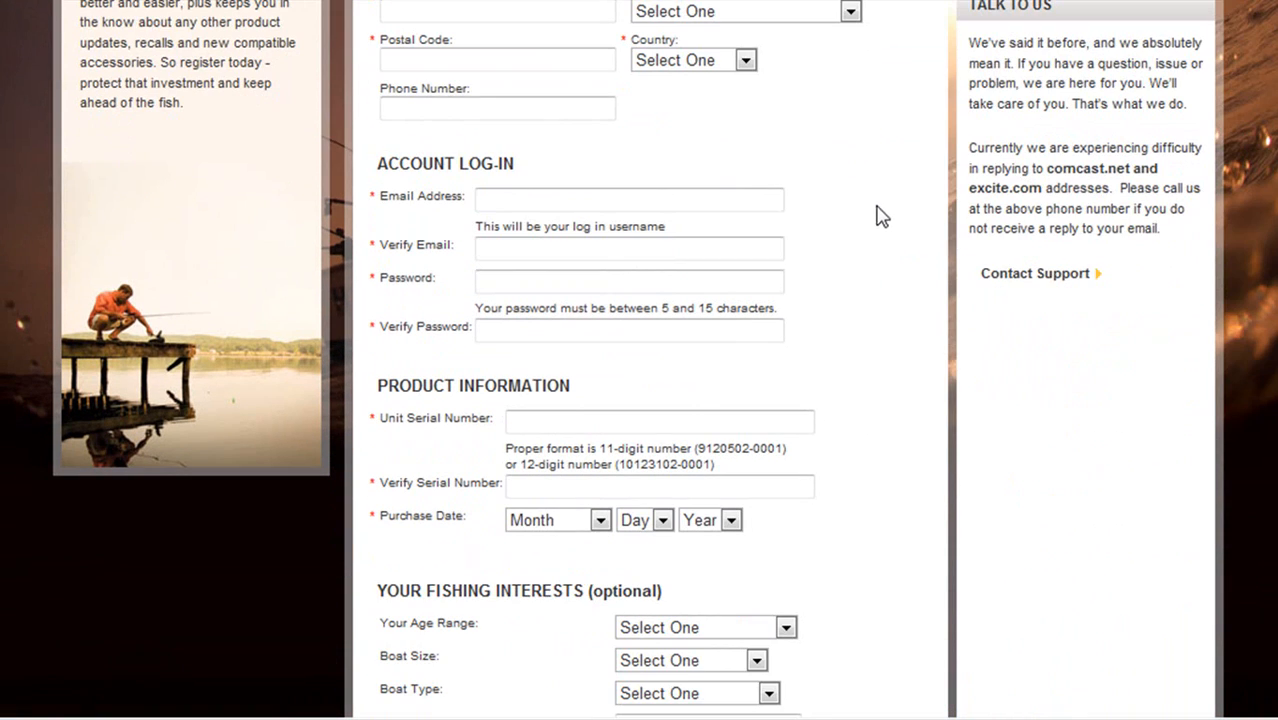
mouse_move(865, 213)
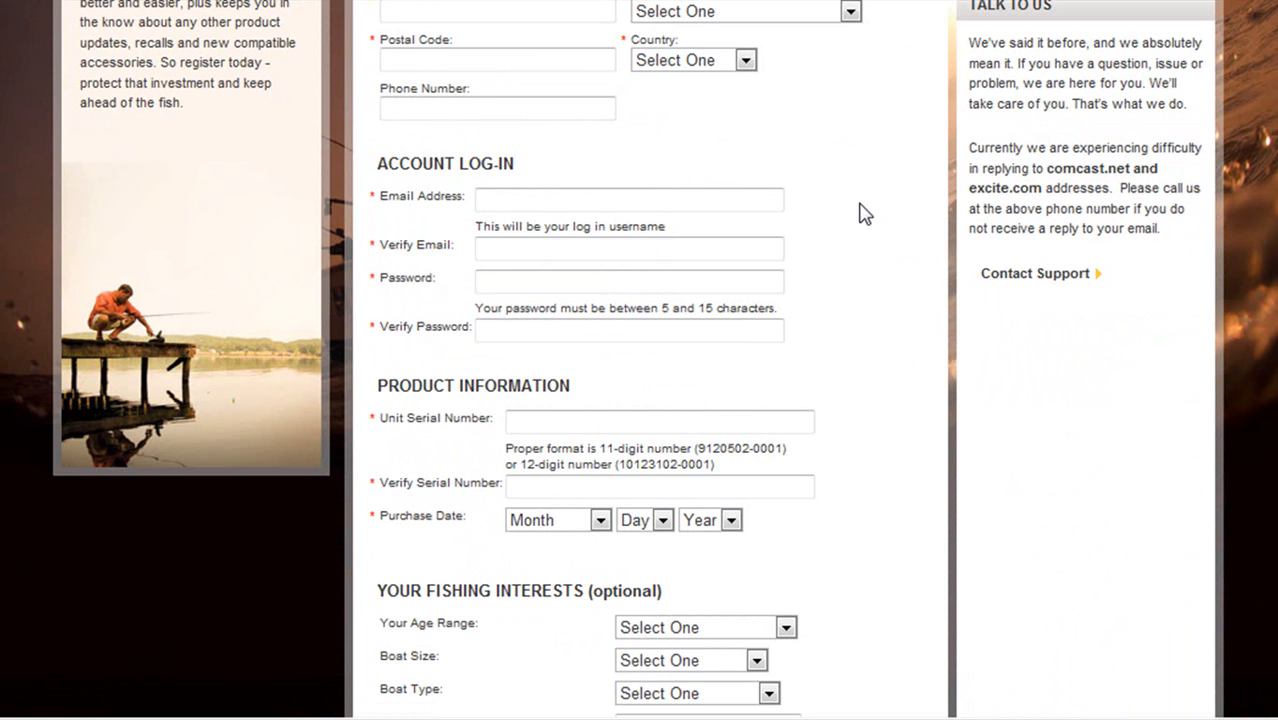
mouse_move(825, 298)
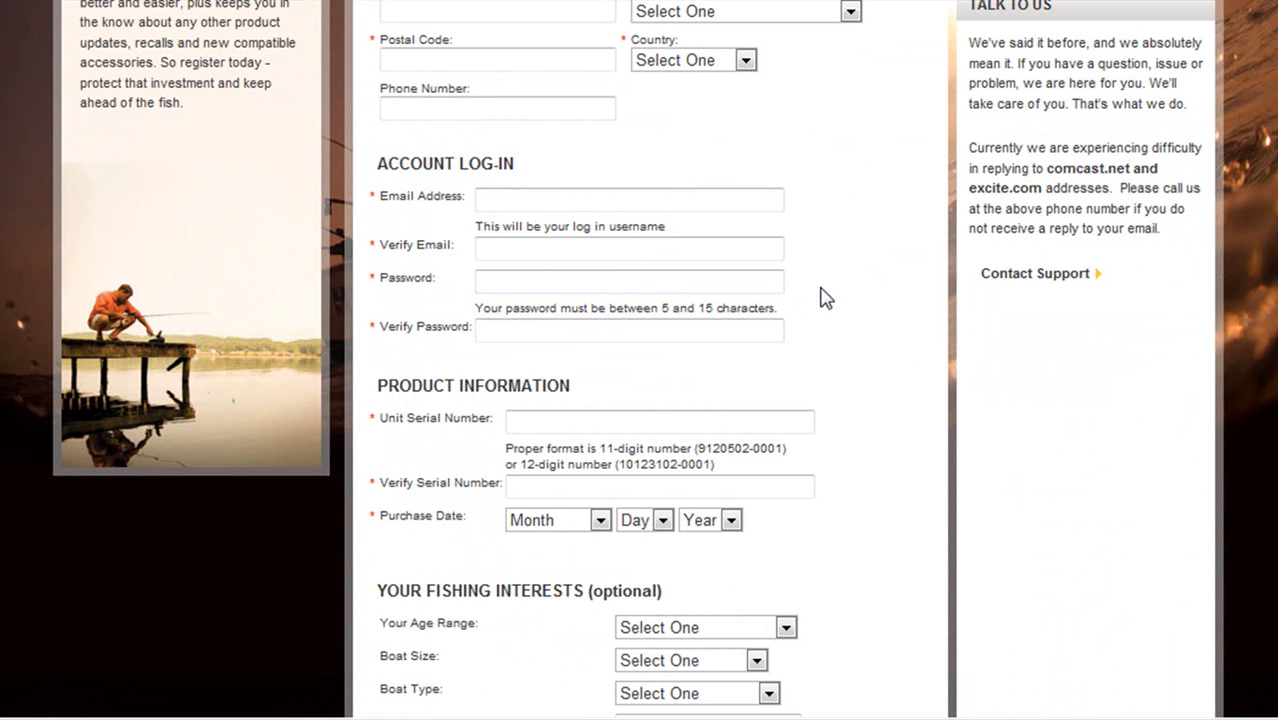
scroll(down, 3)
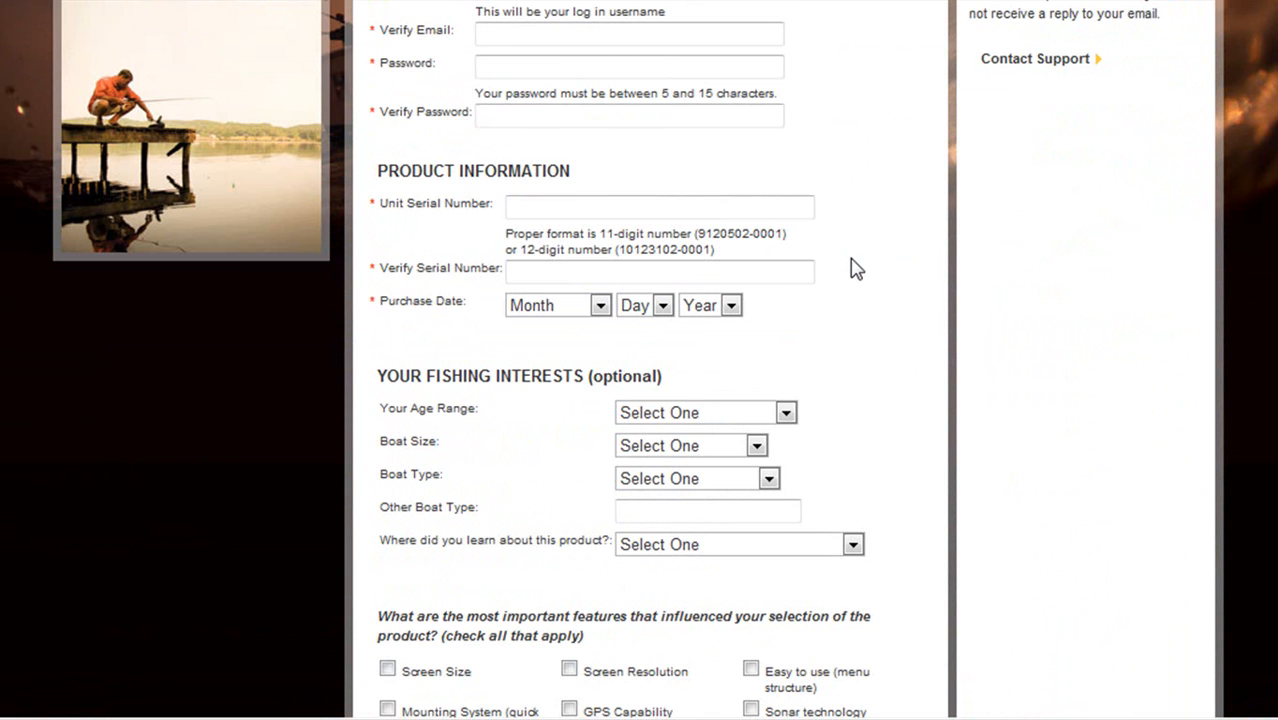
scroll(down, 3)
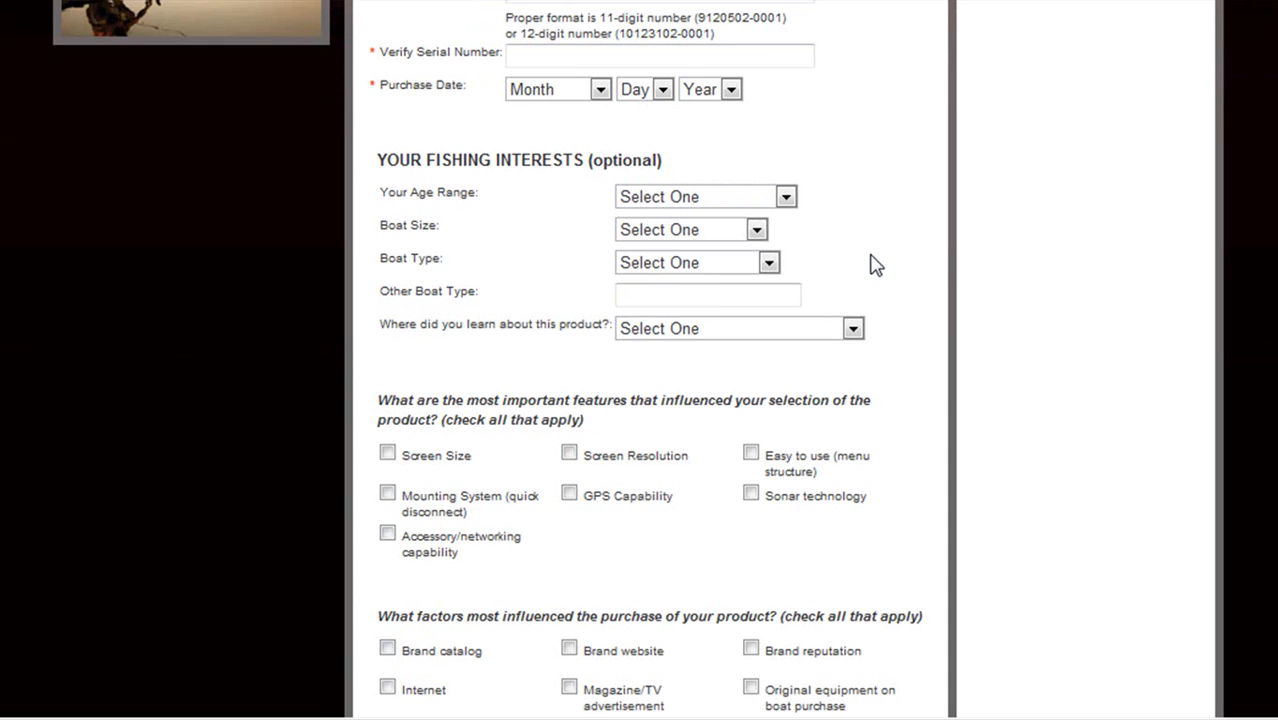
scroll(down, 3)
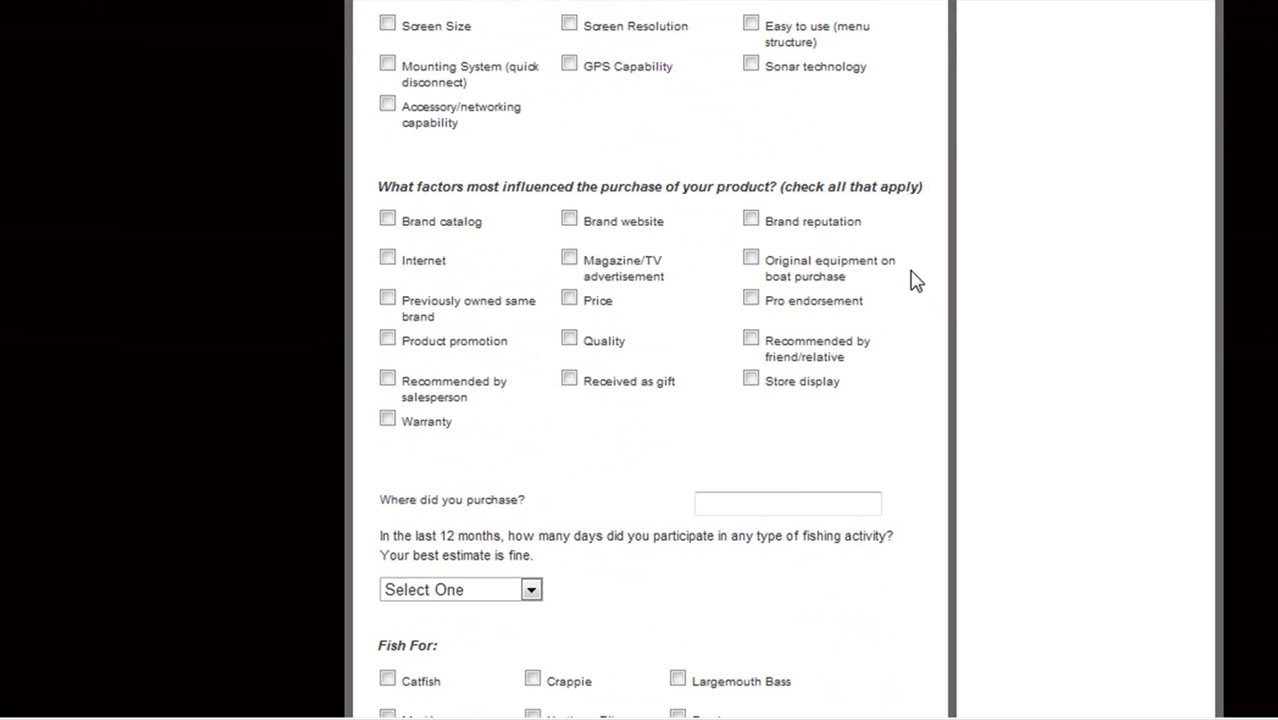
scroll(down, 3)
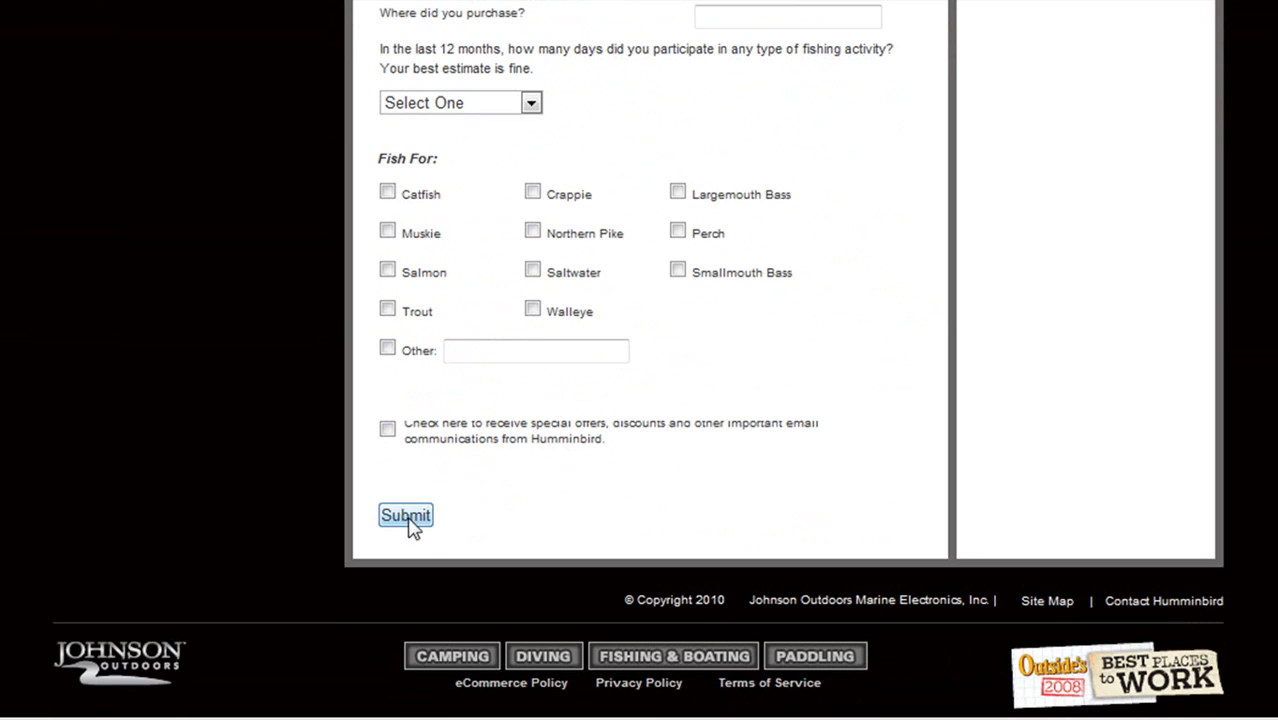
click(405, 515)
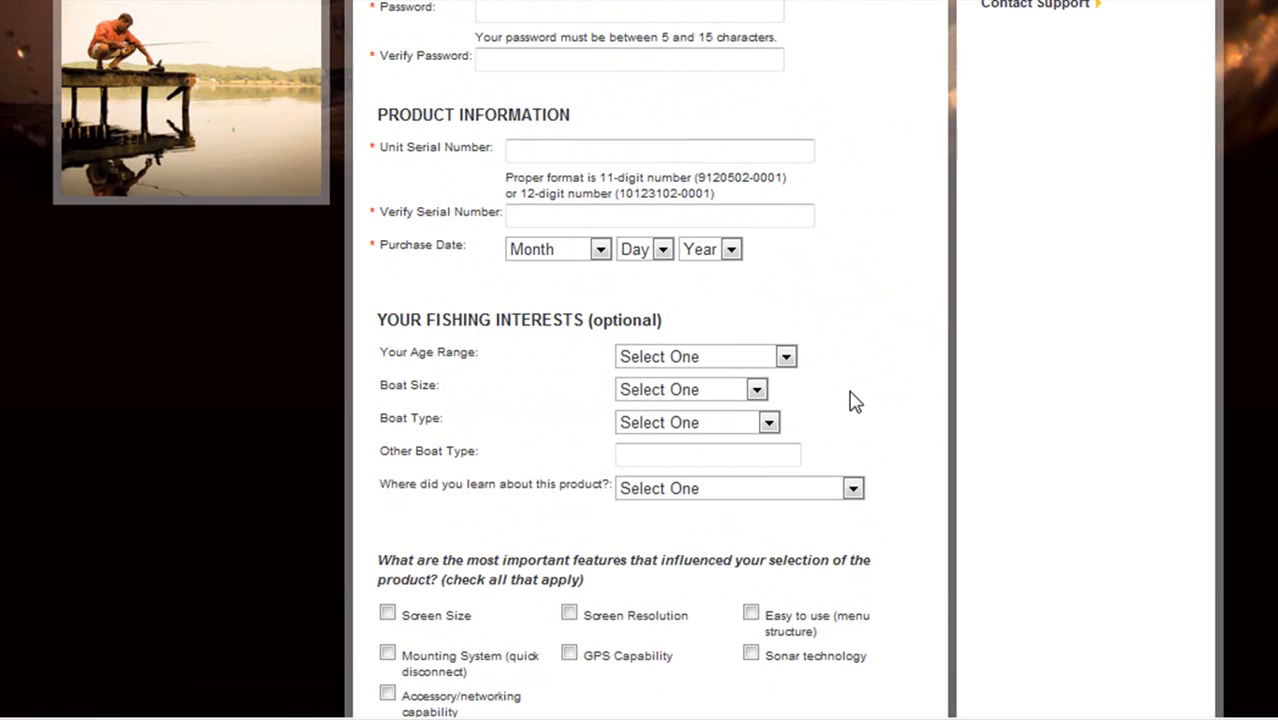
scroll(up, 3)
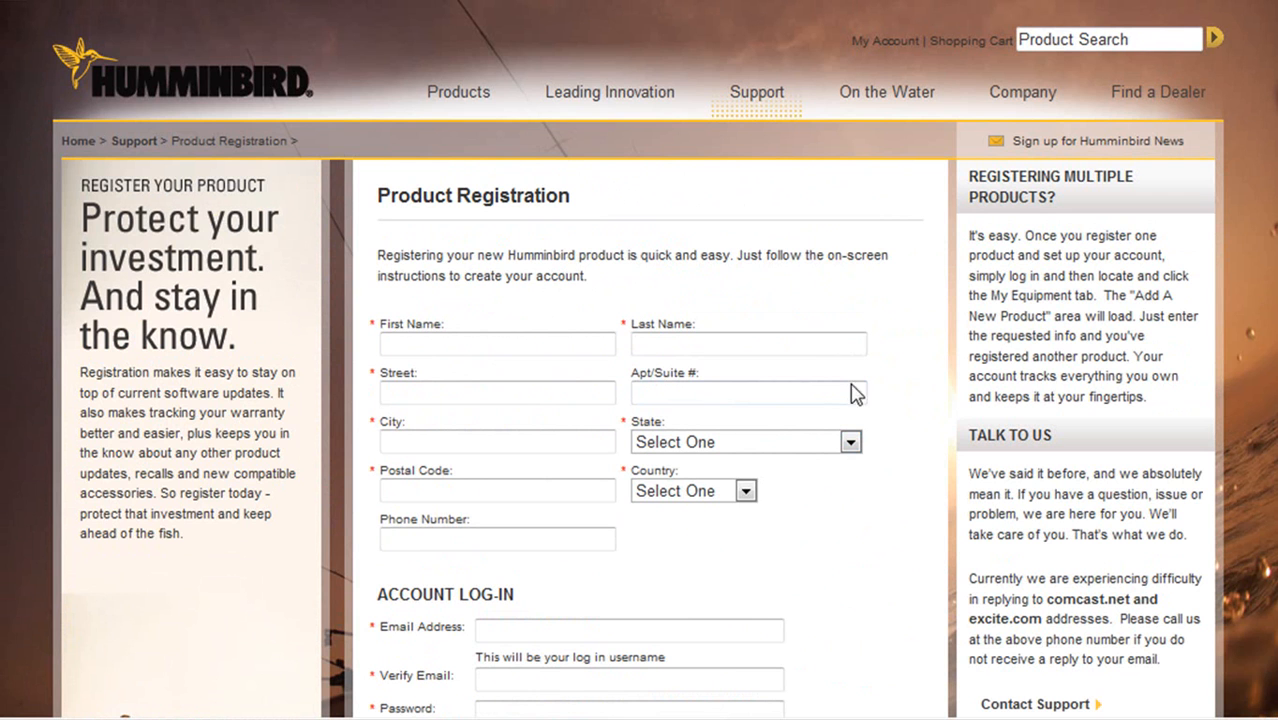
mouse_move(803, 219)
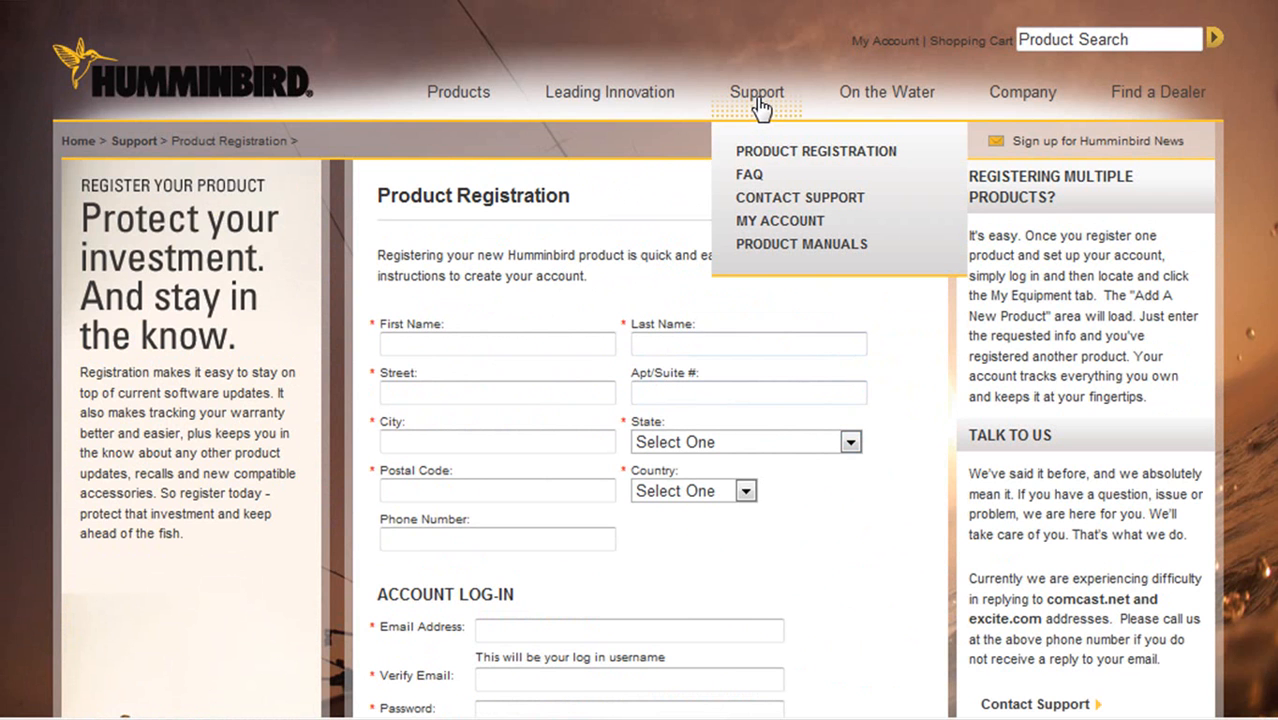
mouse_move(780, 221)
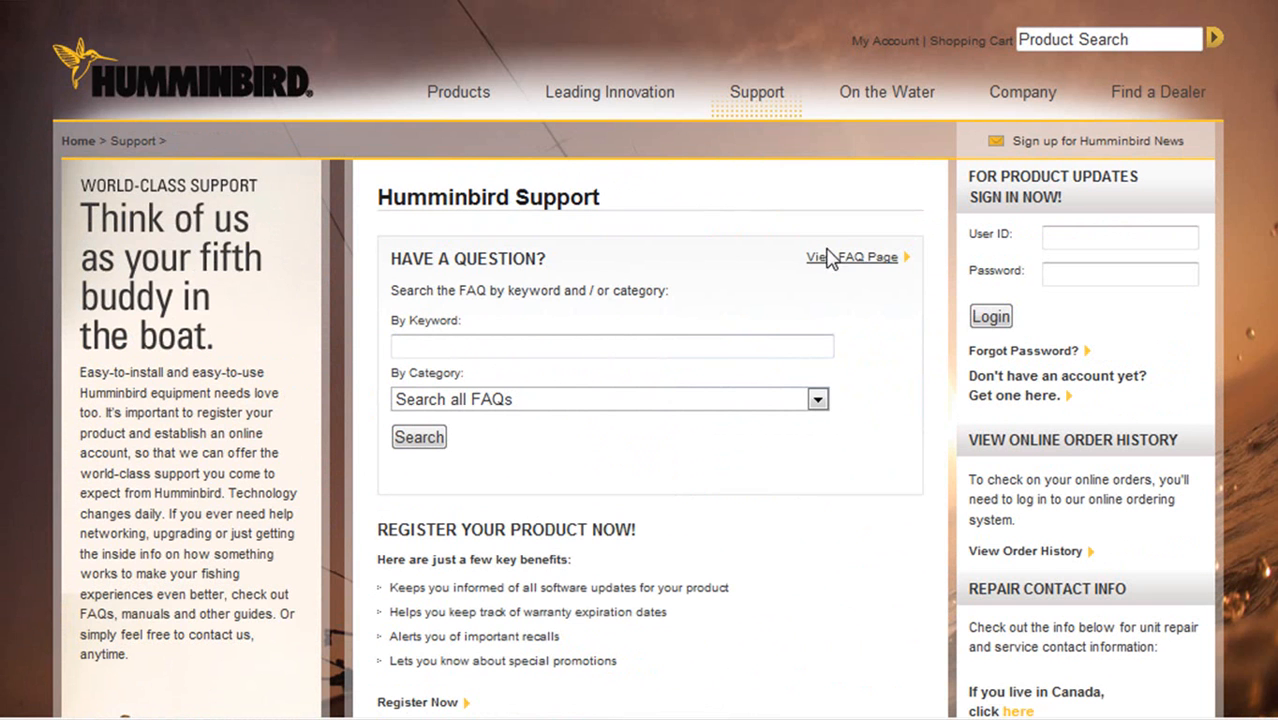
click(1119, 237)
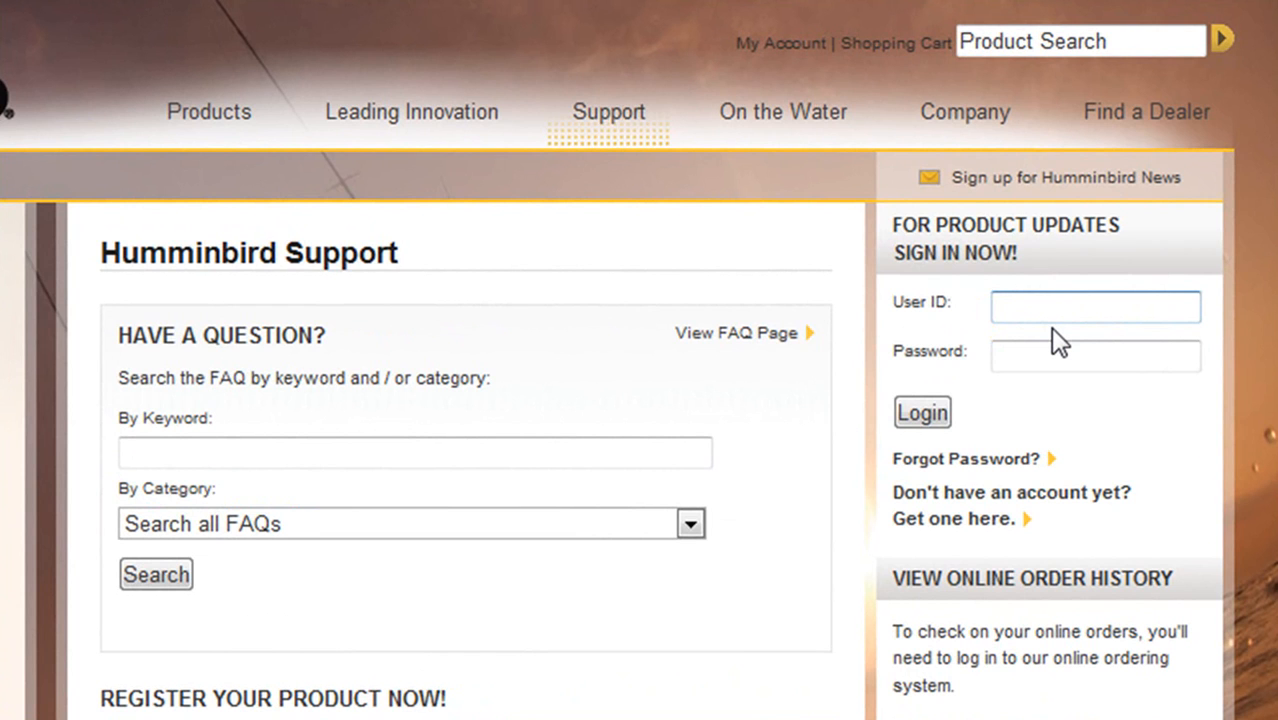
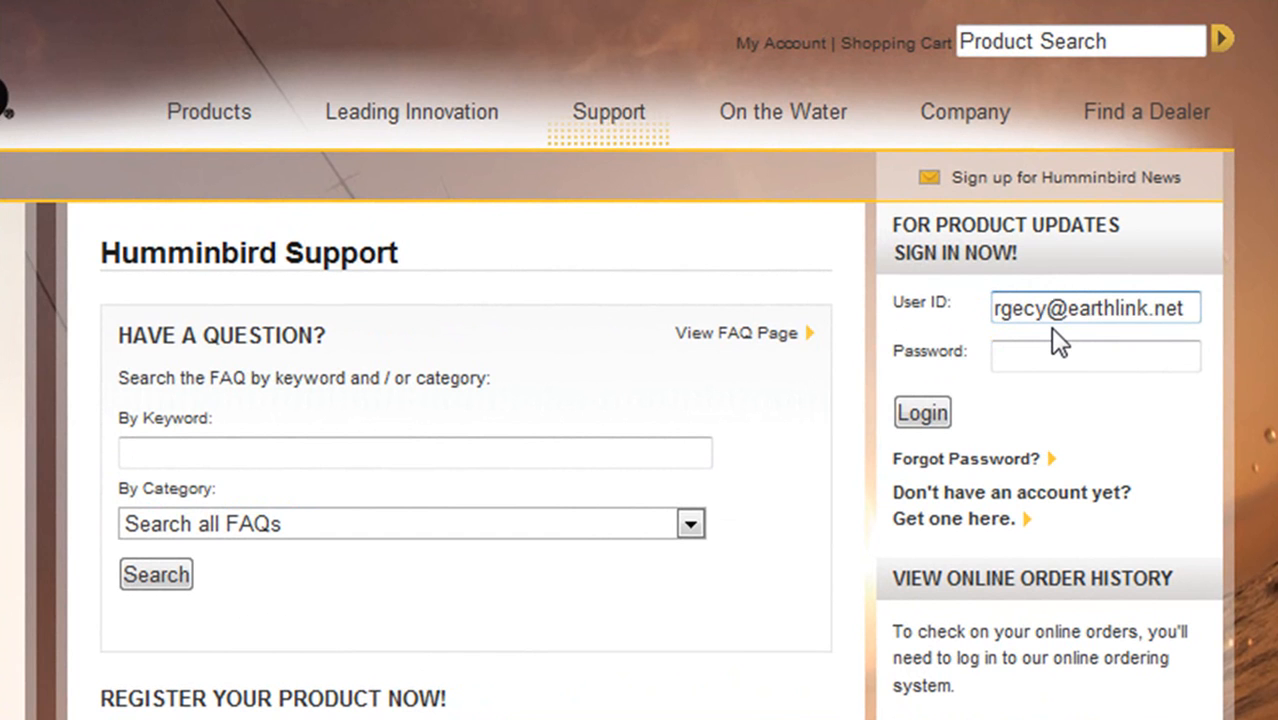
click(1094, 356)
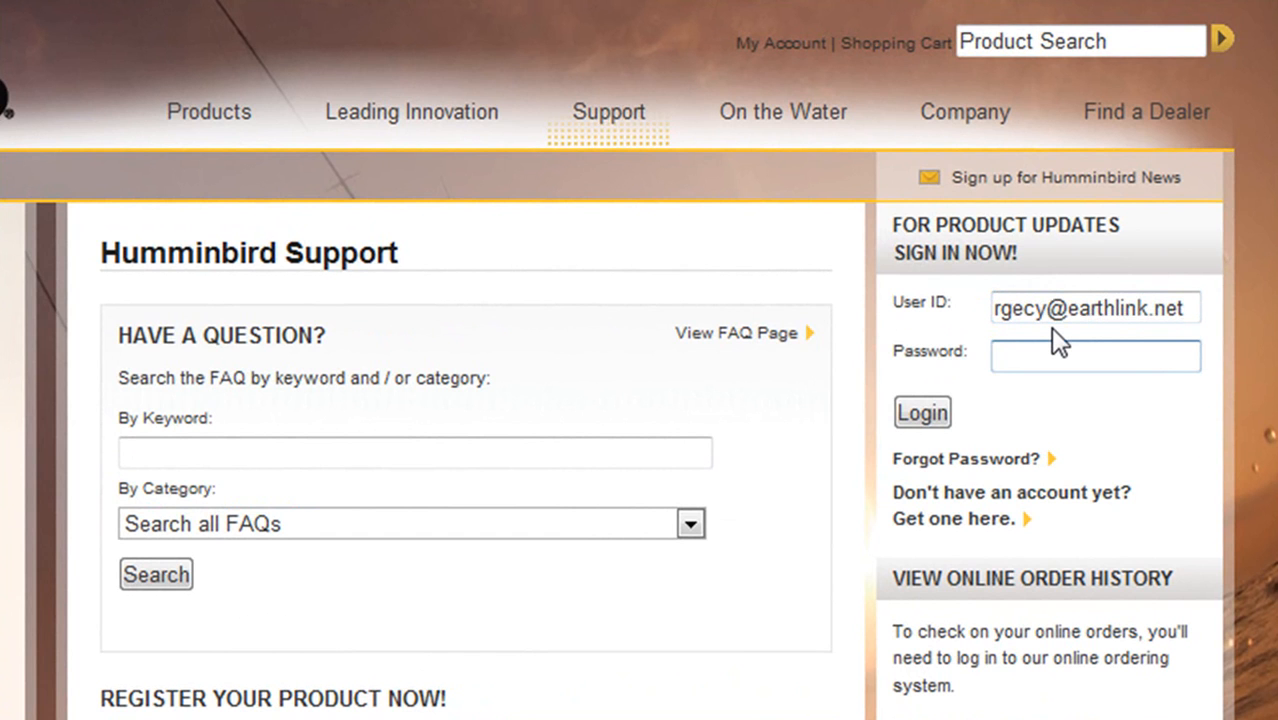
text(password)
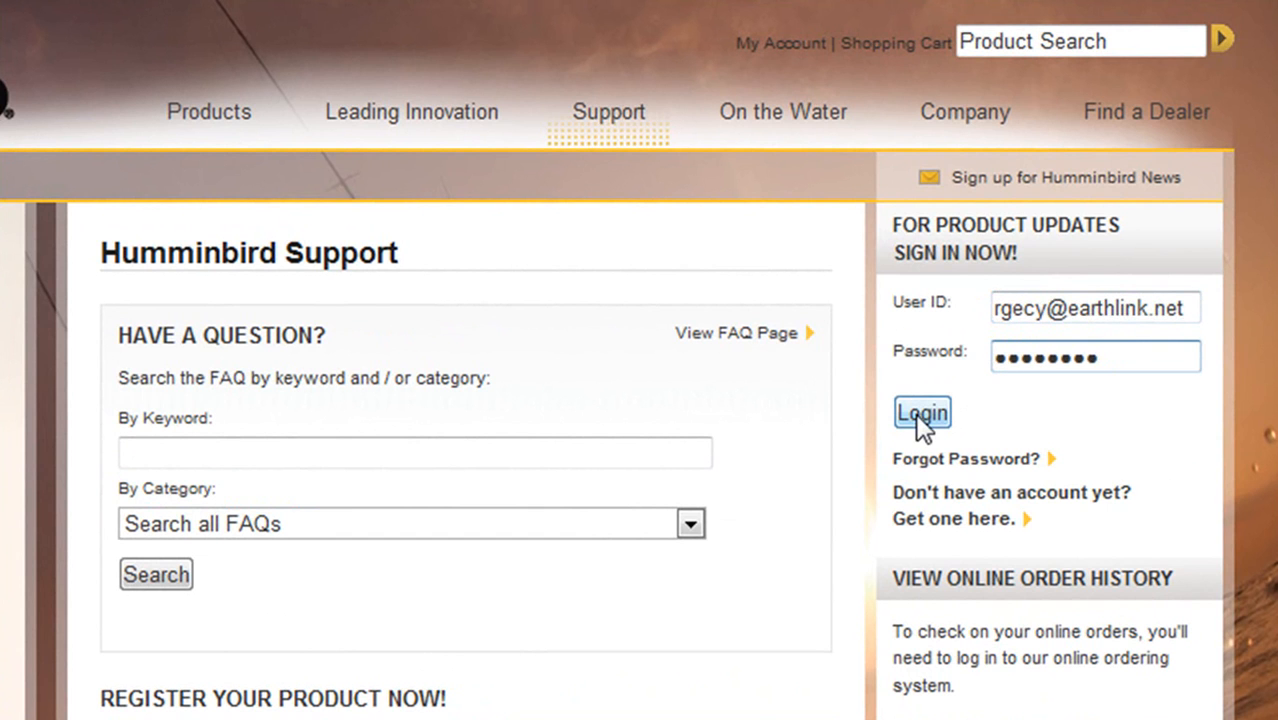
Step: Log in to show My Equipment, including the 997c SI Combo Update 4.750
click(921, 413)
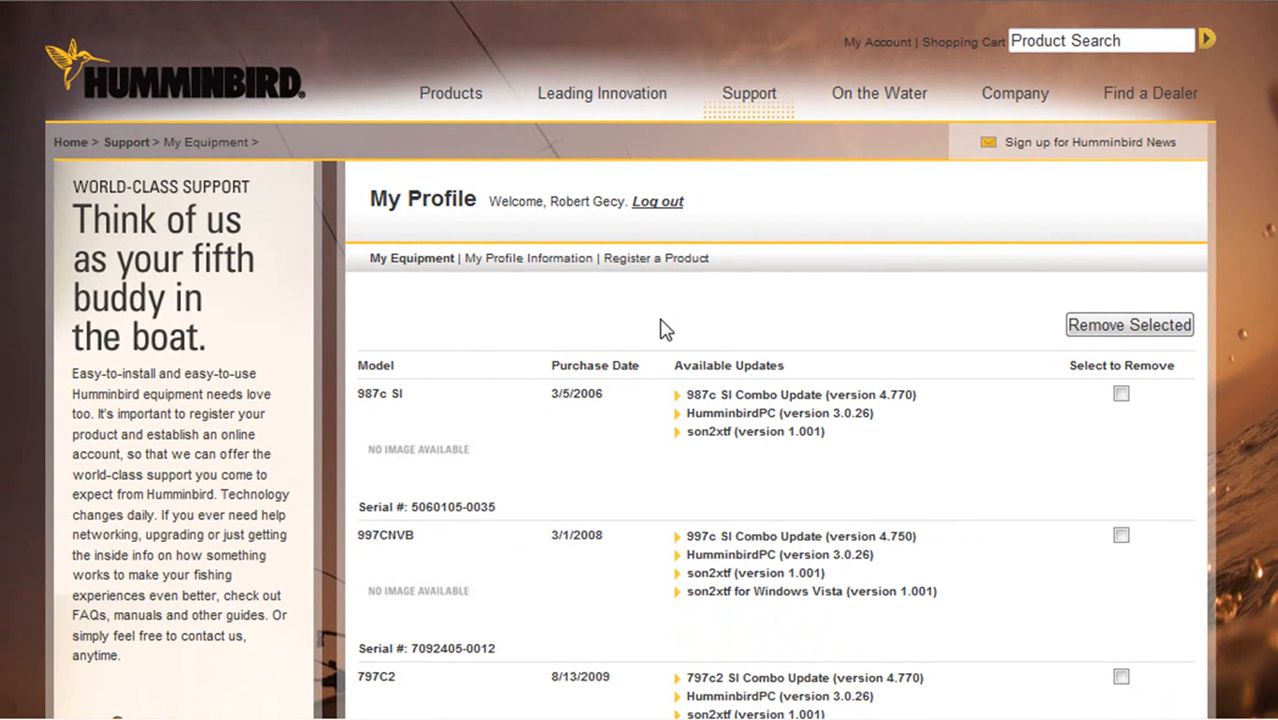
mouse_move(661, 321)
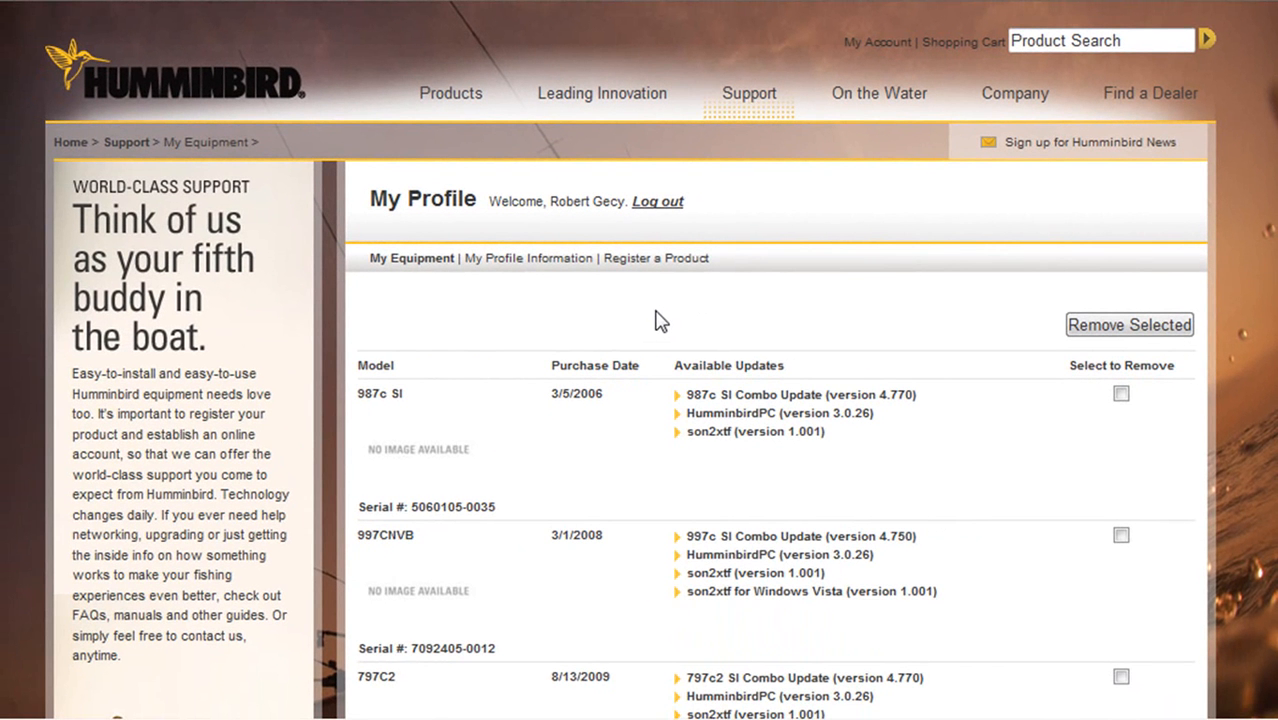
mouse_move(530, 280)
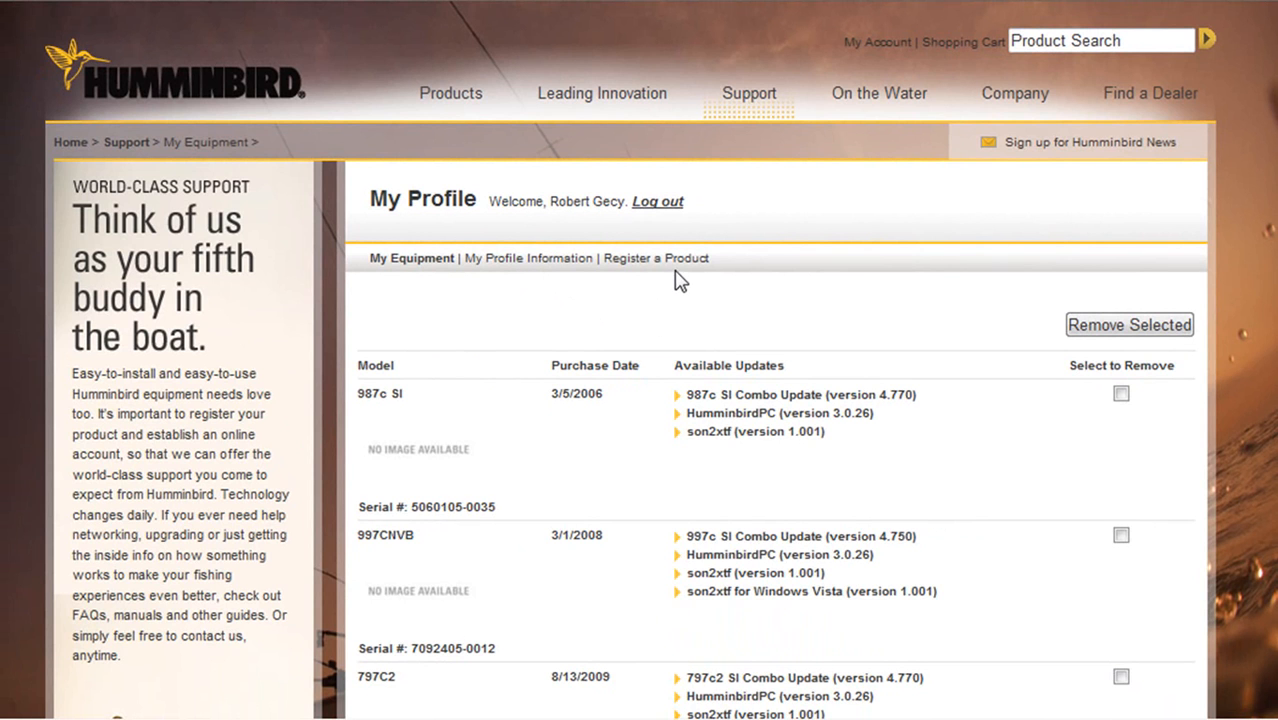
mouse_move(680, 317)
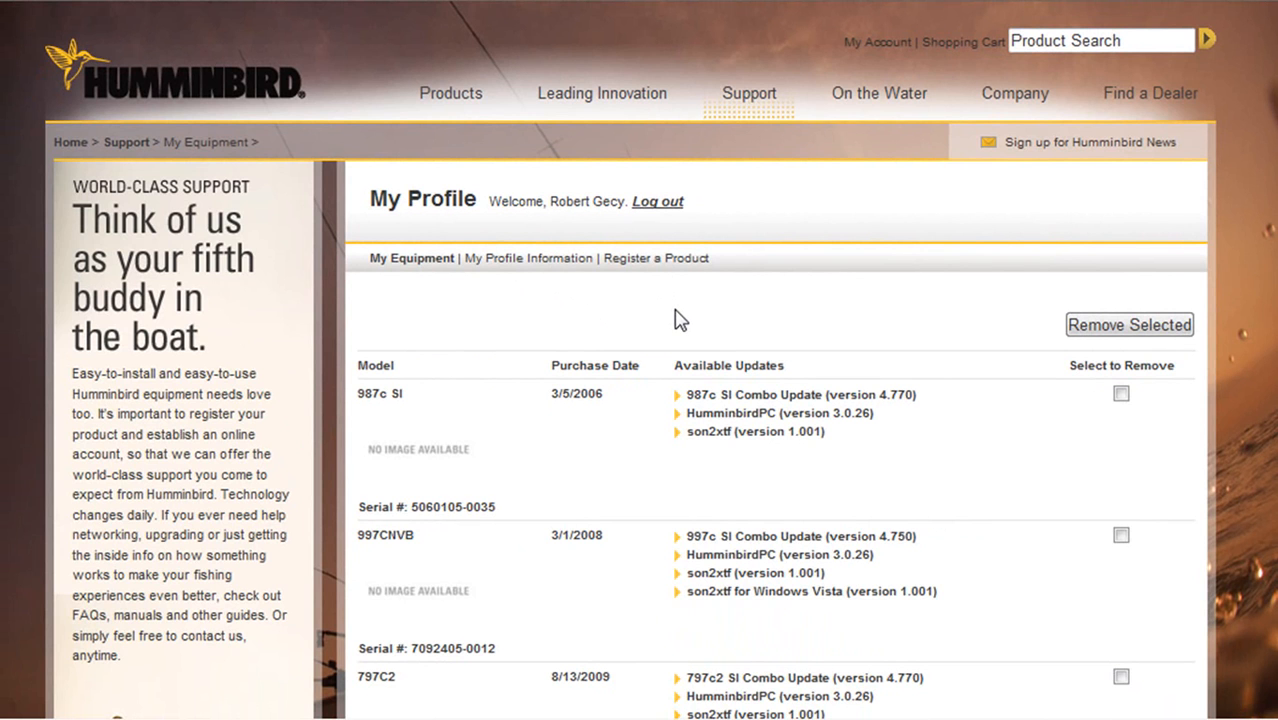
mouse_move(680, 375)
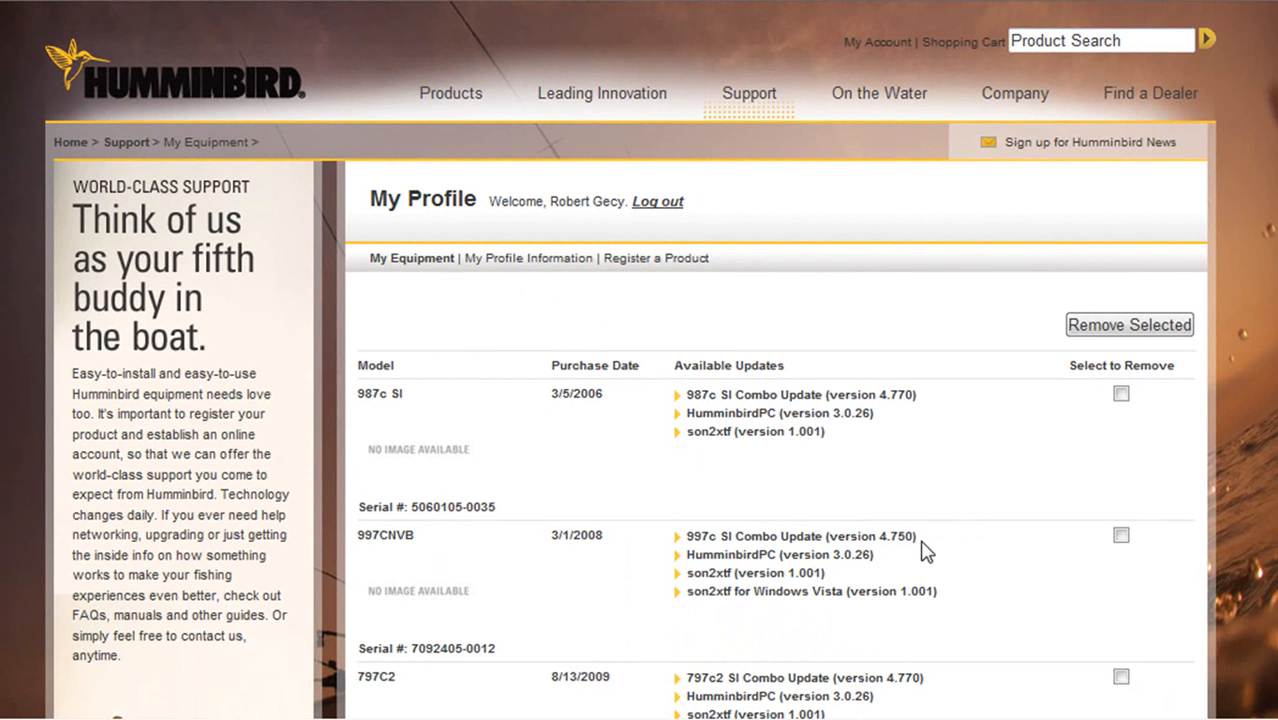
mouse_move(920, 565)
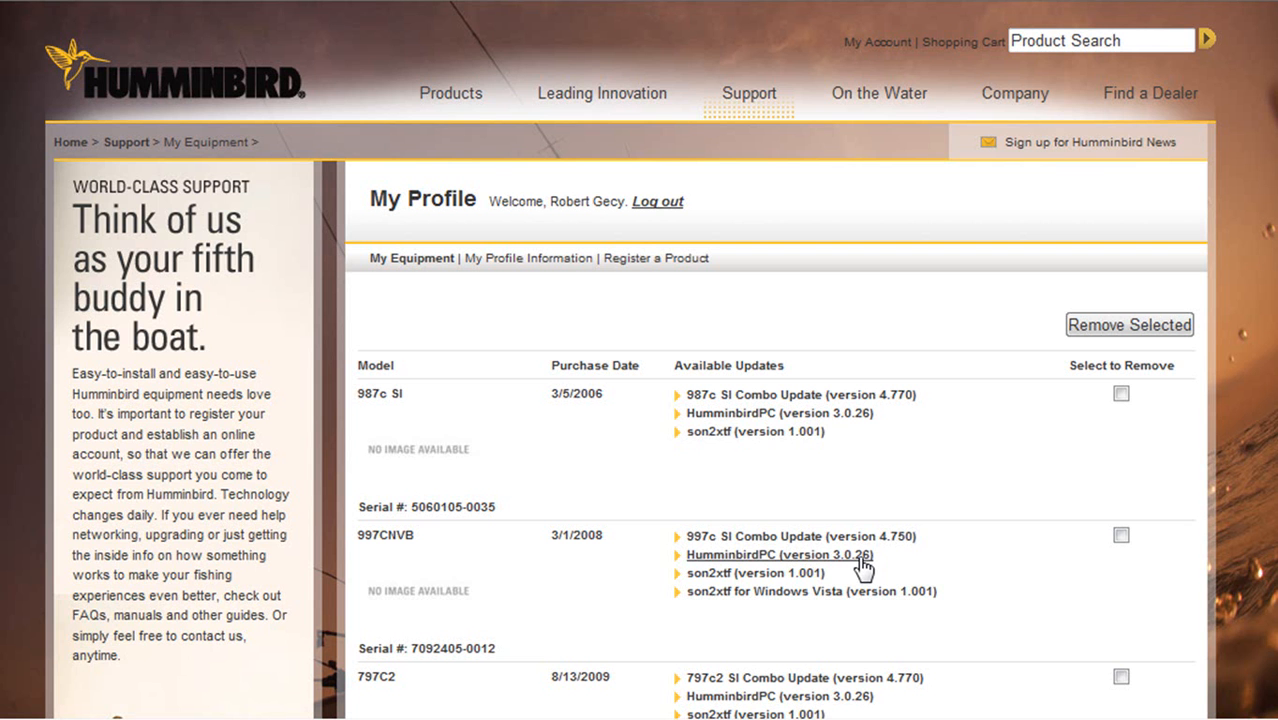
click(779, 554)
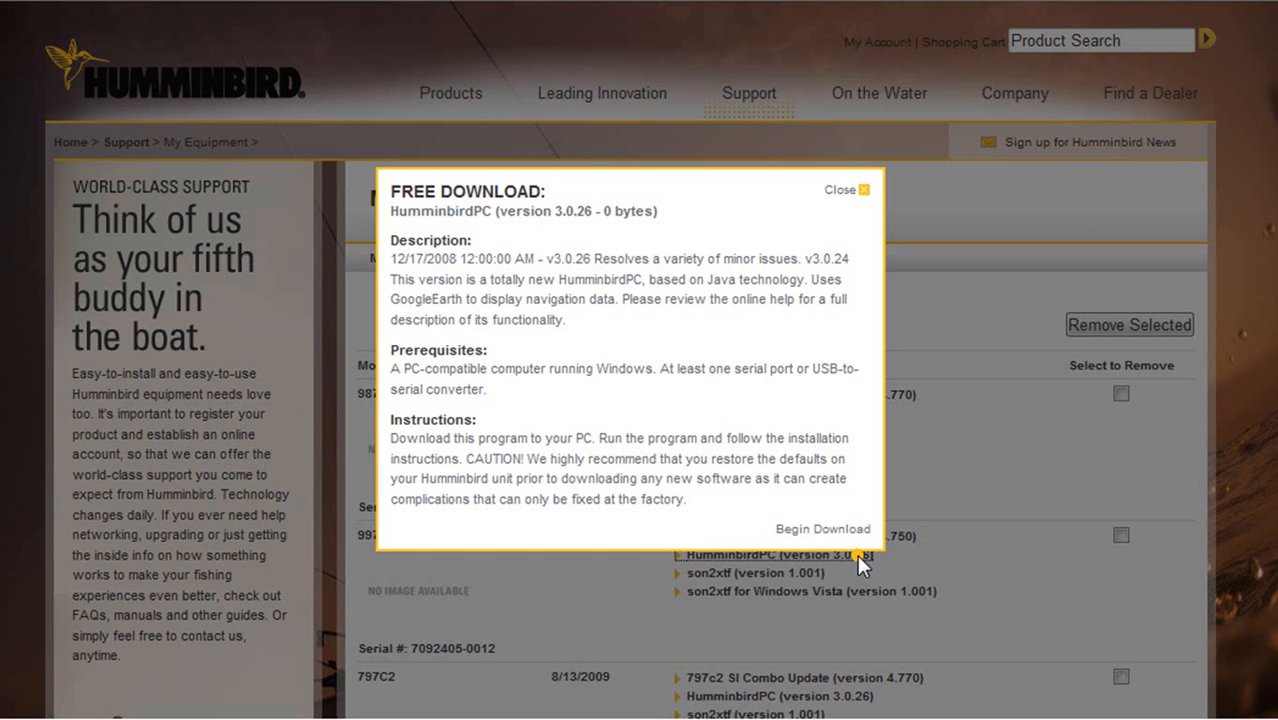
mouse_move(679, 398)
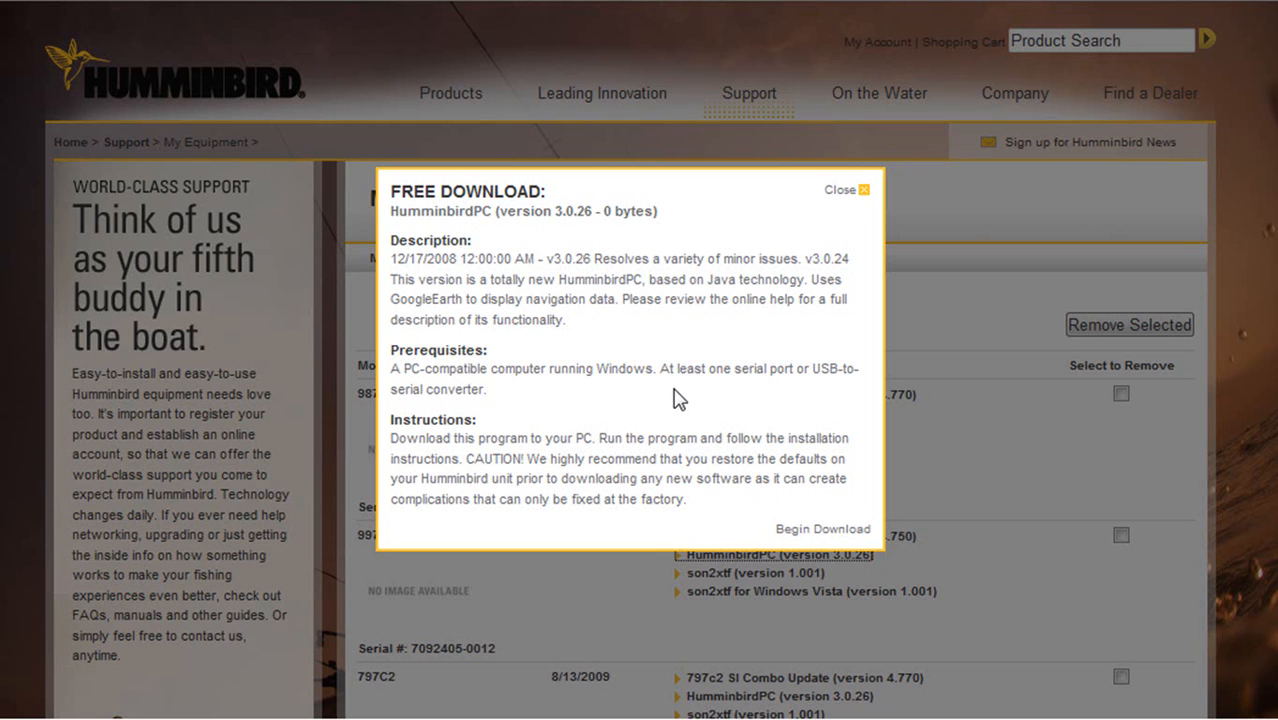
mouse_move(680, 410)
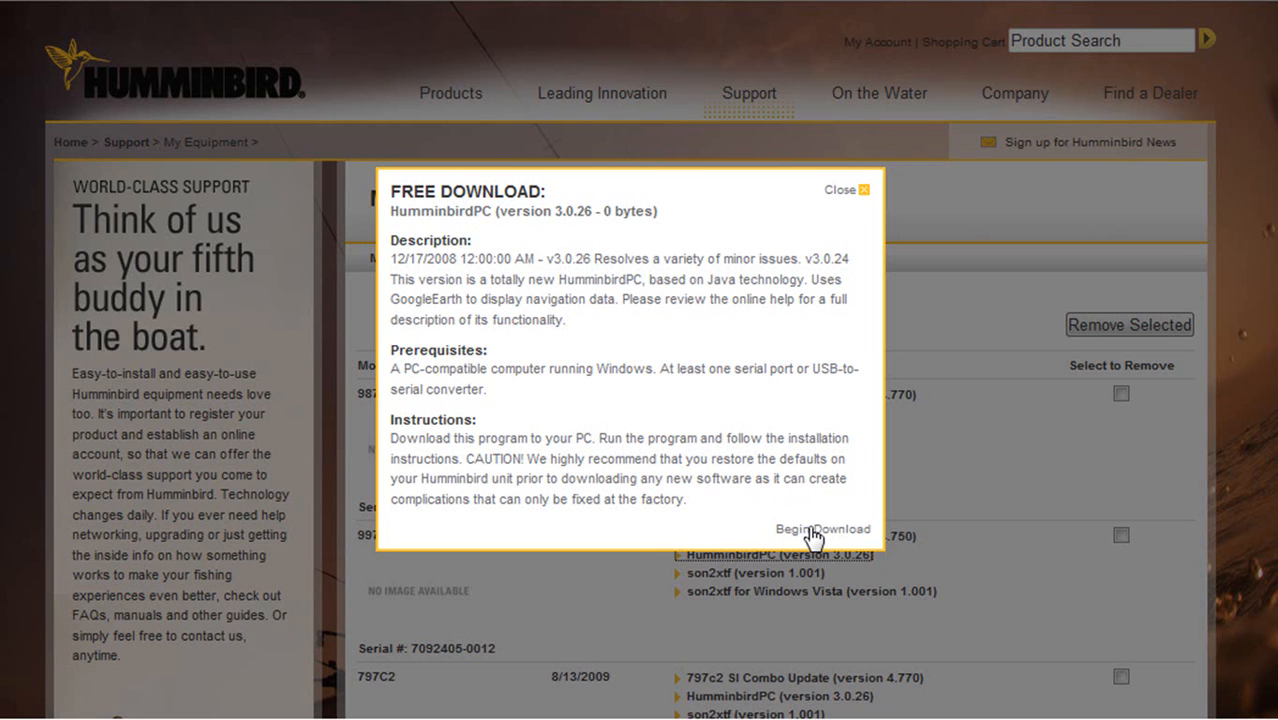
click(822, 529)
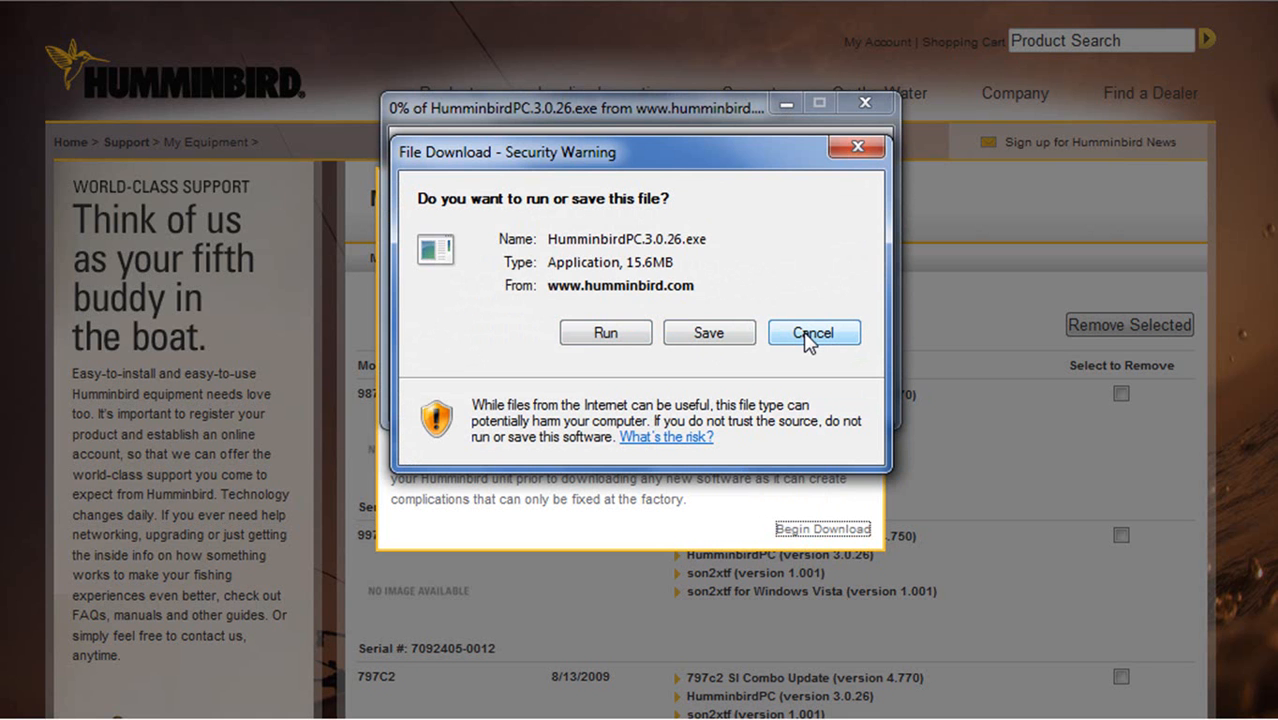
click(813, 332)
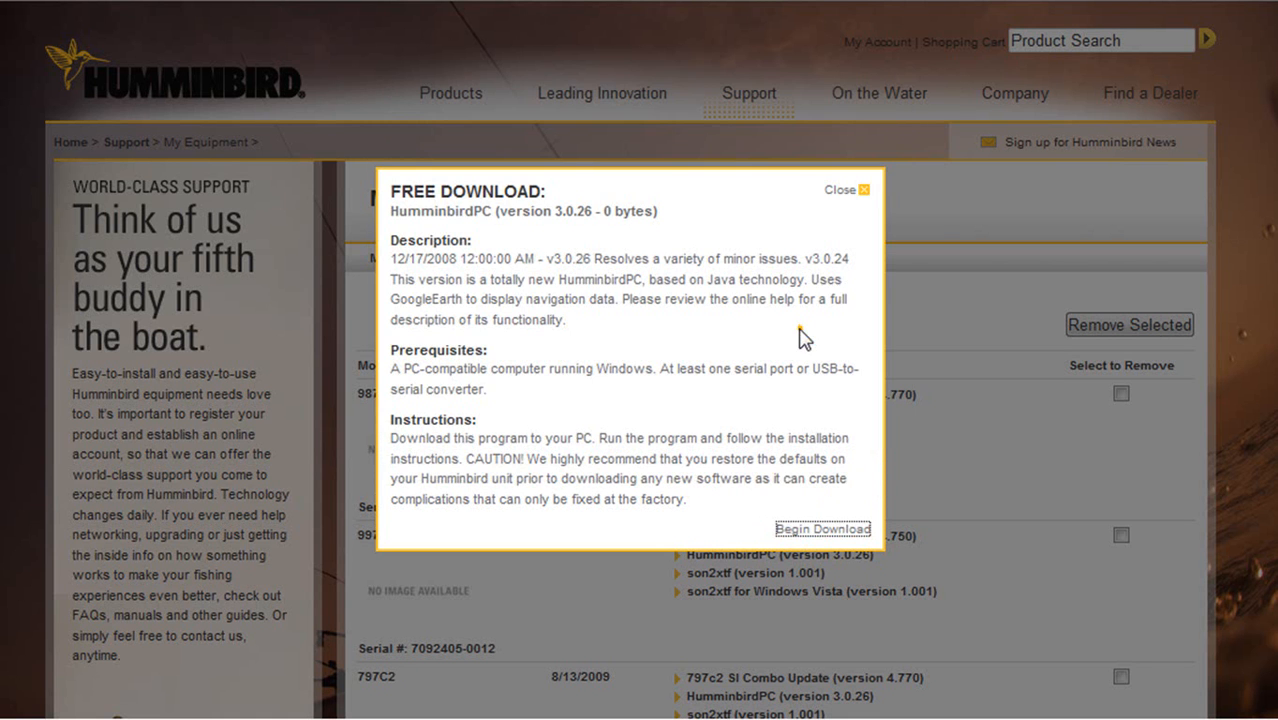
click(860, 189)
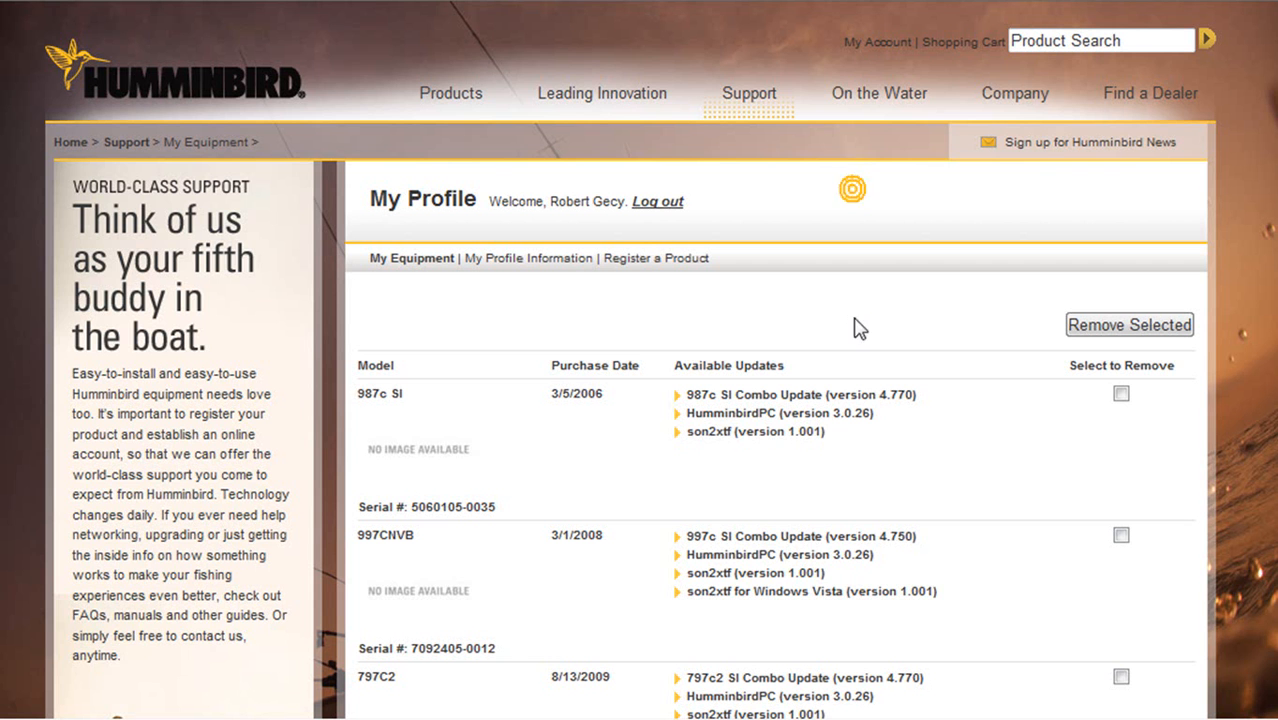
mouse_move(880, 537)
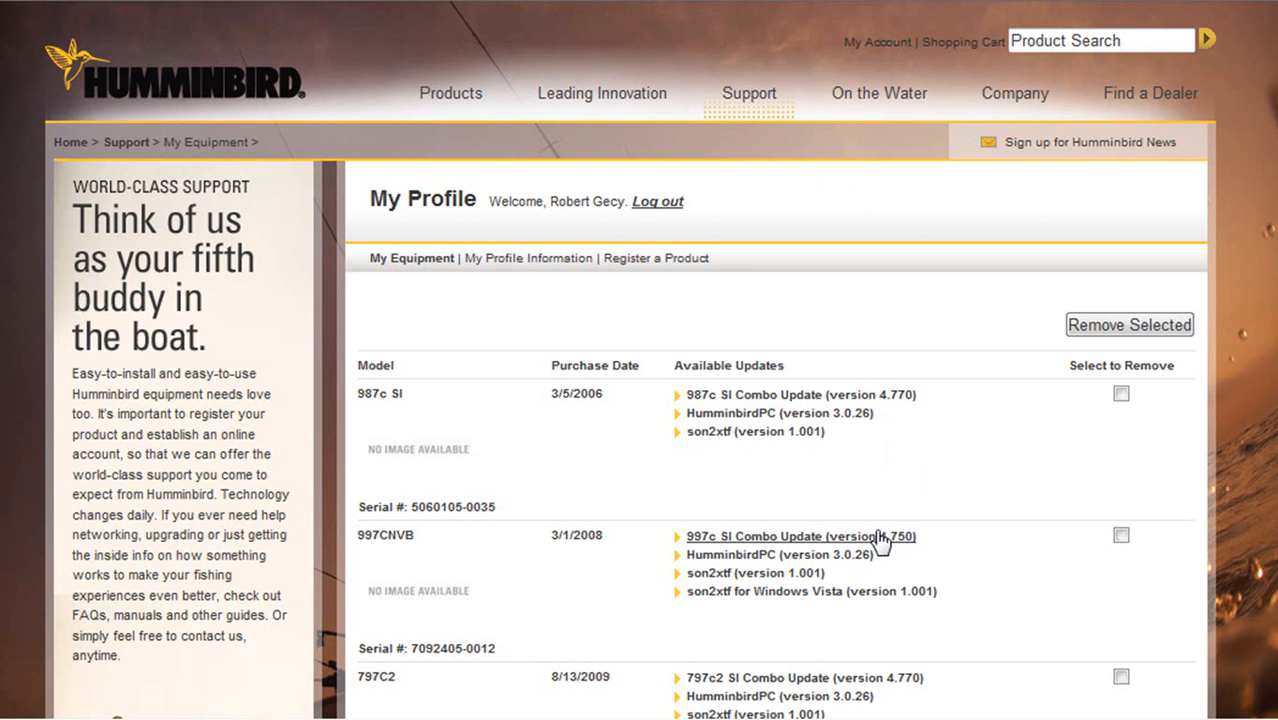
Step: Open the 997c SI Combo Update 4.750 details and begin its download
click(795, 536)
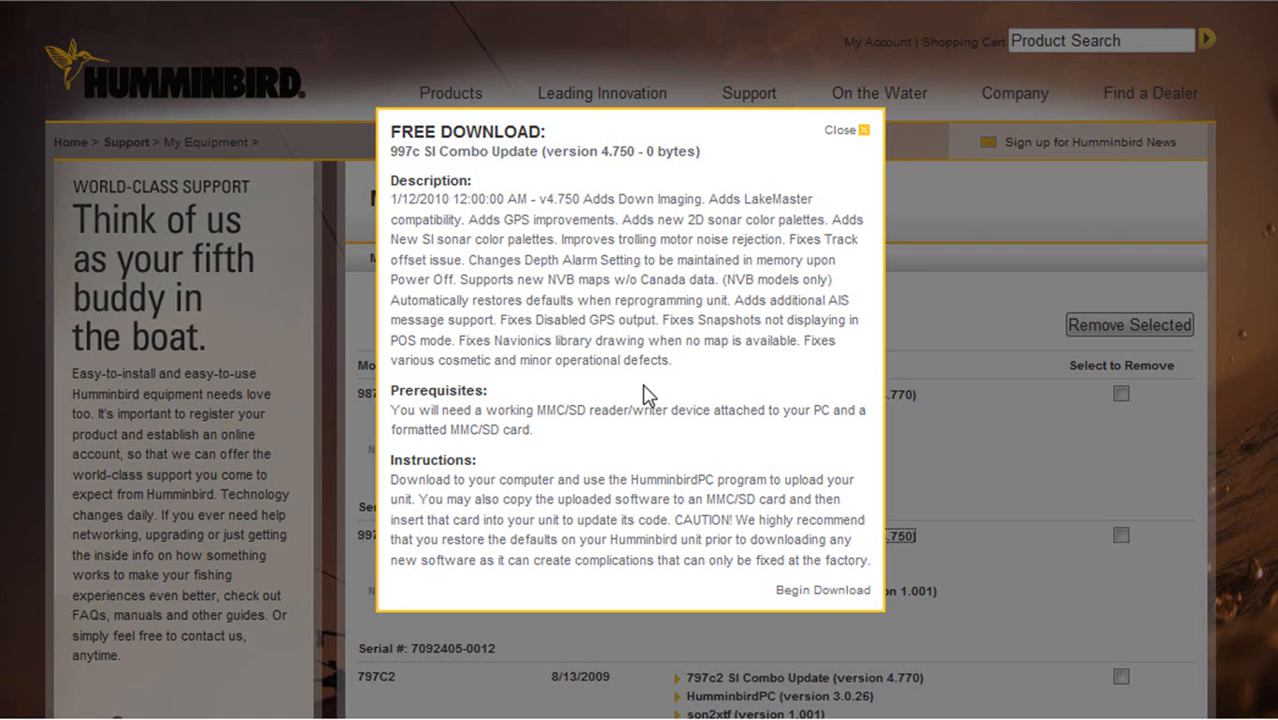
mouse_move(822, 557)
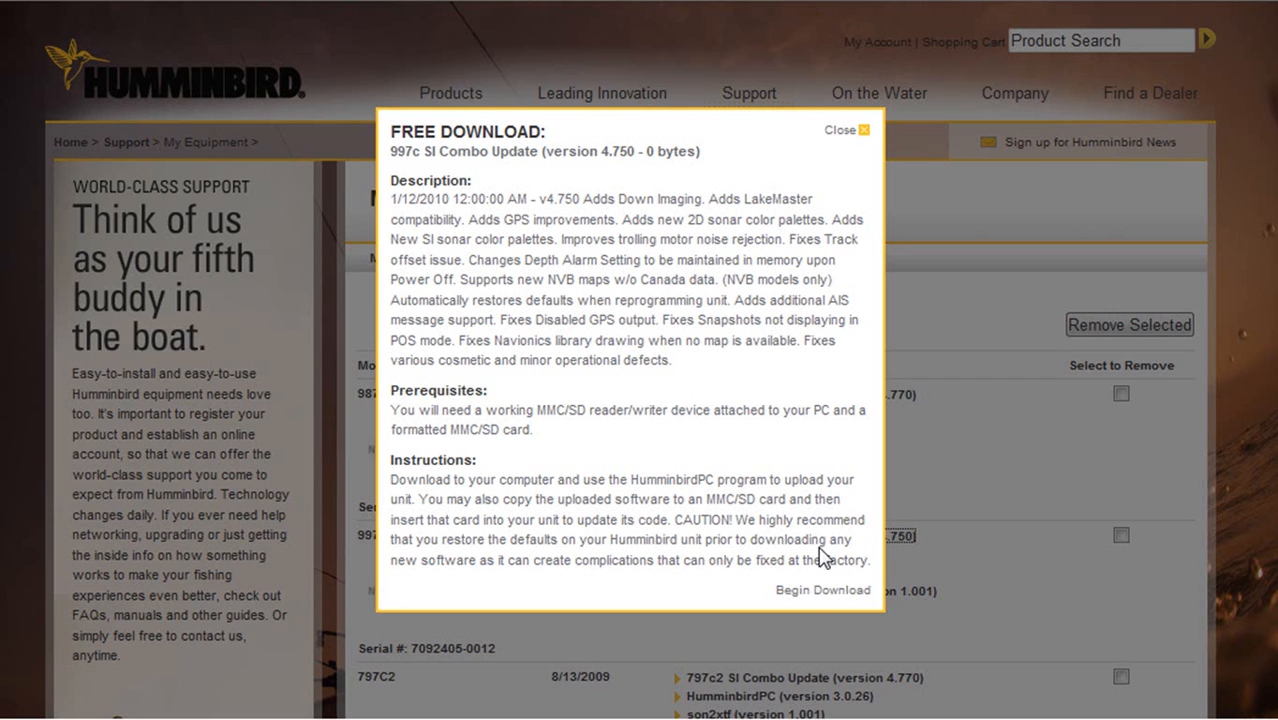
click(822, 590)
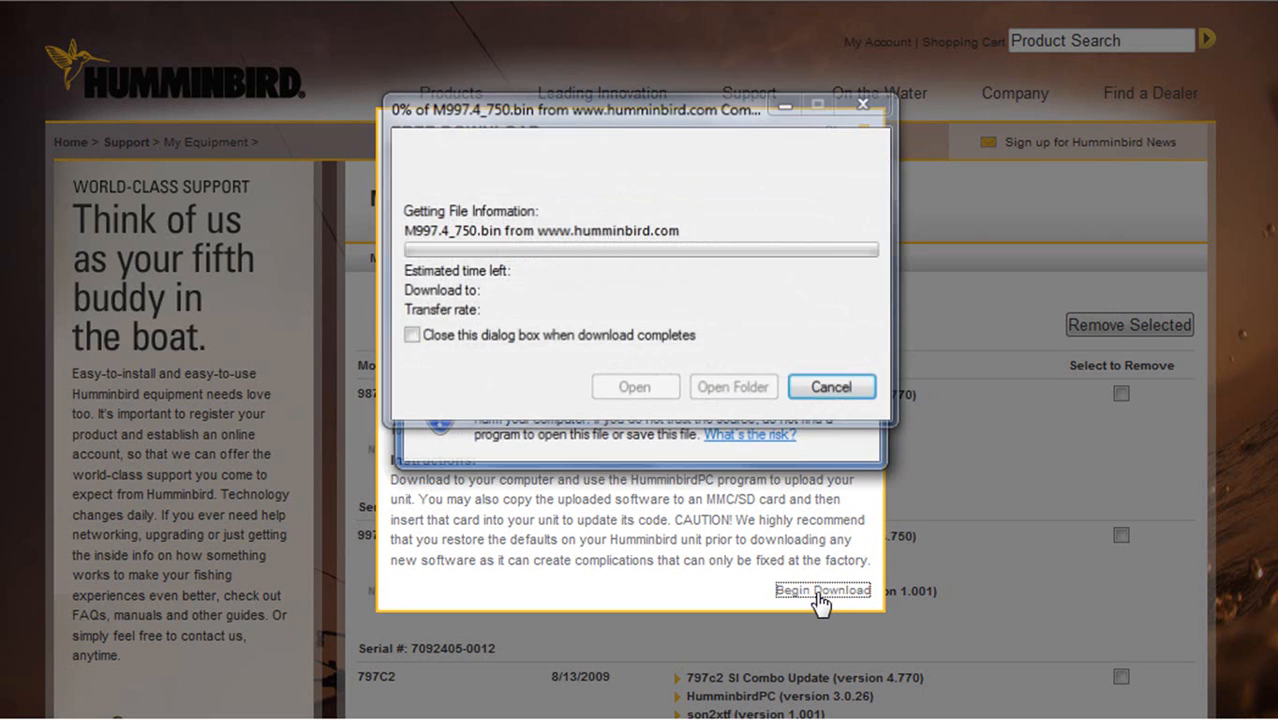
Step: Save M997.4_750.bin into My_HumminbirdPC, replacing the old copy, and close the download window
click(822, 590)
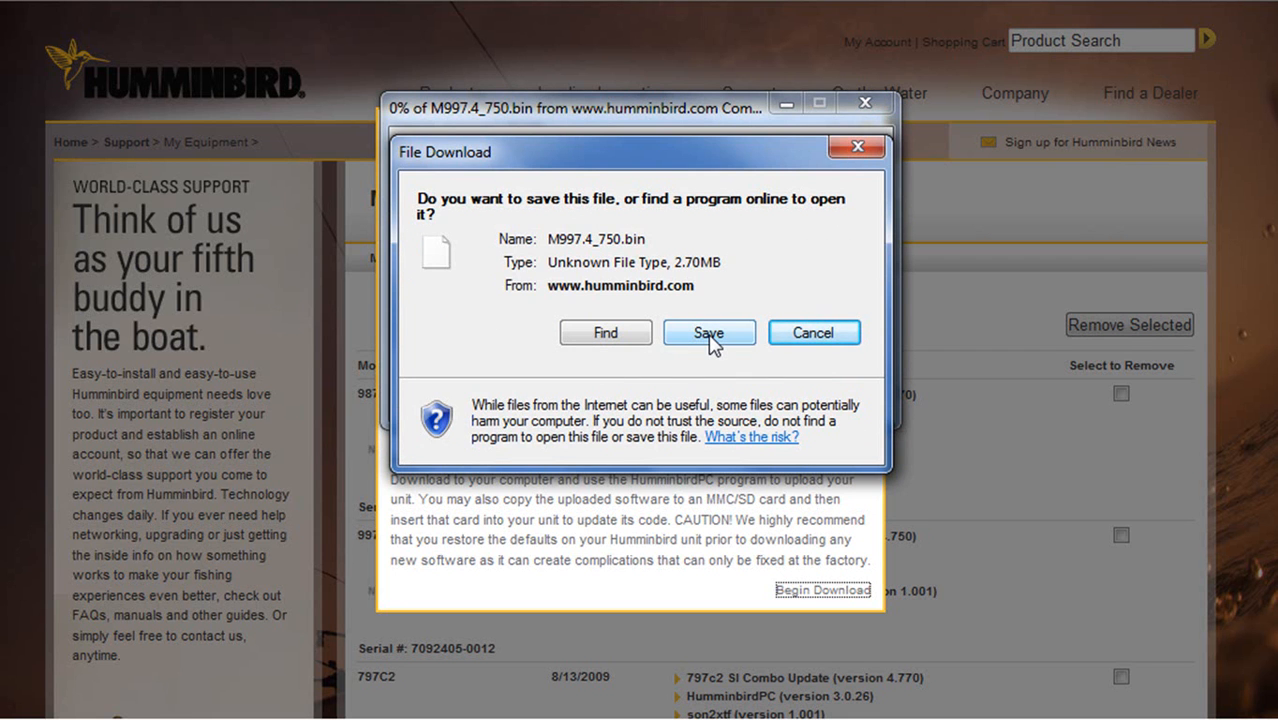
click(709, 332)
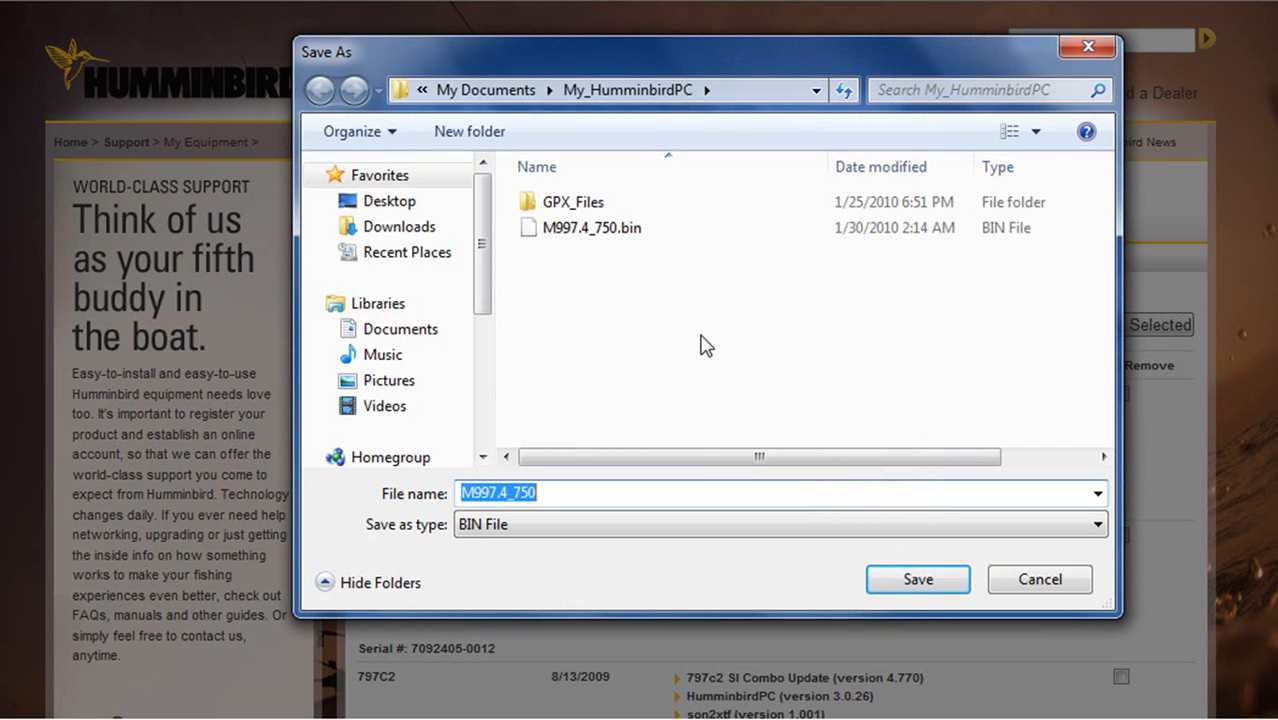
mouse_move(623, 315)
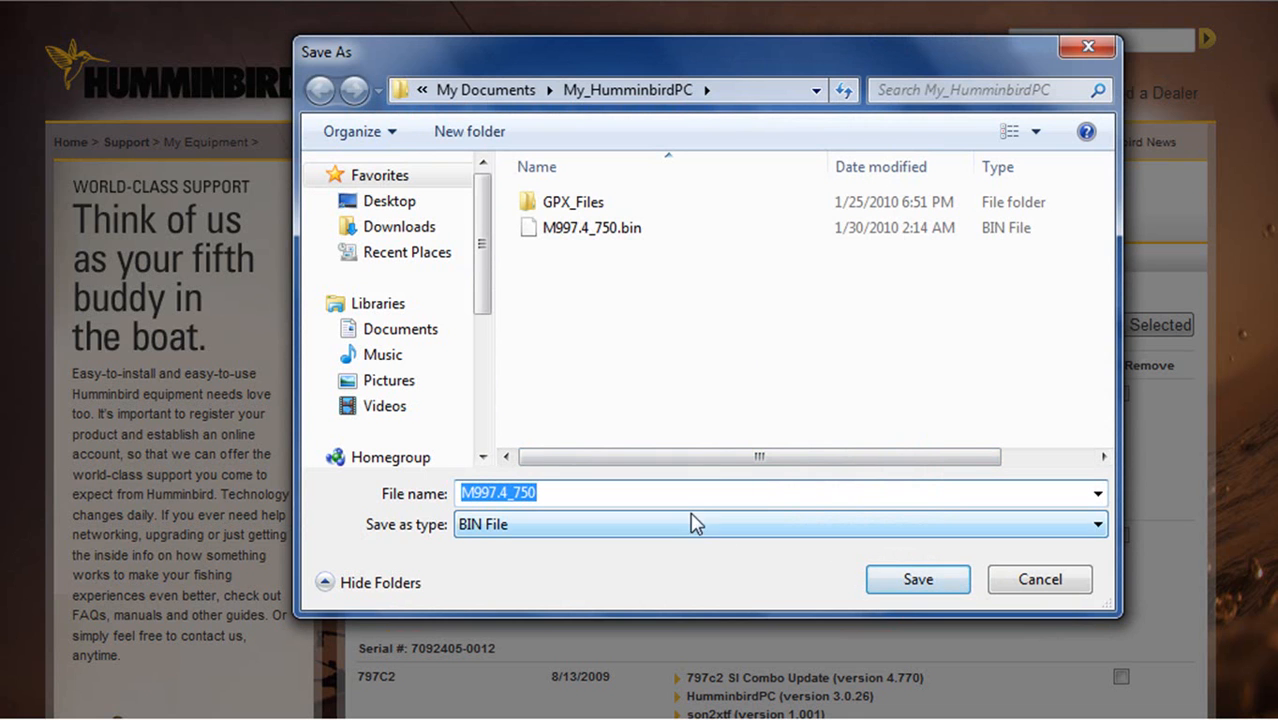
mouse_move(709, 563)
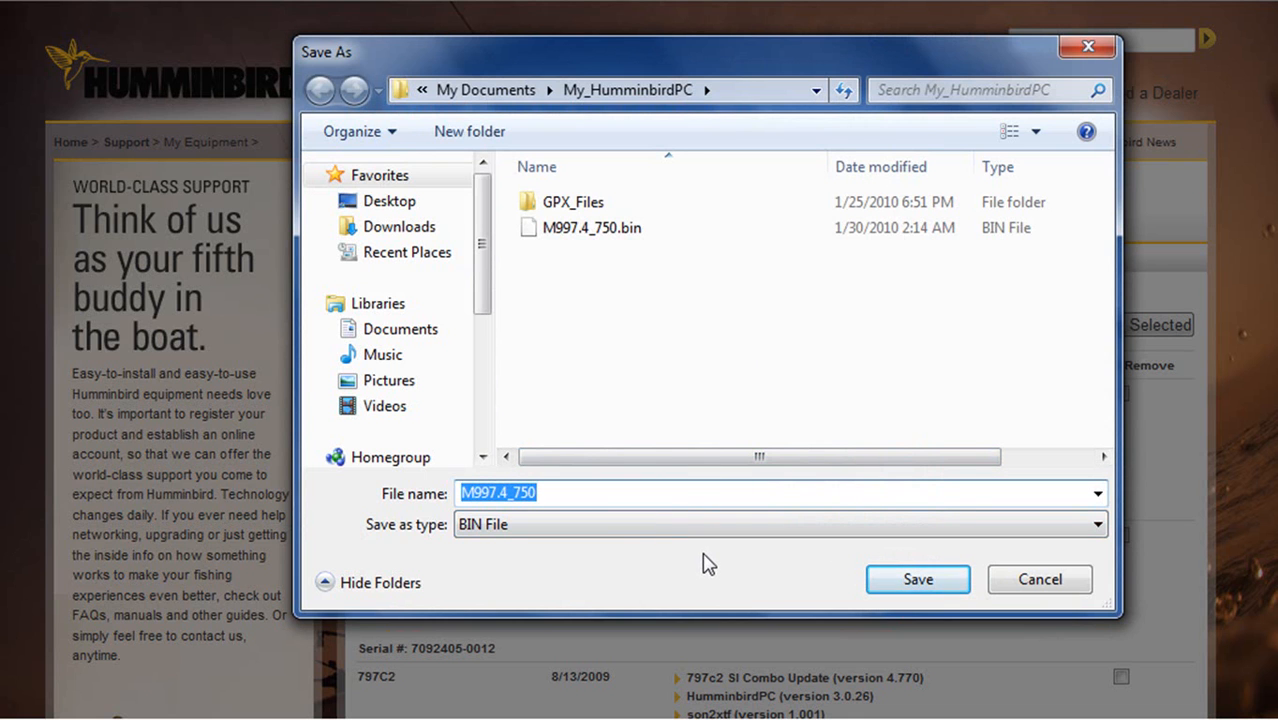
mouse_move(700, 556)
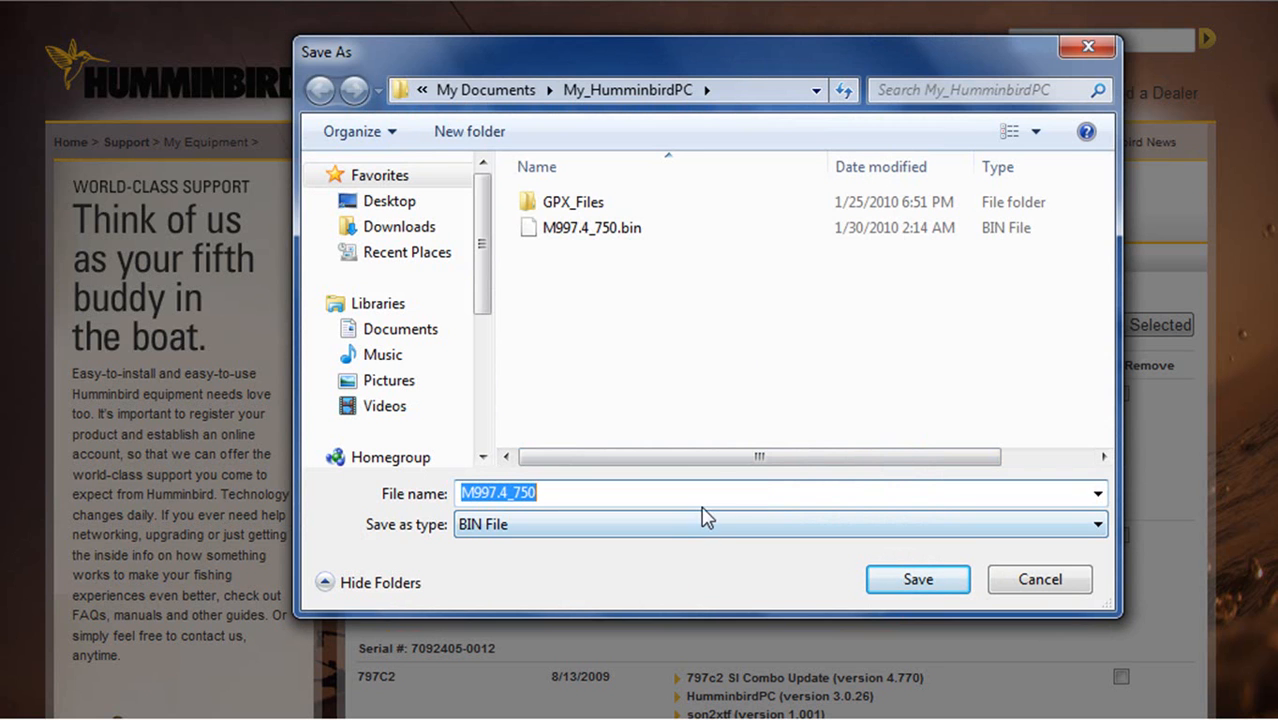
mouse_move(808, 575)
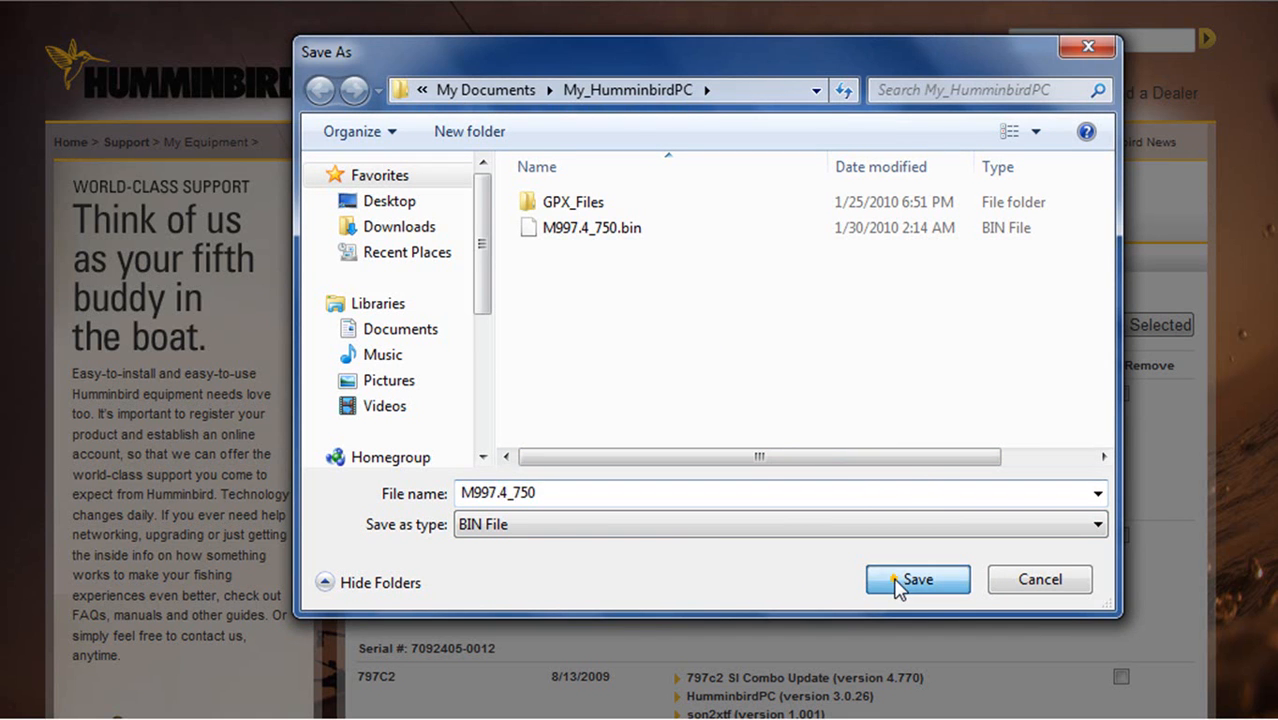
click(916, 579)
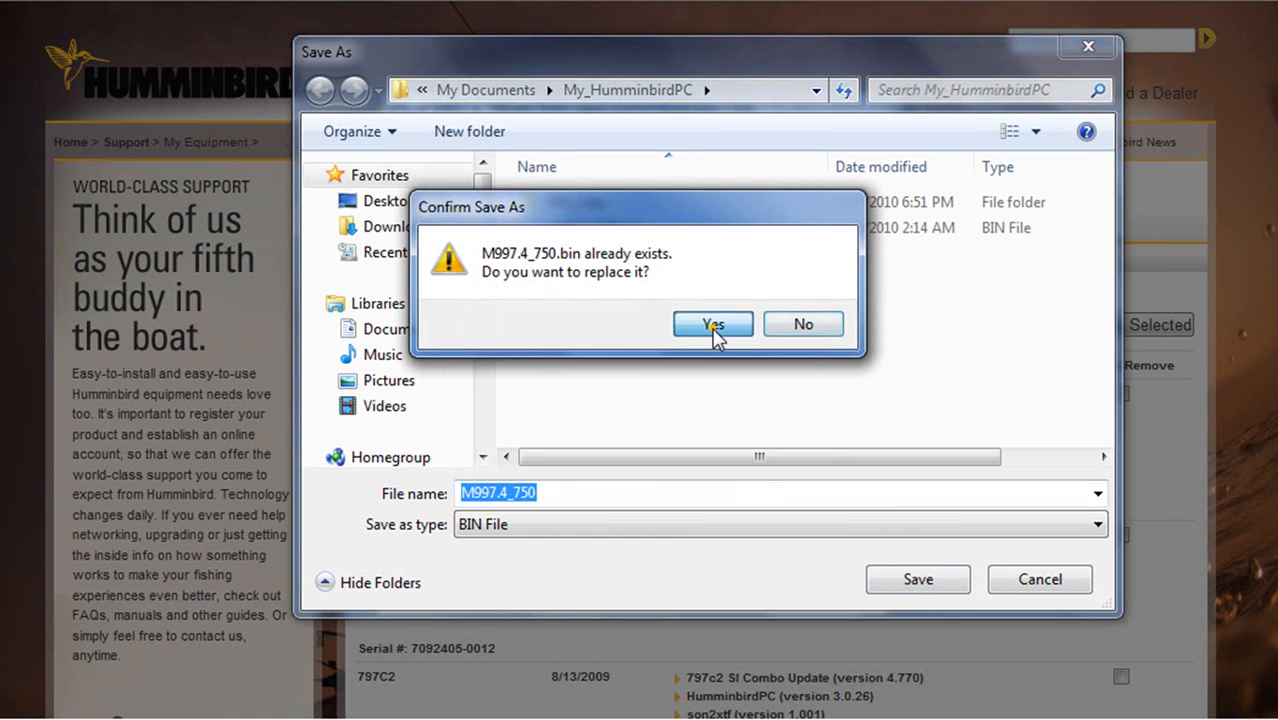
click(712, 324)
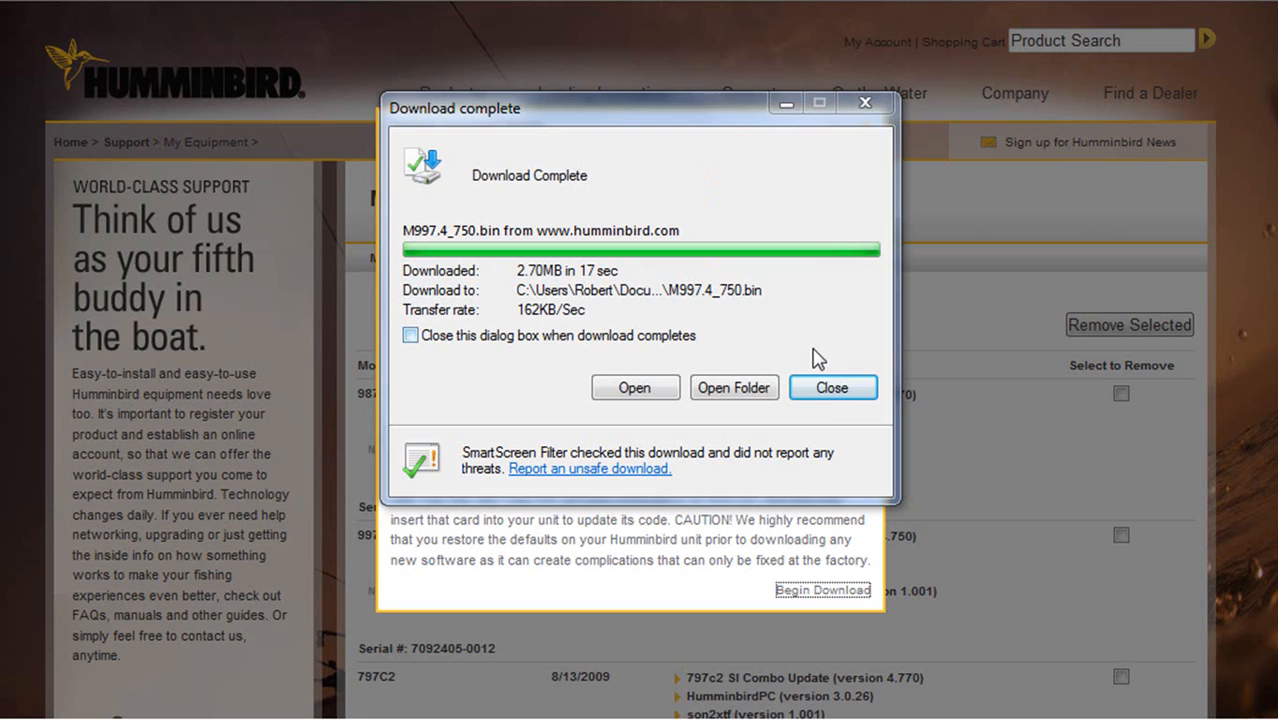
click(831, 387)
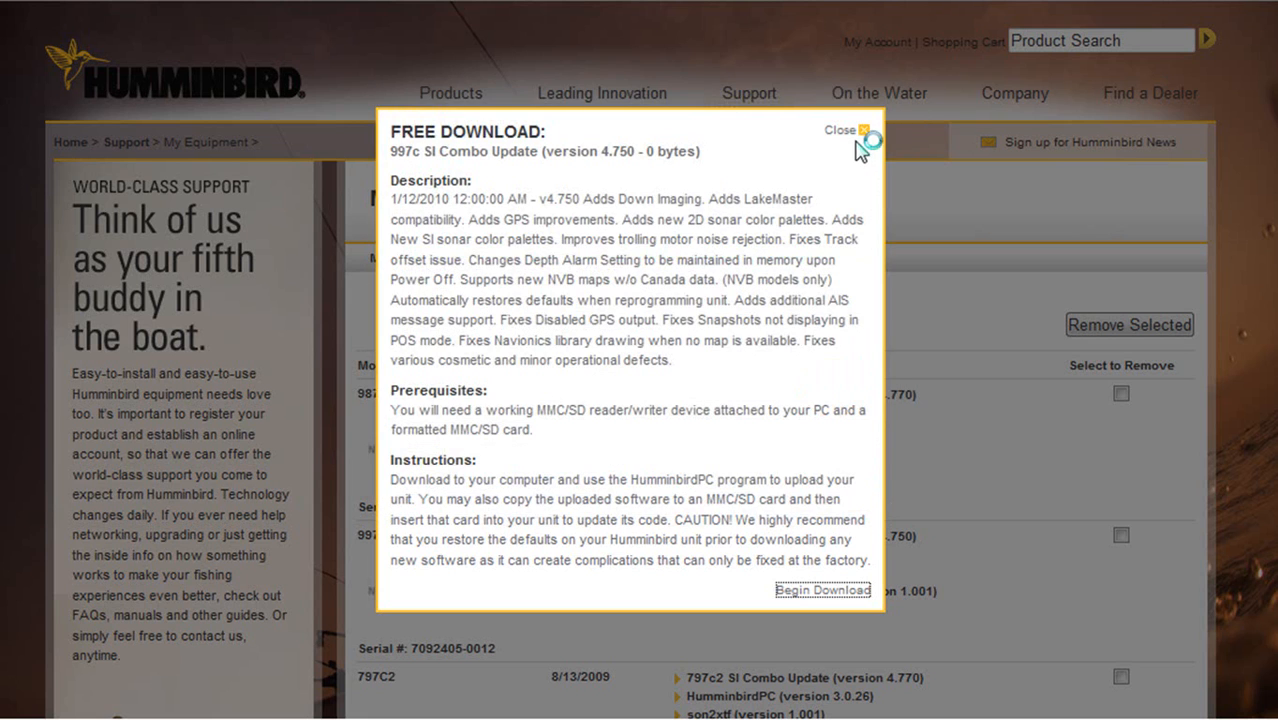
Step: Close the update details and reach the HumminbirdPC group under Start > All Programs
click(863, 130)
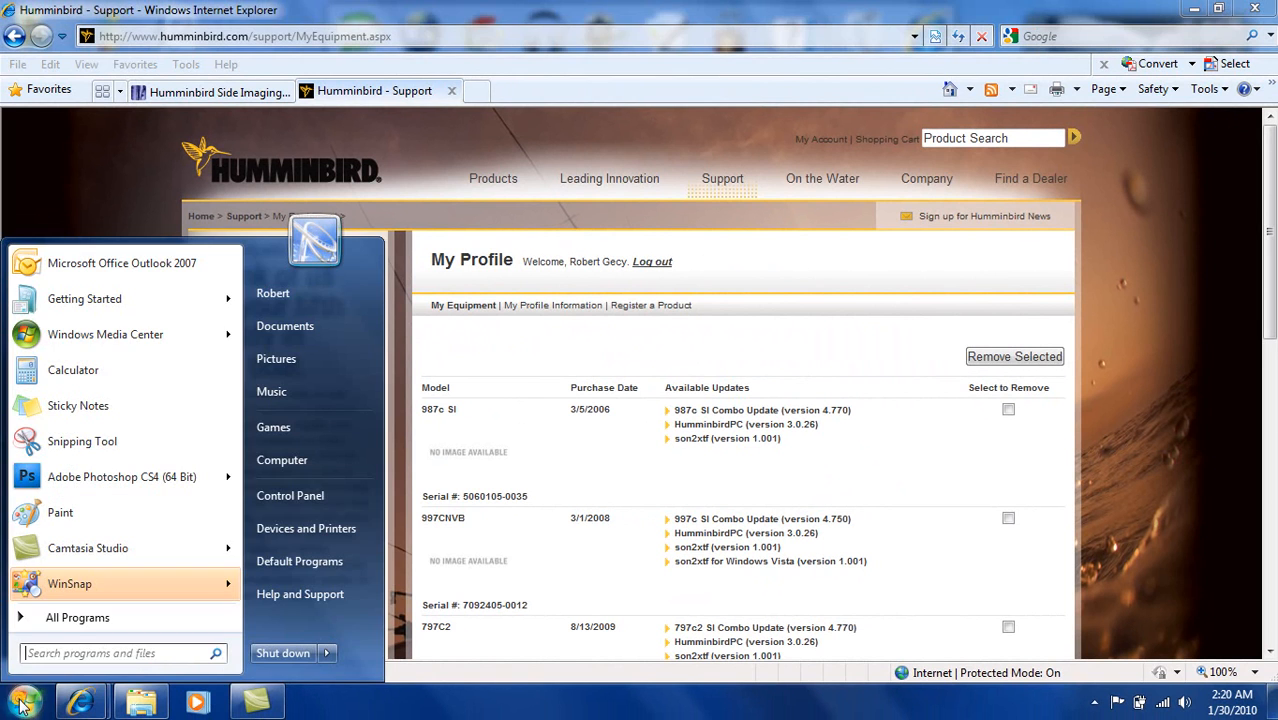
click(77, 617)
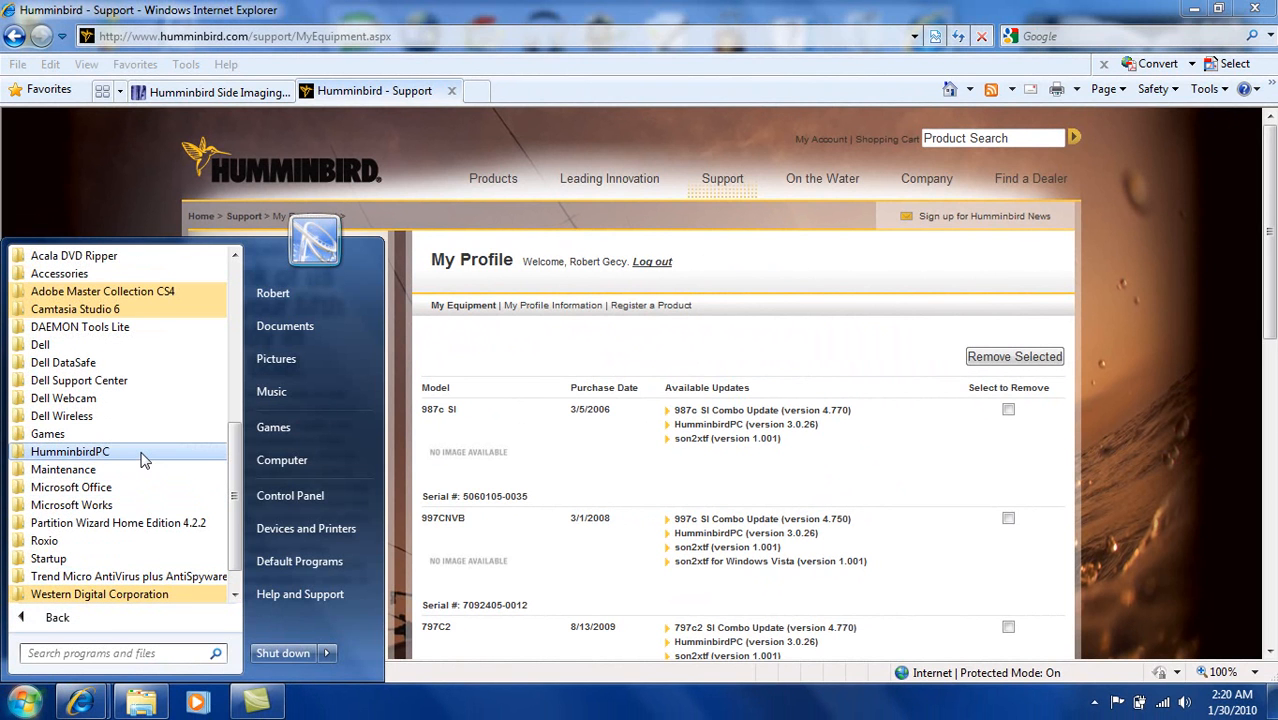
click(70, 451)
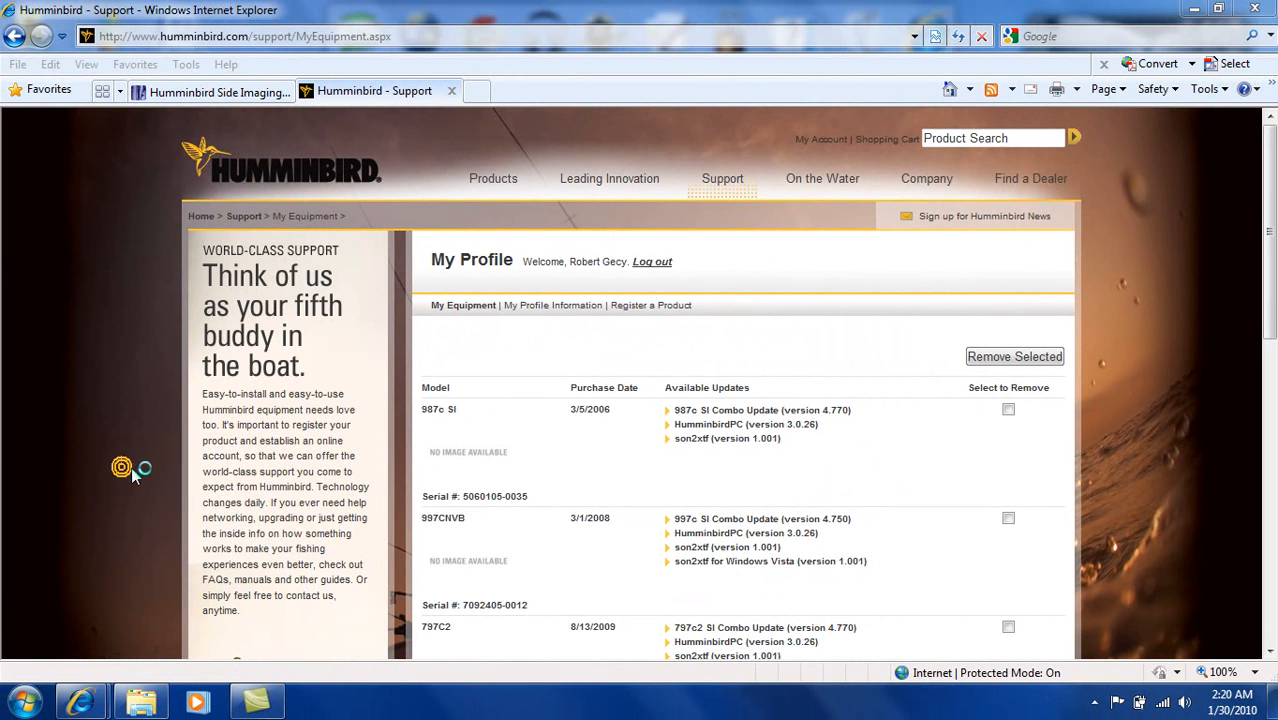
mouse_move(588, 462)
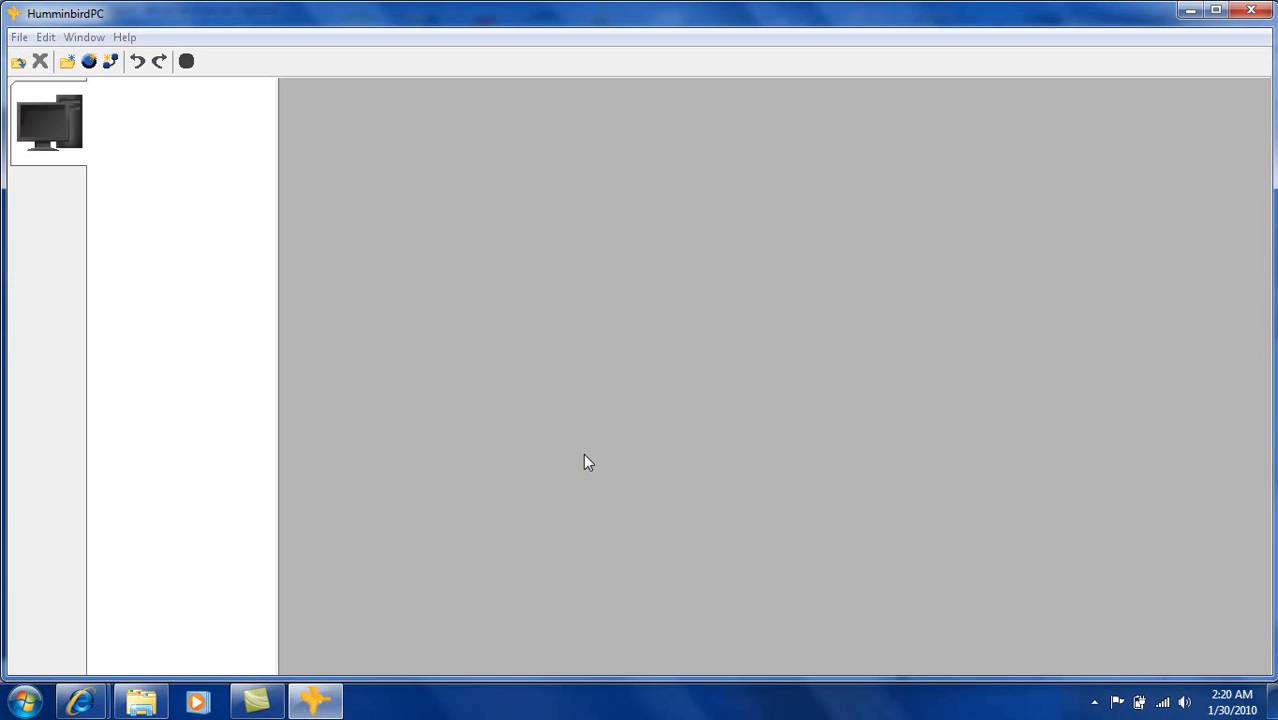
mouse_move(120, 224)
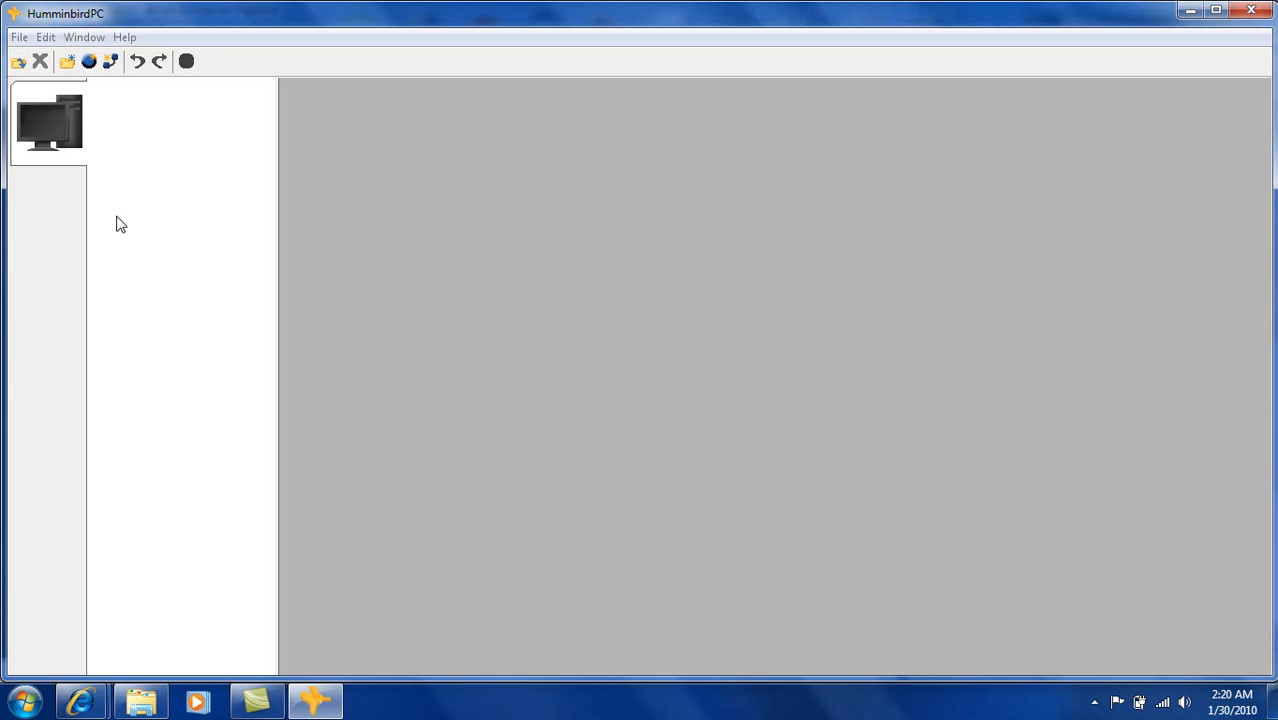
mouse_move(16, 58)
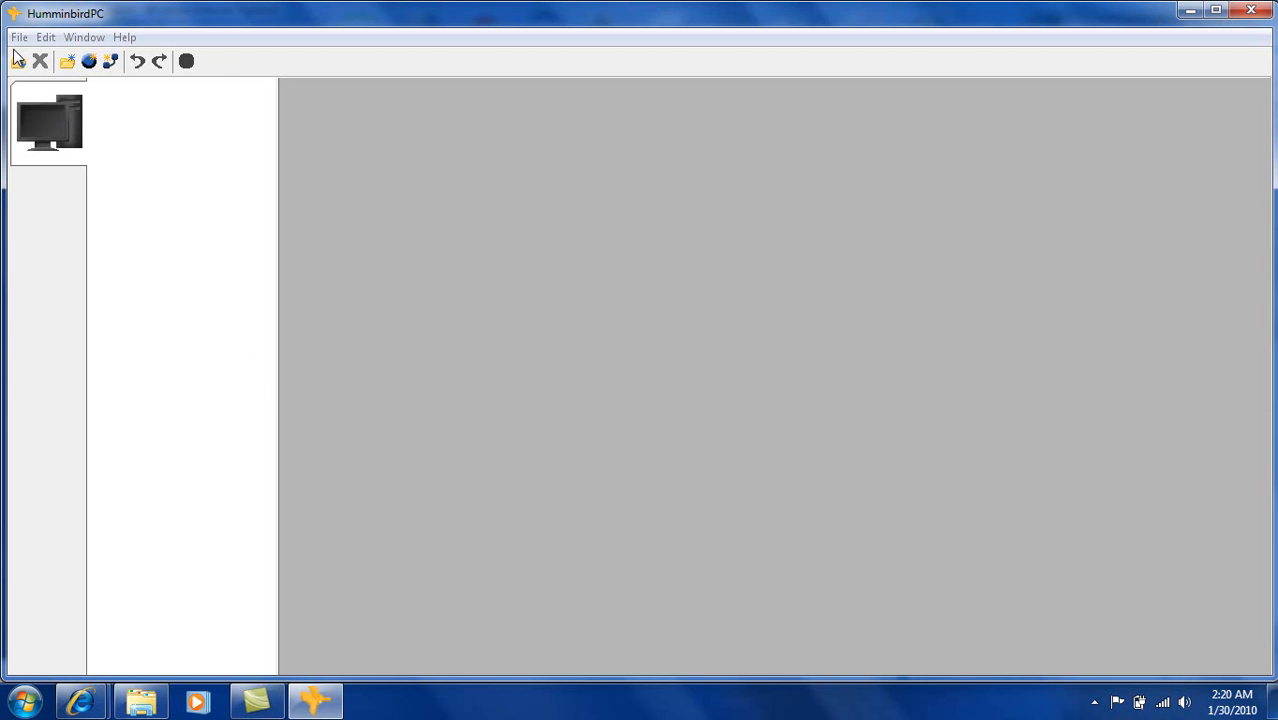
Step: Open HumminbirdPC's File menu showing Download, Upload and Update entries
click(18, 37)
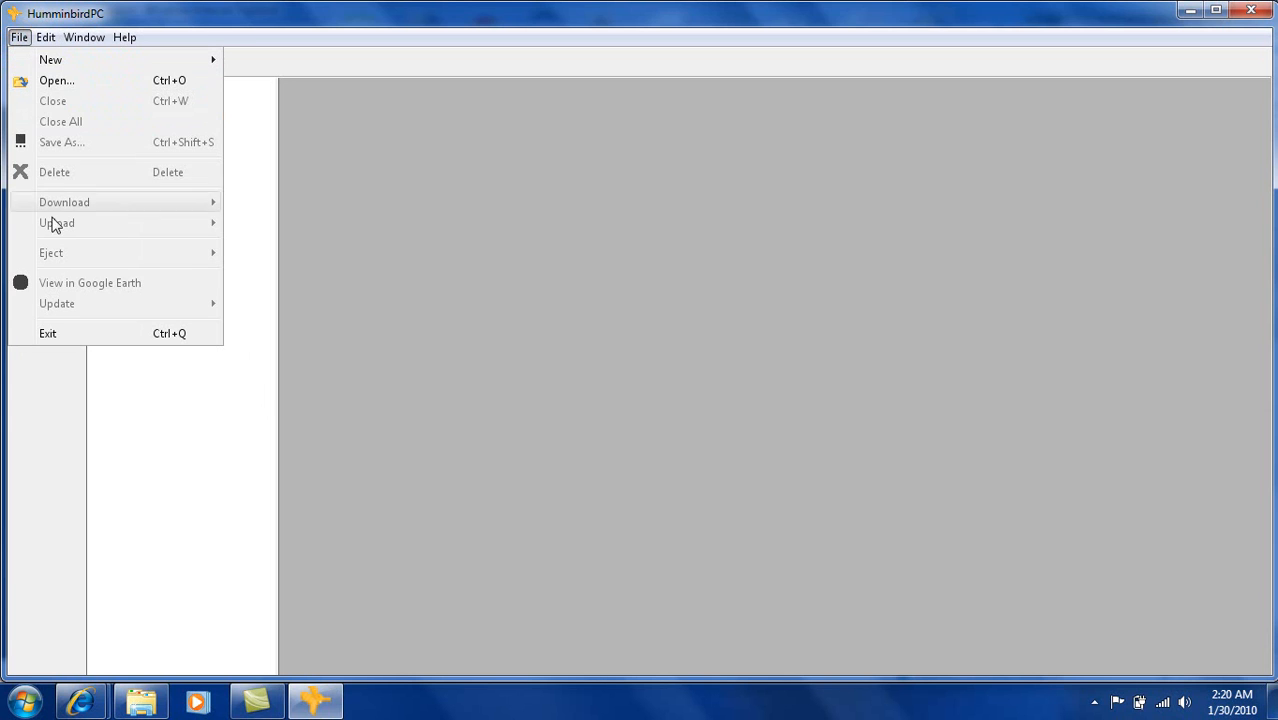
mouse_move(120, 300)
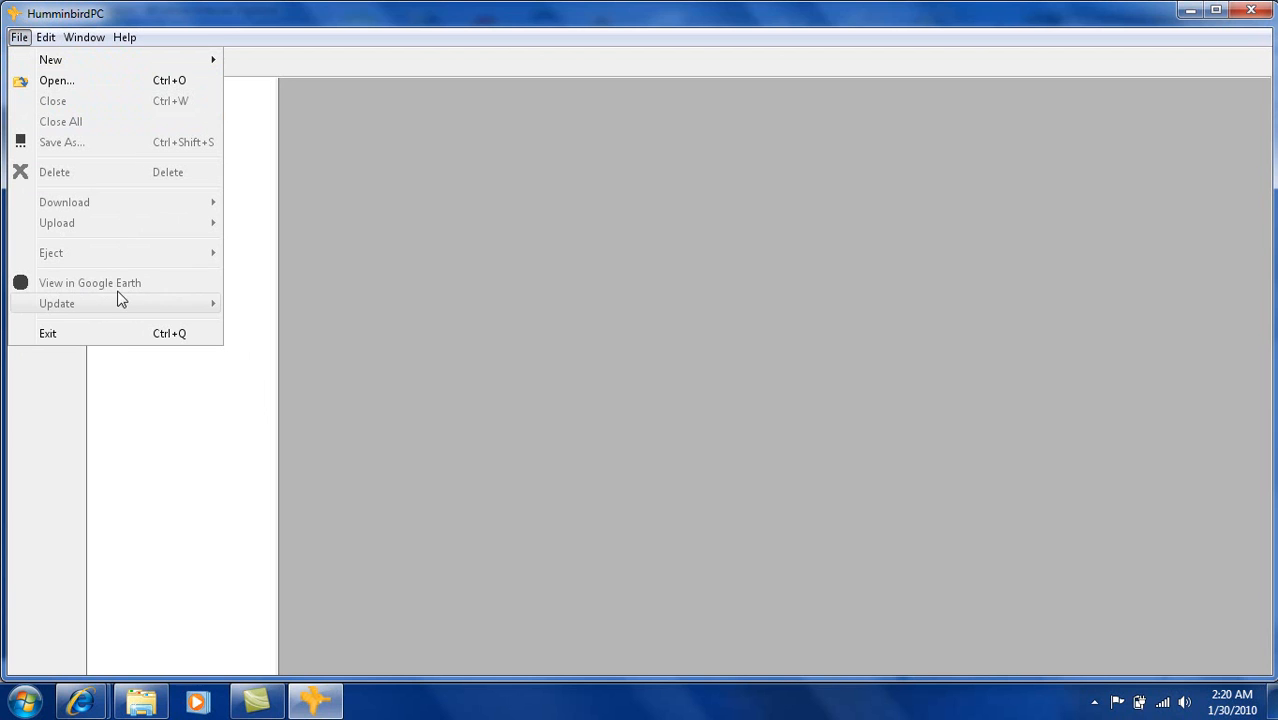
mouse_move(107, 172)
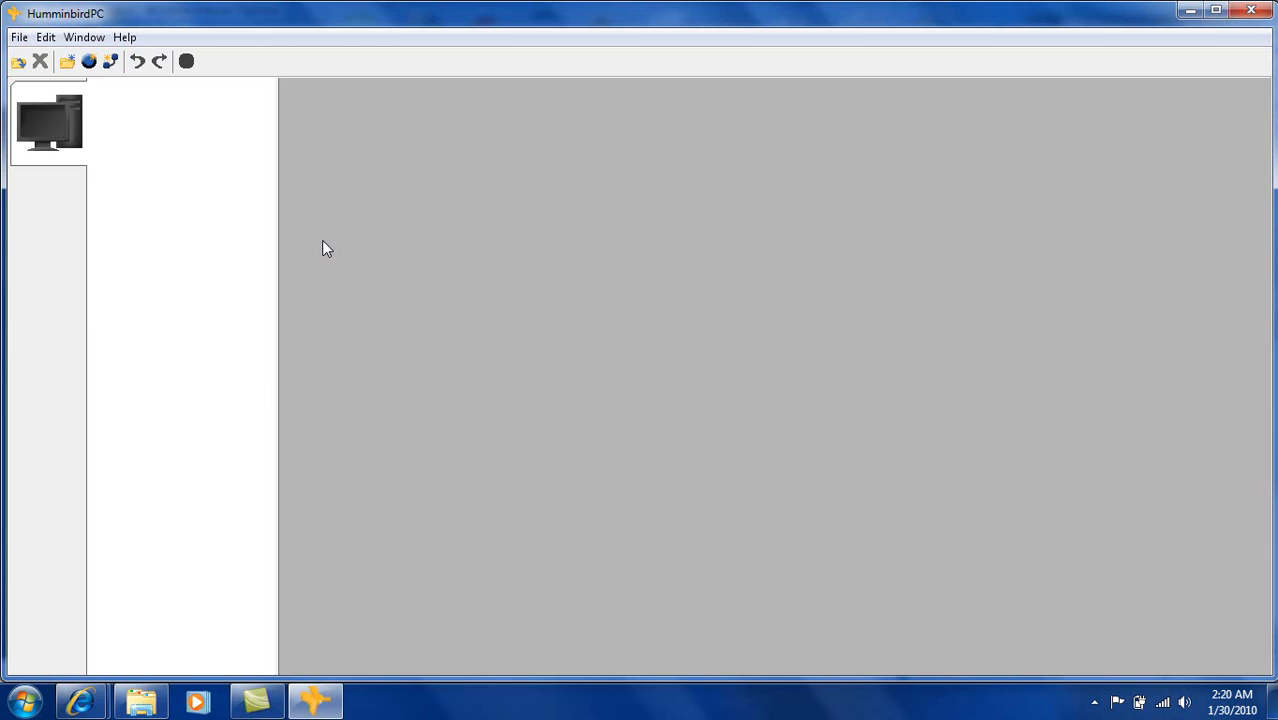
mouse_move(324, 223)
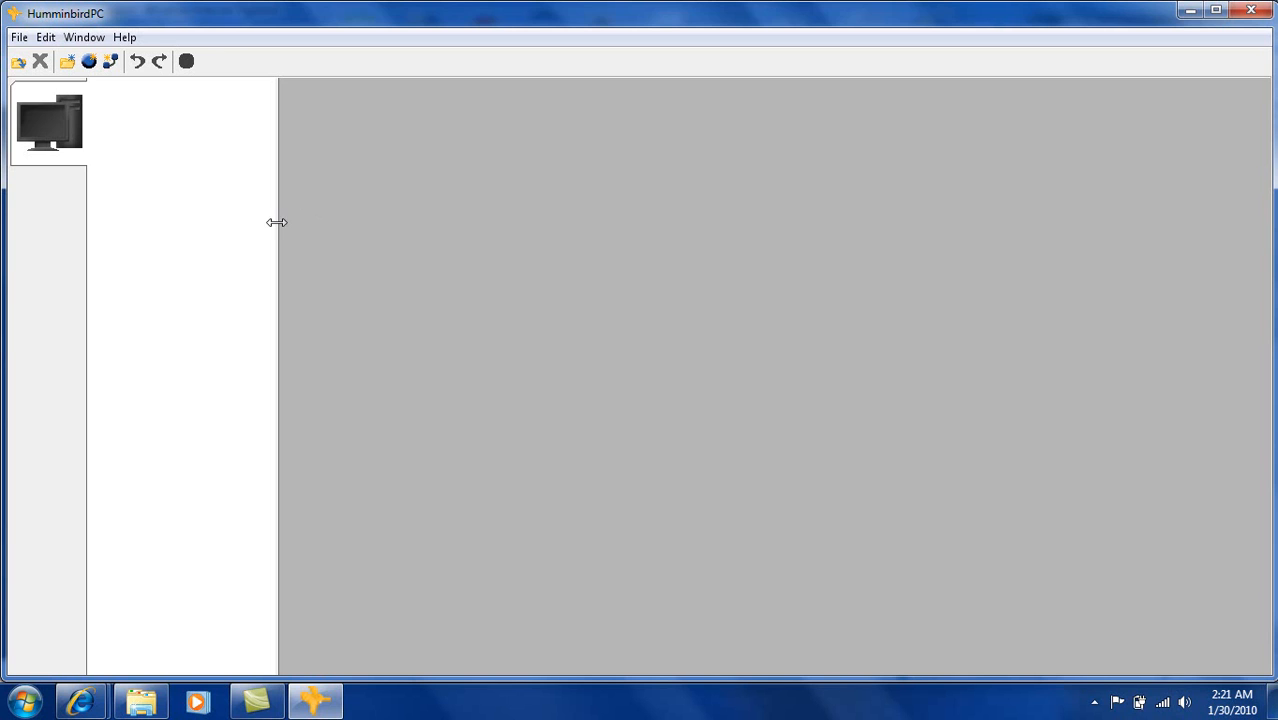
mouse_move(122, 233)
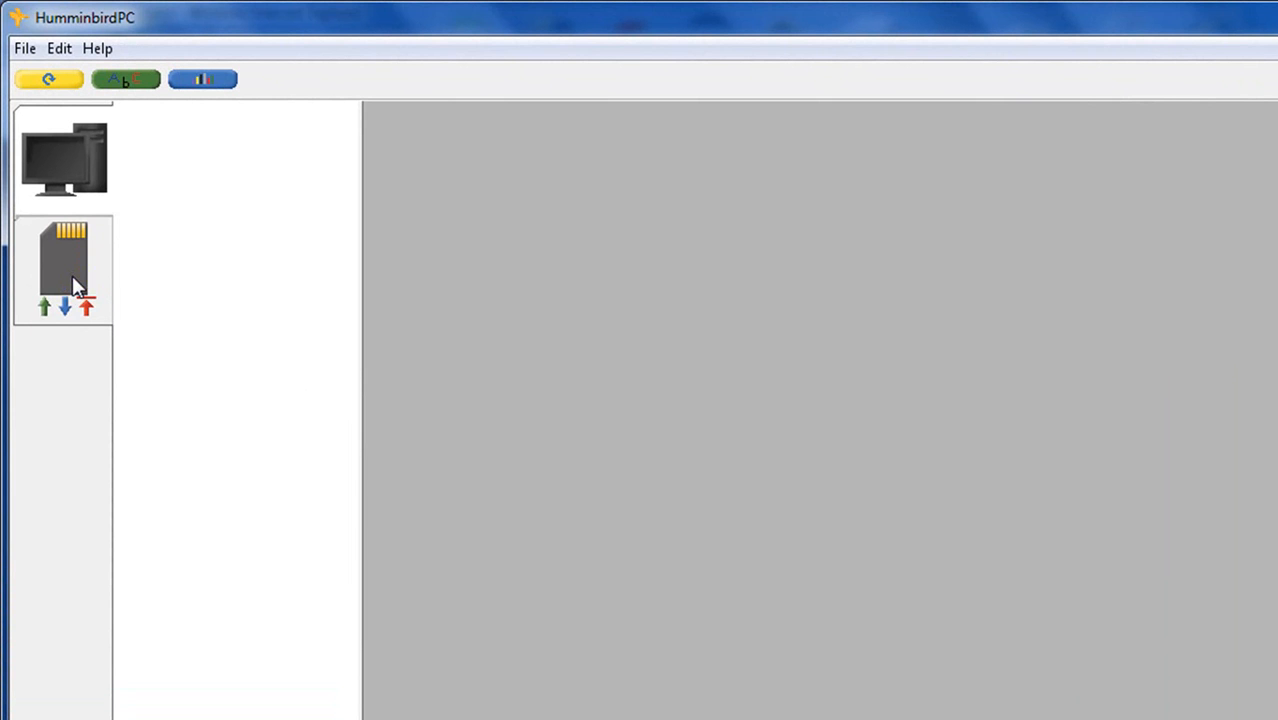
Step: Select the SD card icon to show the 997C unit with software 4.570
click(63, 270)
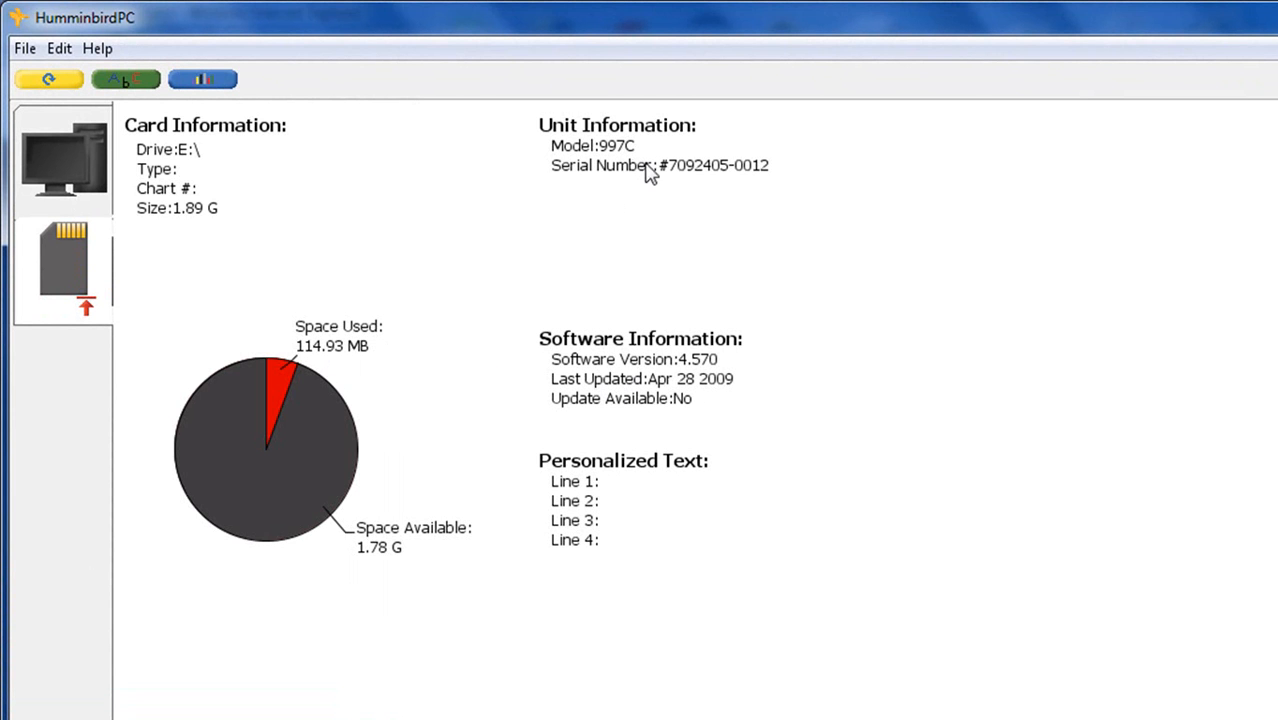
mouse_move(688, 178)
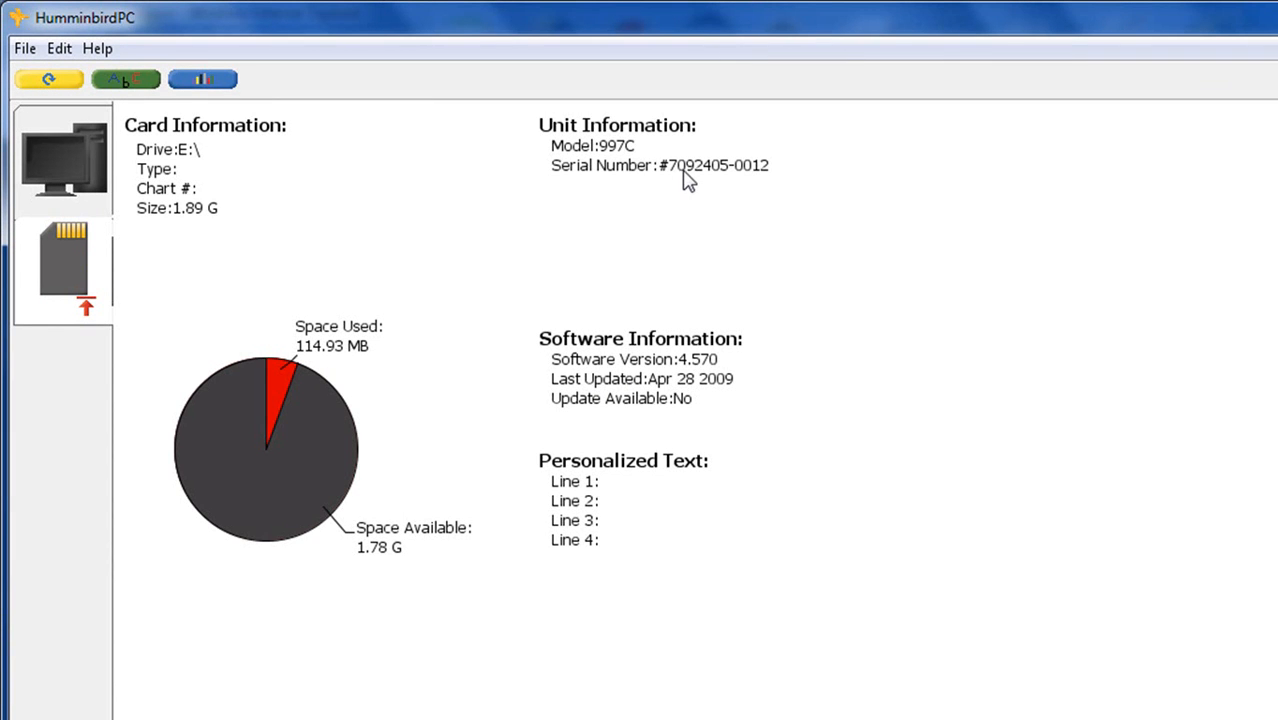
mouse_move(640, 158)
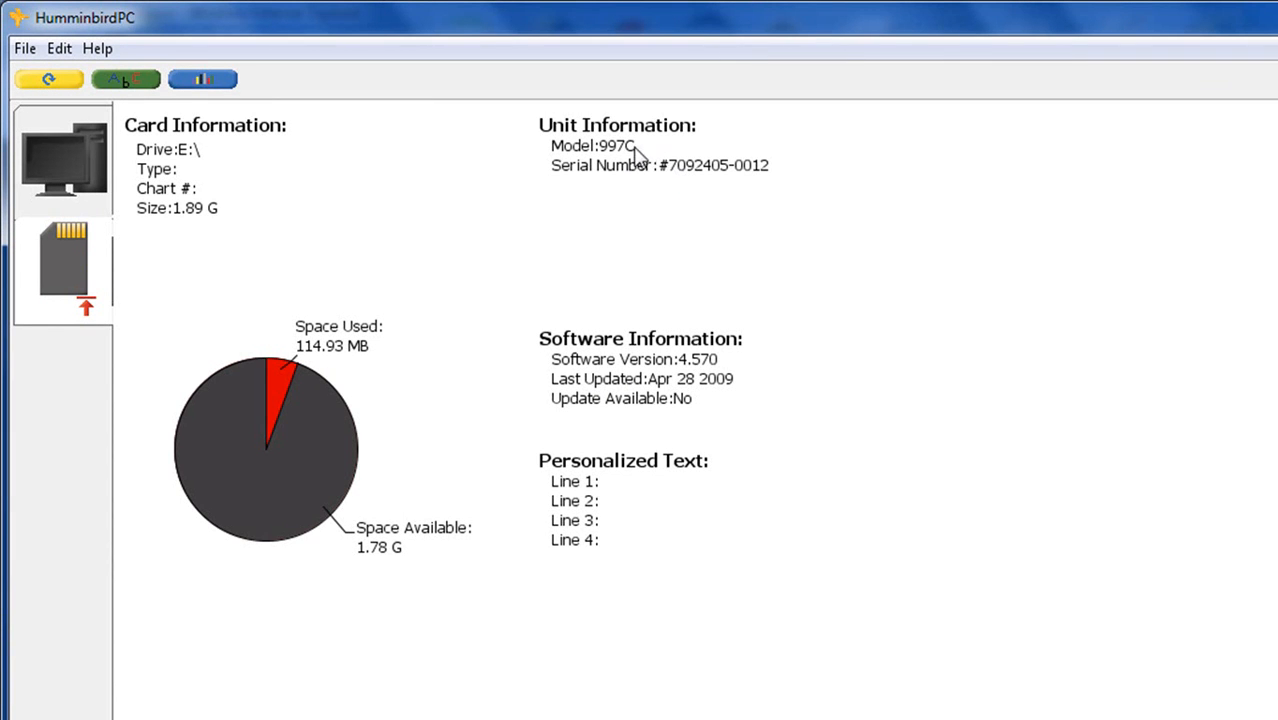
mouse_move(740, 343)
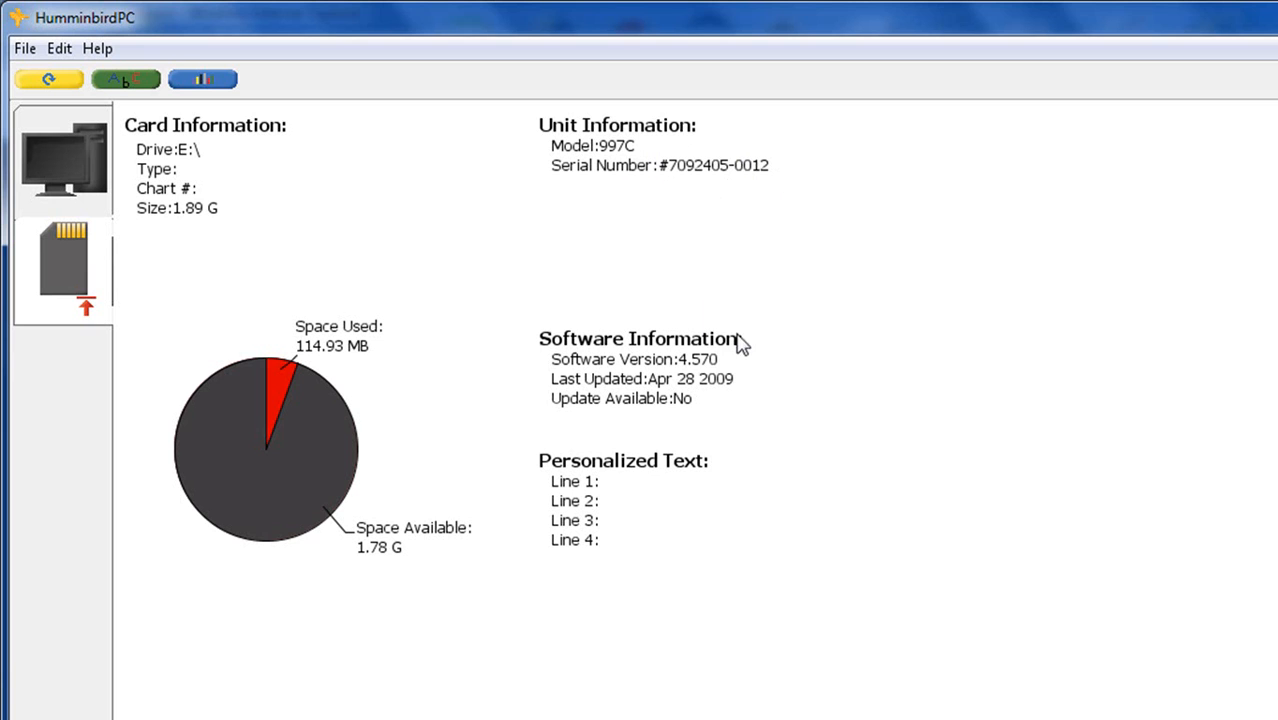
mouse_move(730, 373)
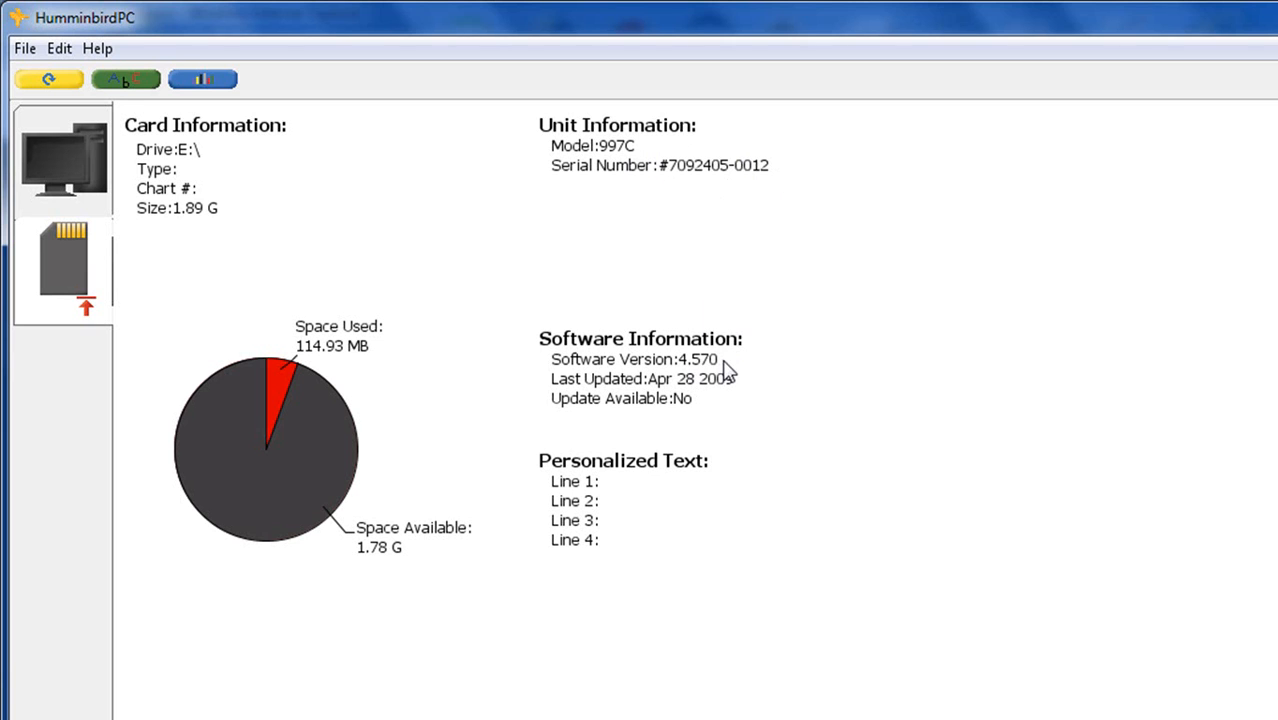
mouse_move(717, 378)
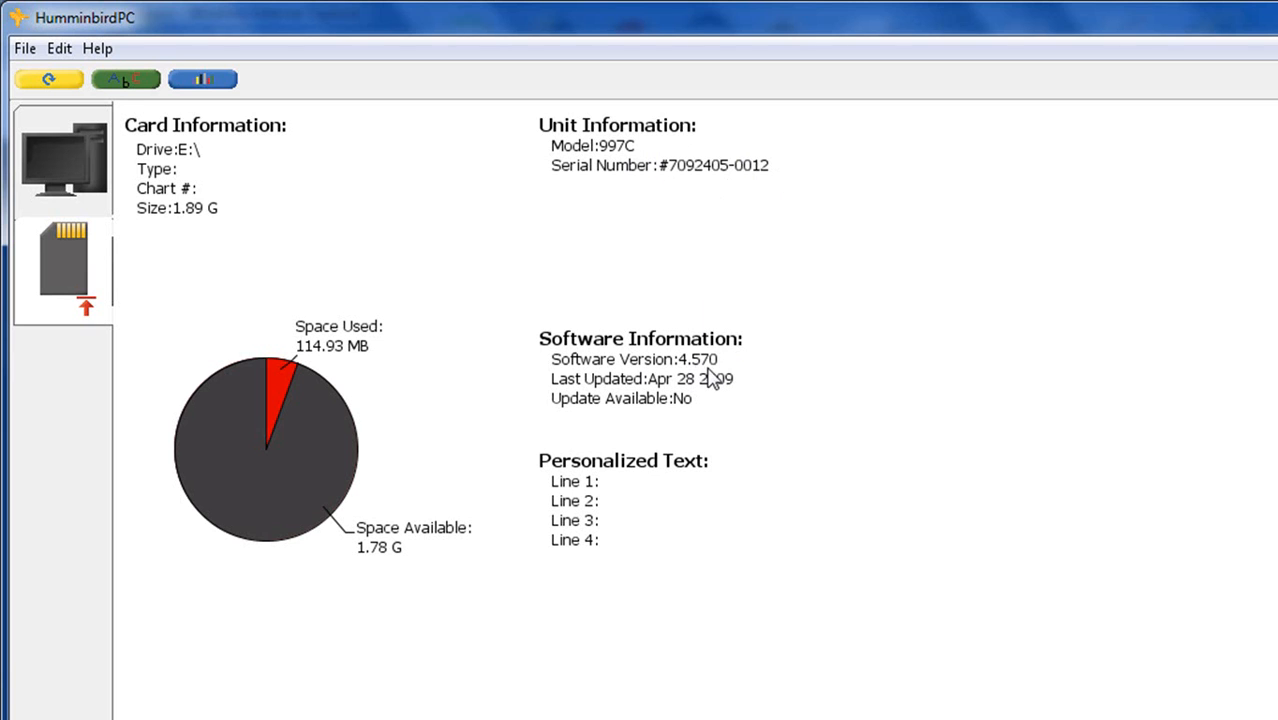
mouse_move(775, 455)
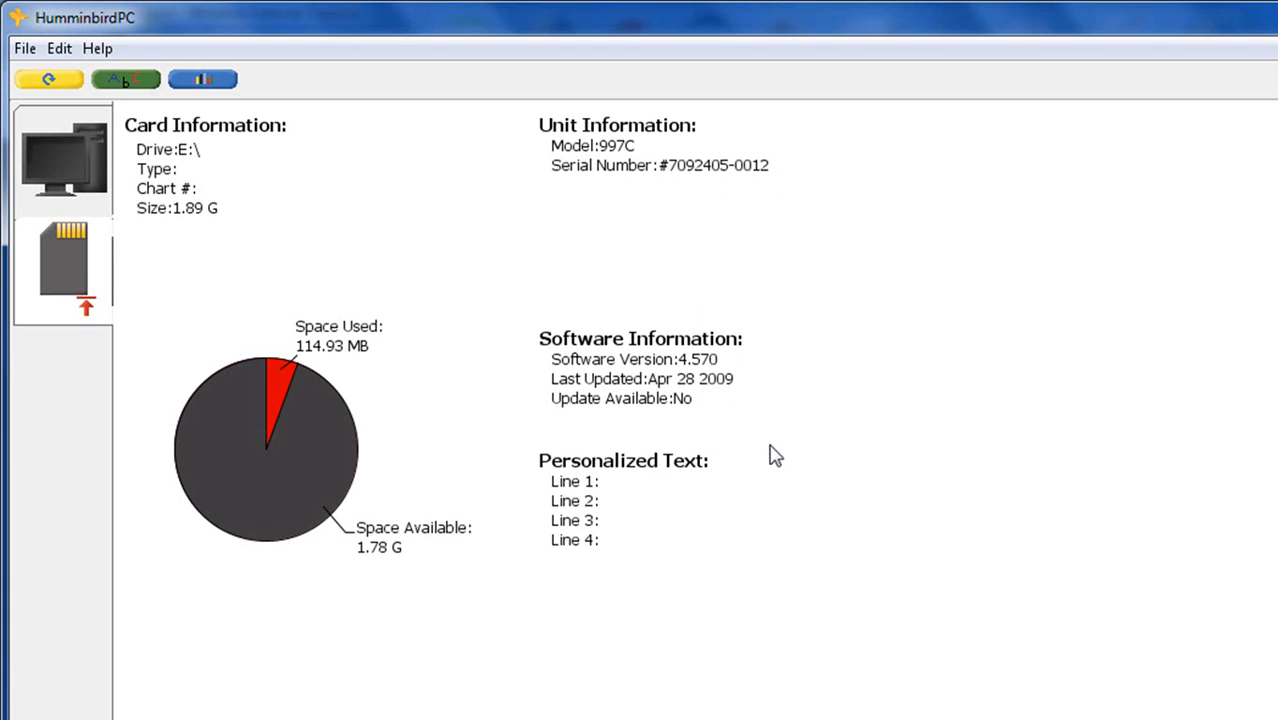
mouse_move(757, 479)
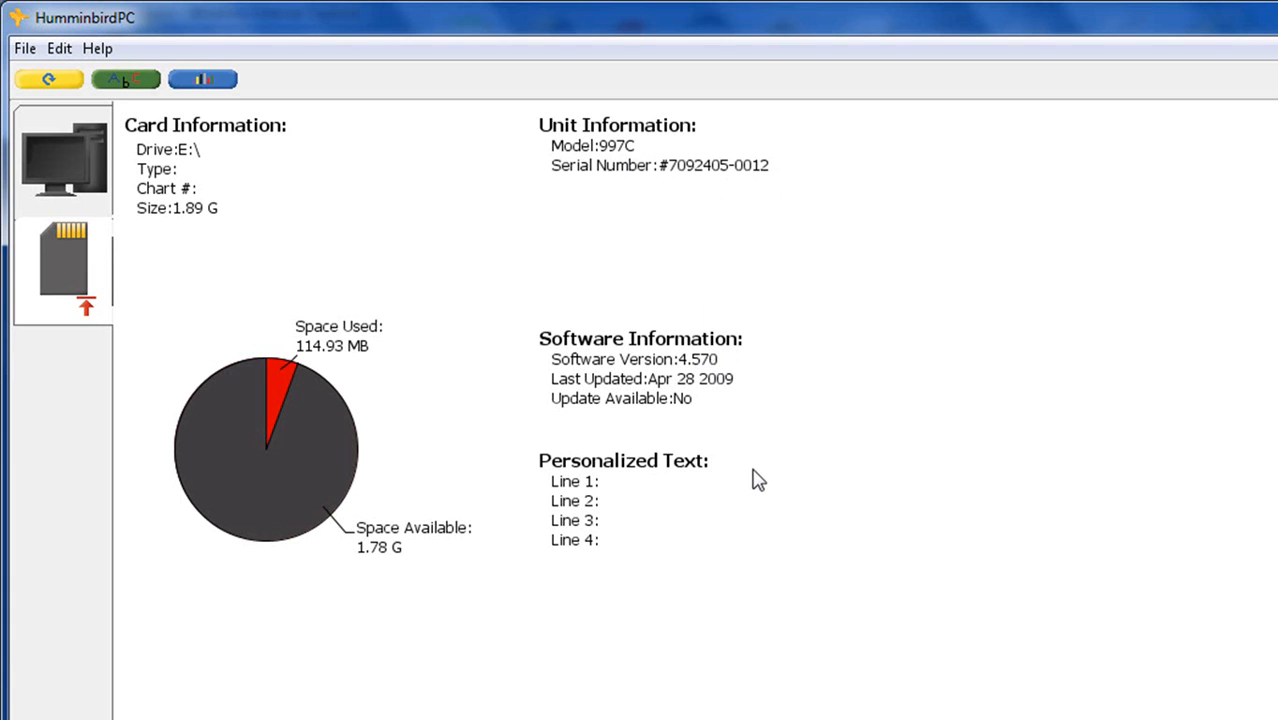
mouse_move(612, 519)
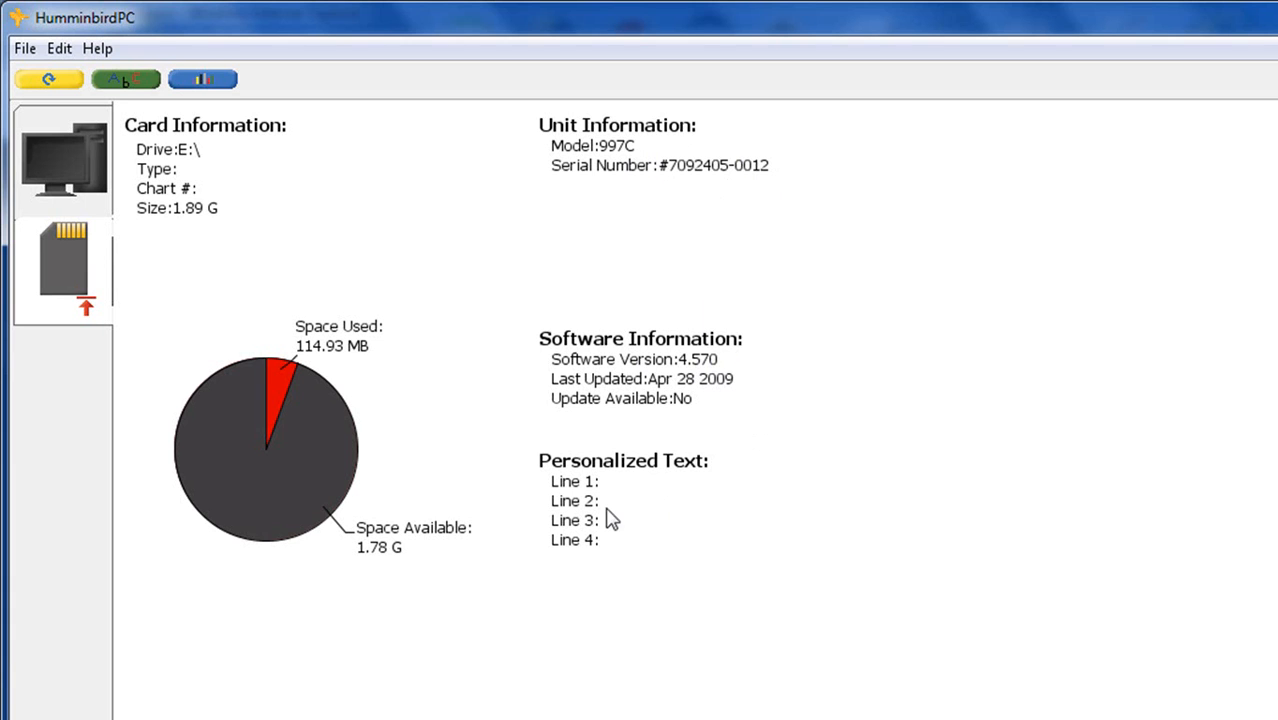
mouse_move(580, 470)
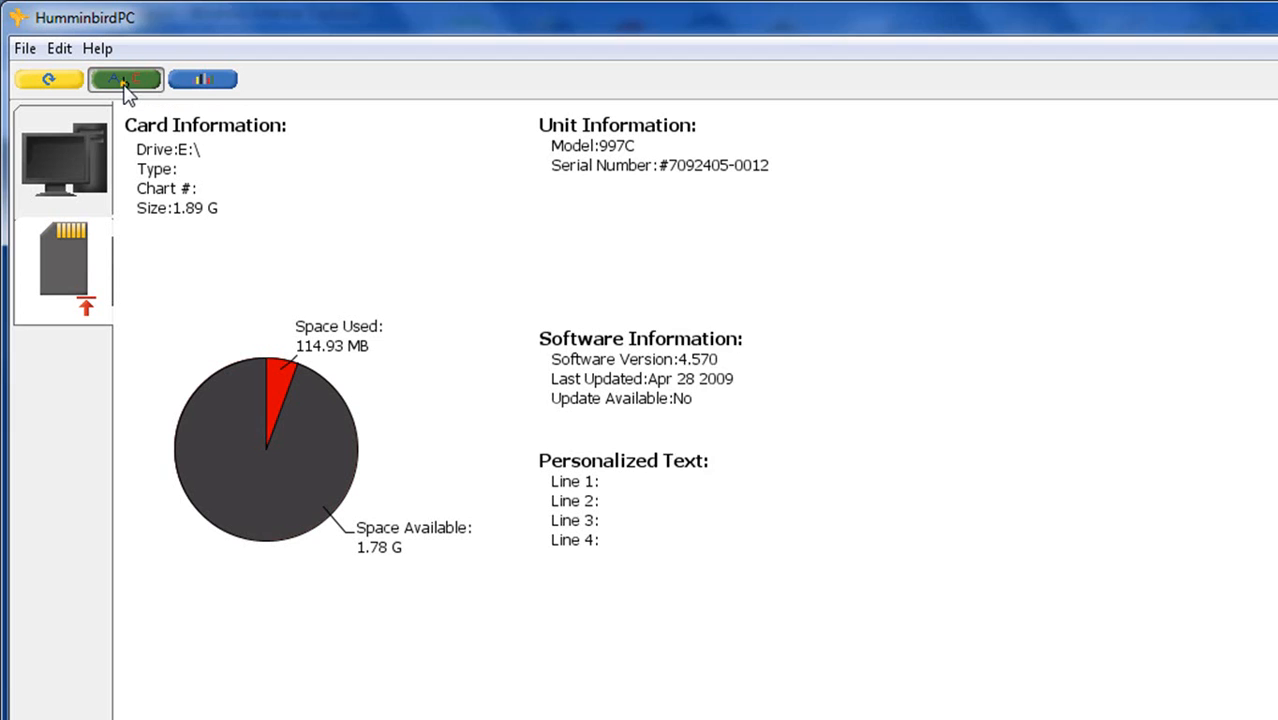
click(124, 79)
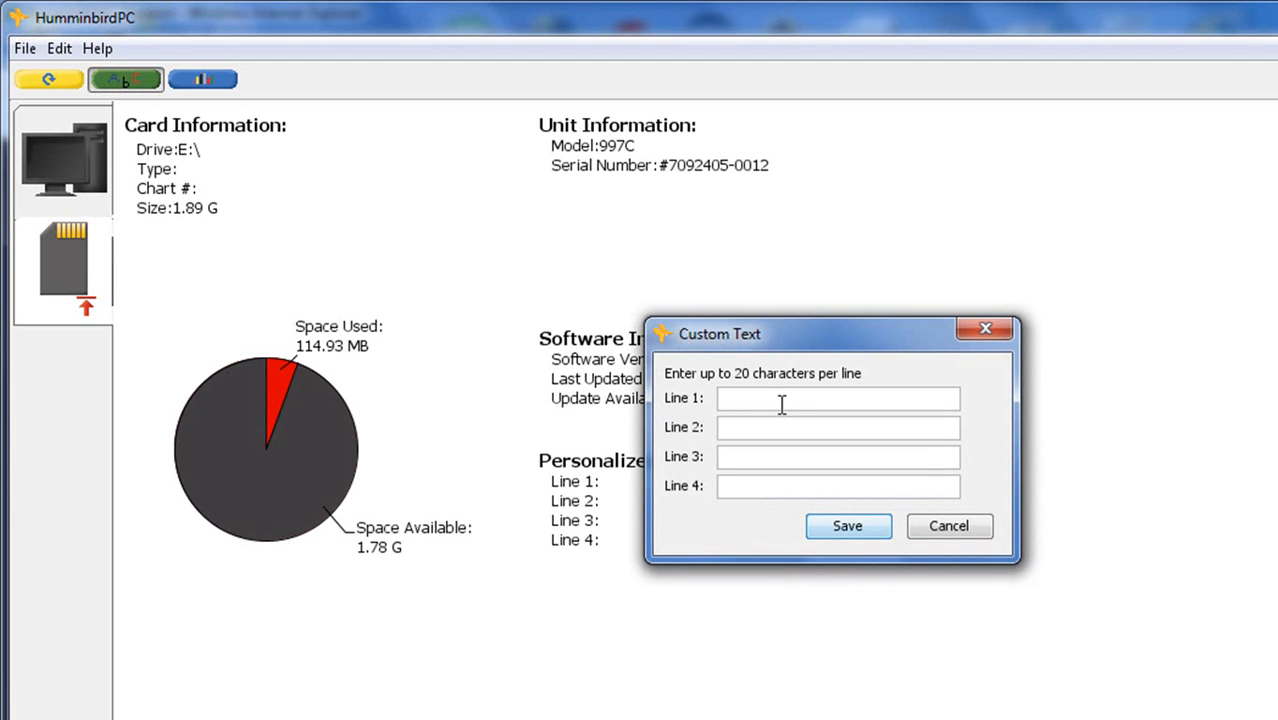
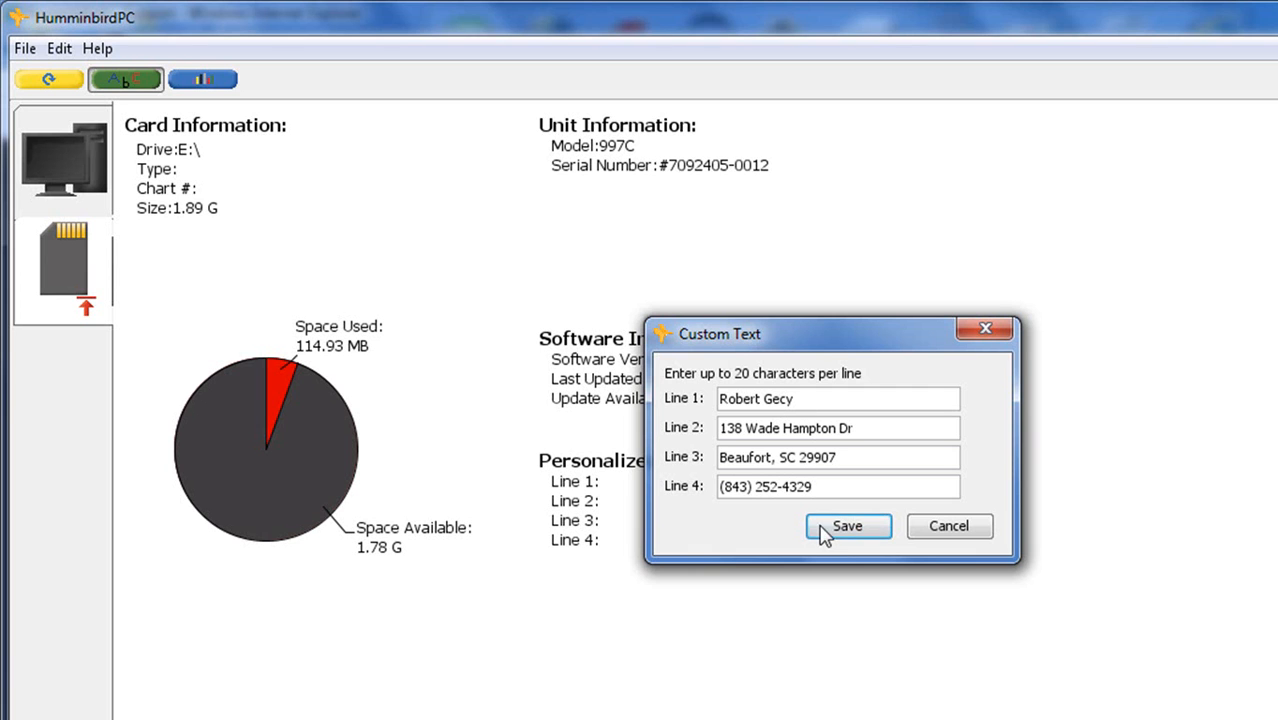
click(847, 526)
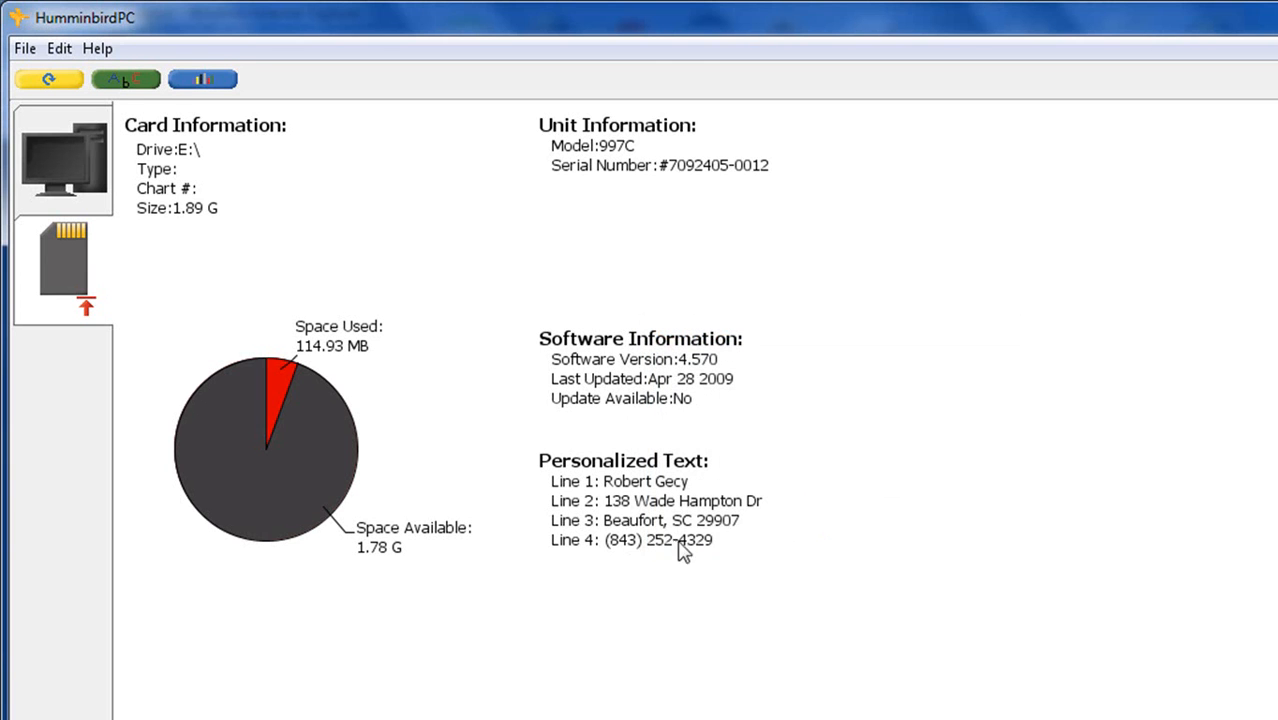
mouse_move(622, 507)
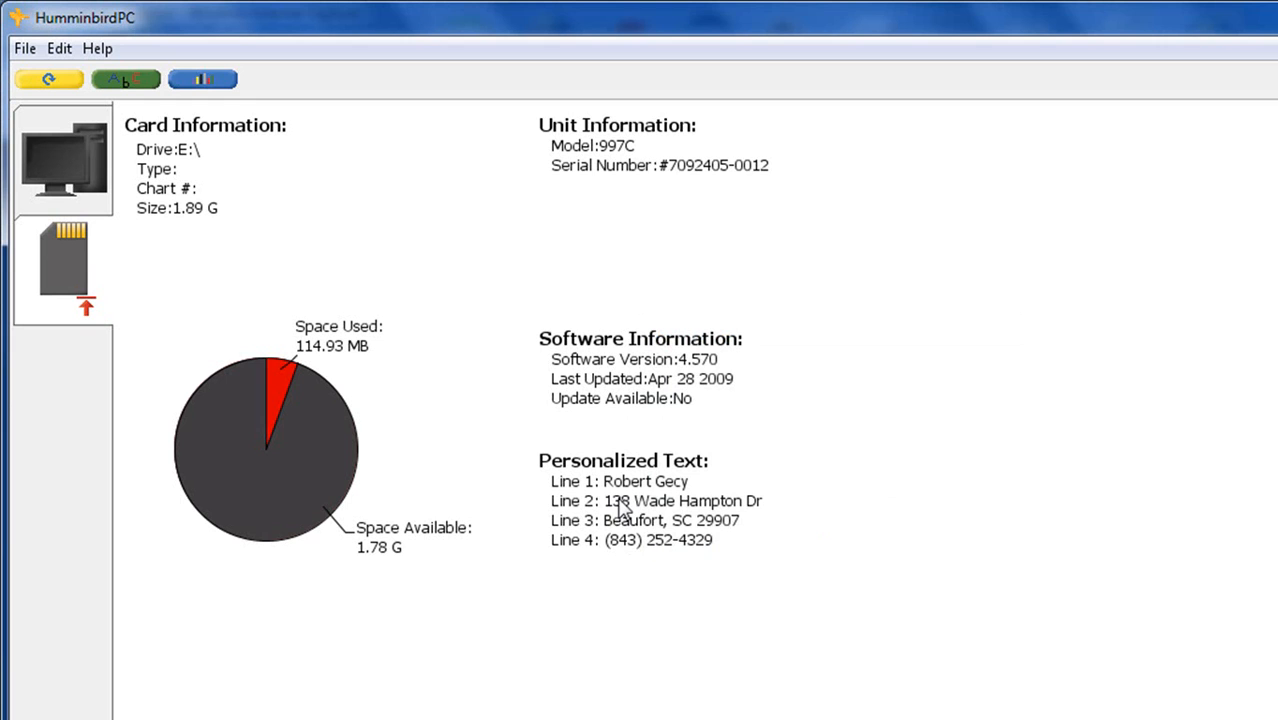
mouse_move(595, 501)
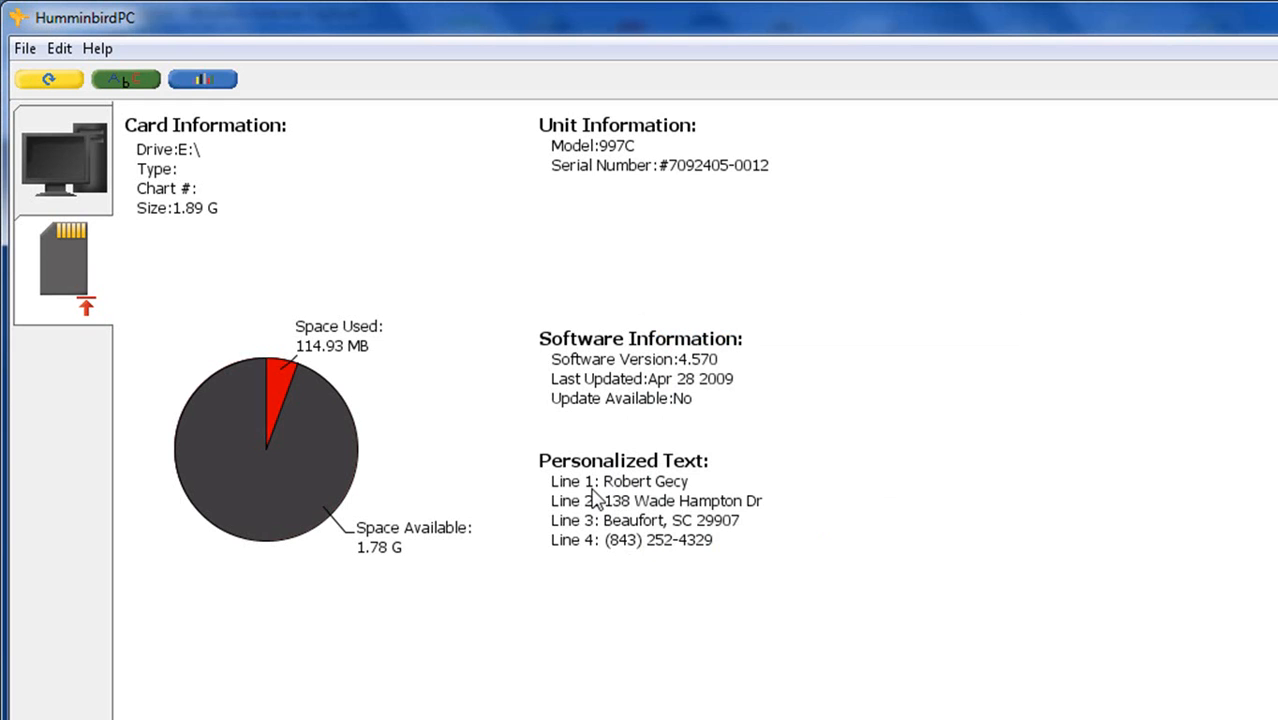
mouse_move(378, 382)
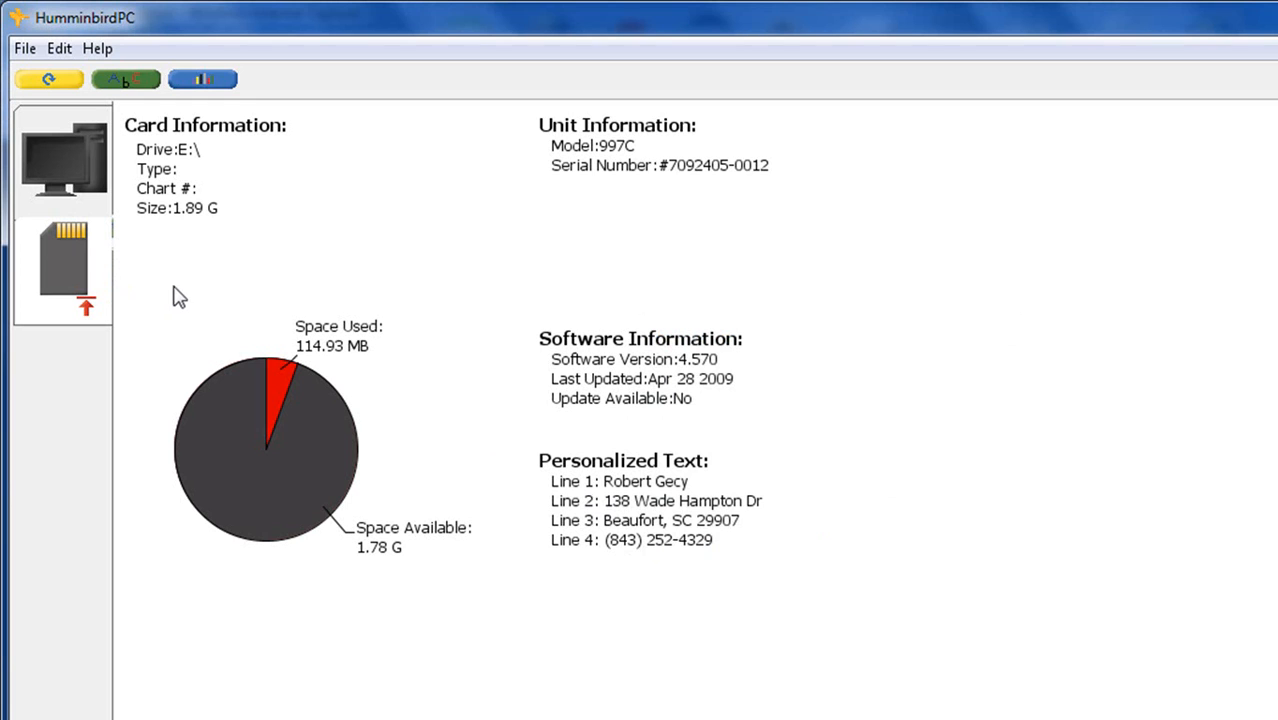
mouse_move(170, 278)
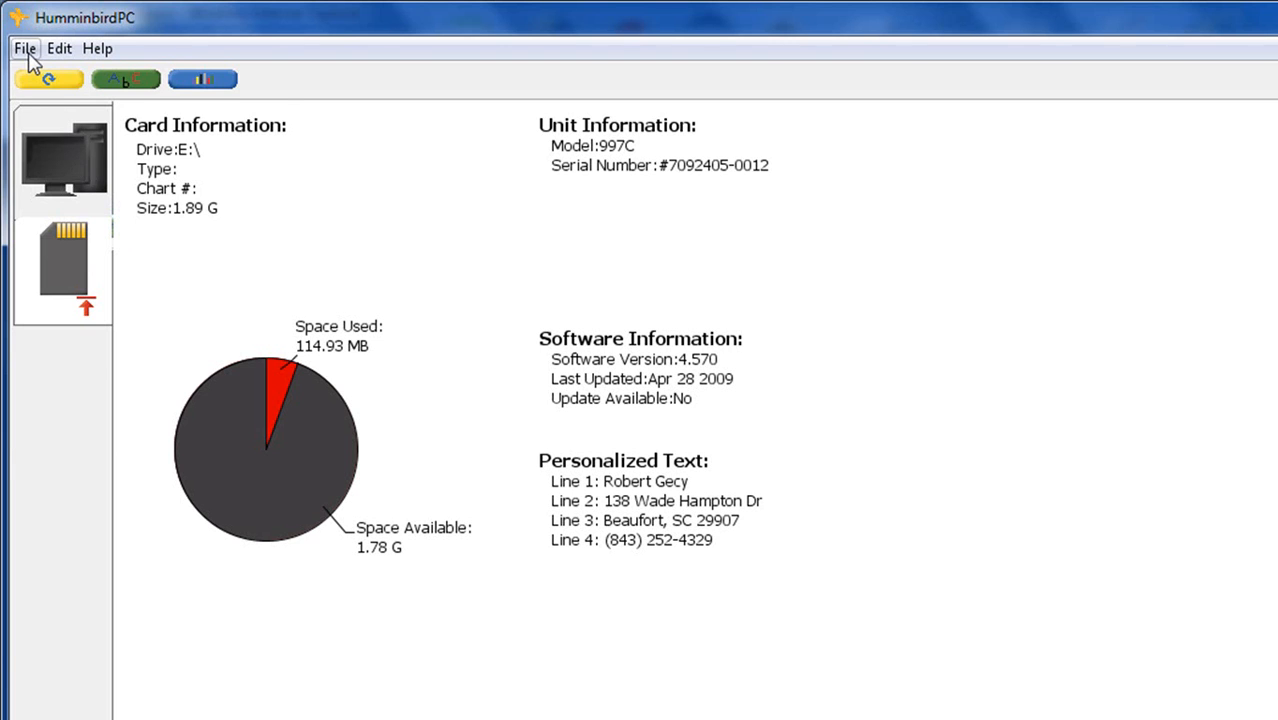
Step: Choose File > Update > E:\ to launch the Software Update Wizard
click(24, 48)
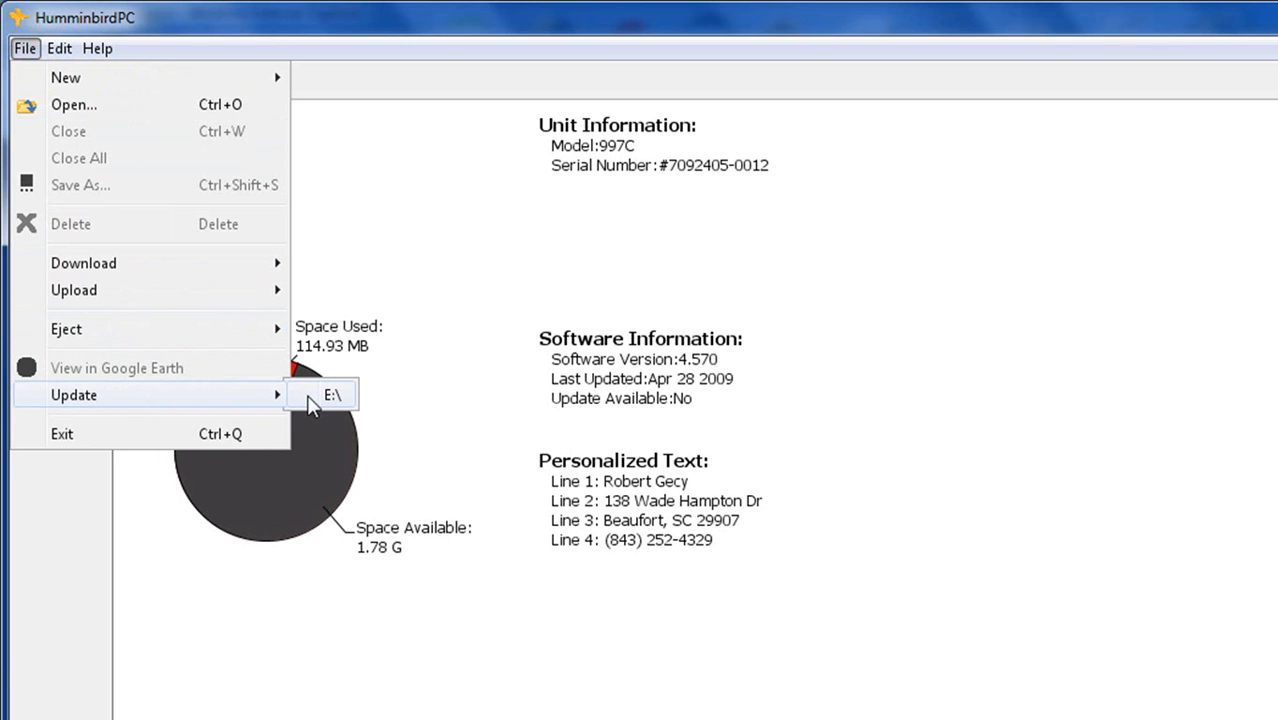
click(334, 394)
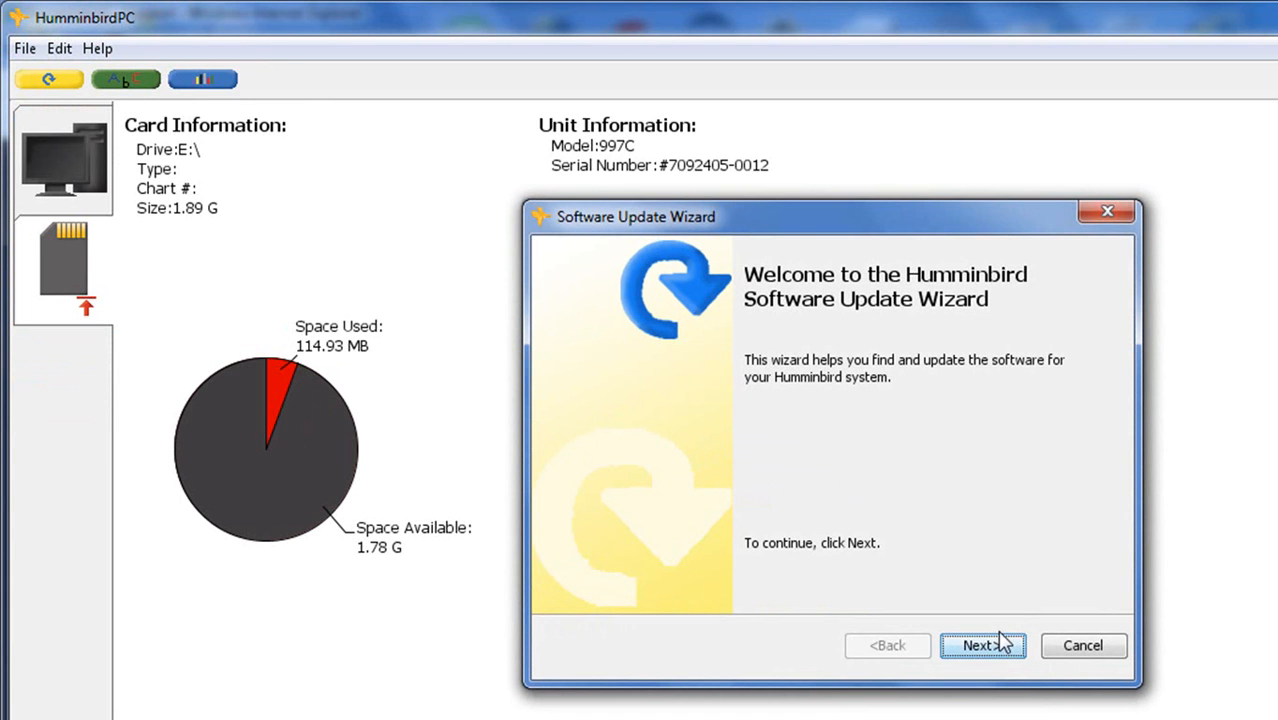
Step: Advance past the update wizard's welcome page and browse for a saved update file
click(982, 645)
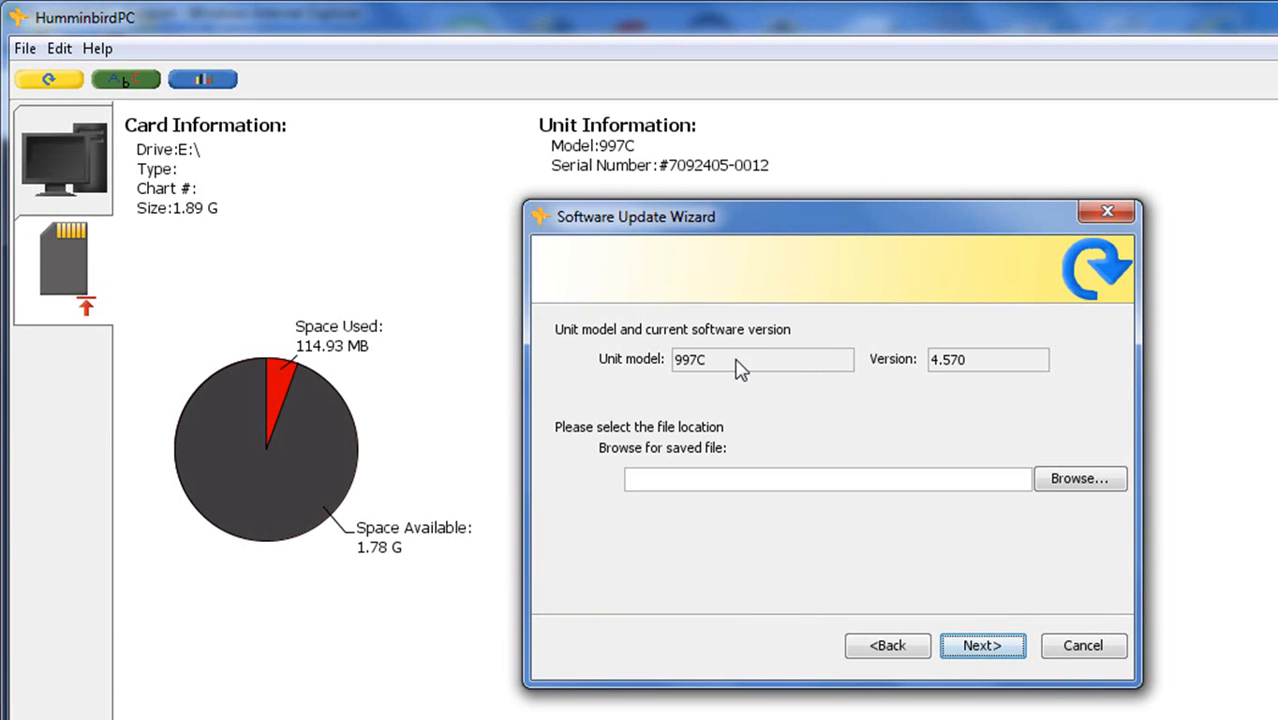
mouse_move(968, 387)
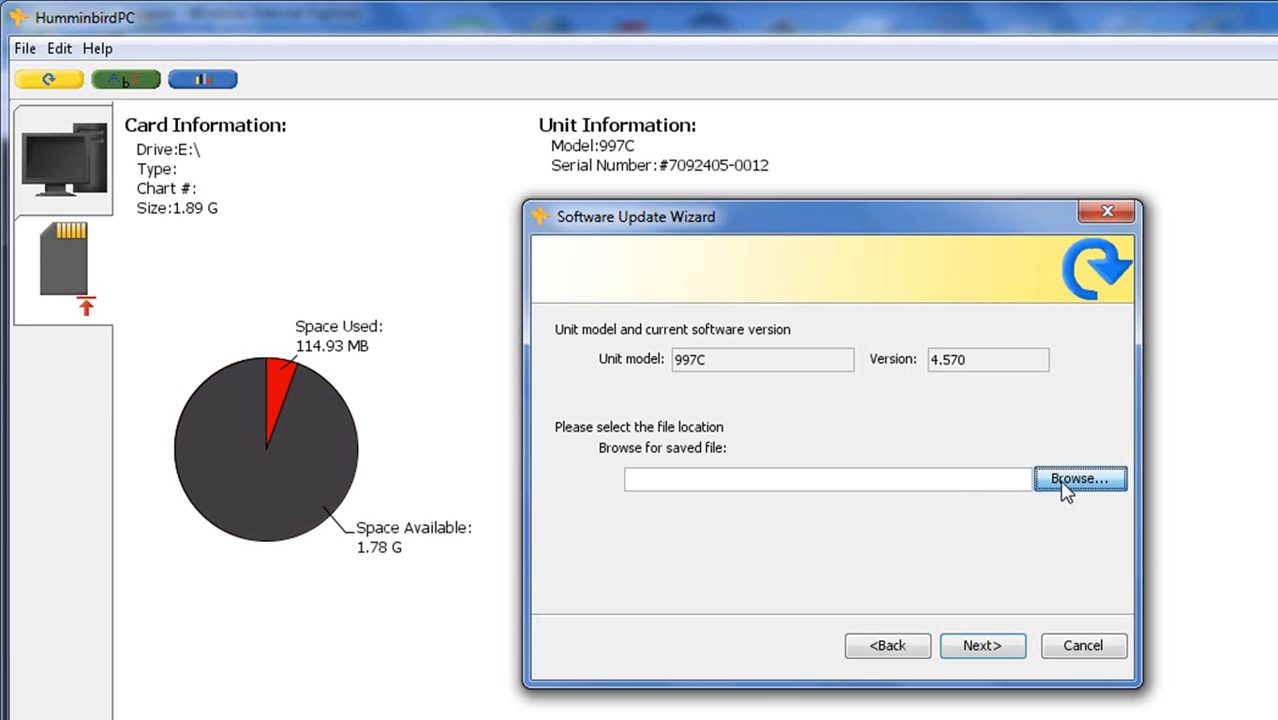
click(1079, 478)
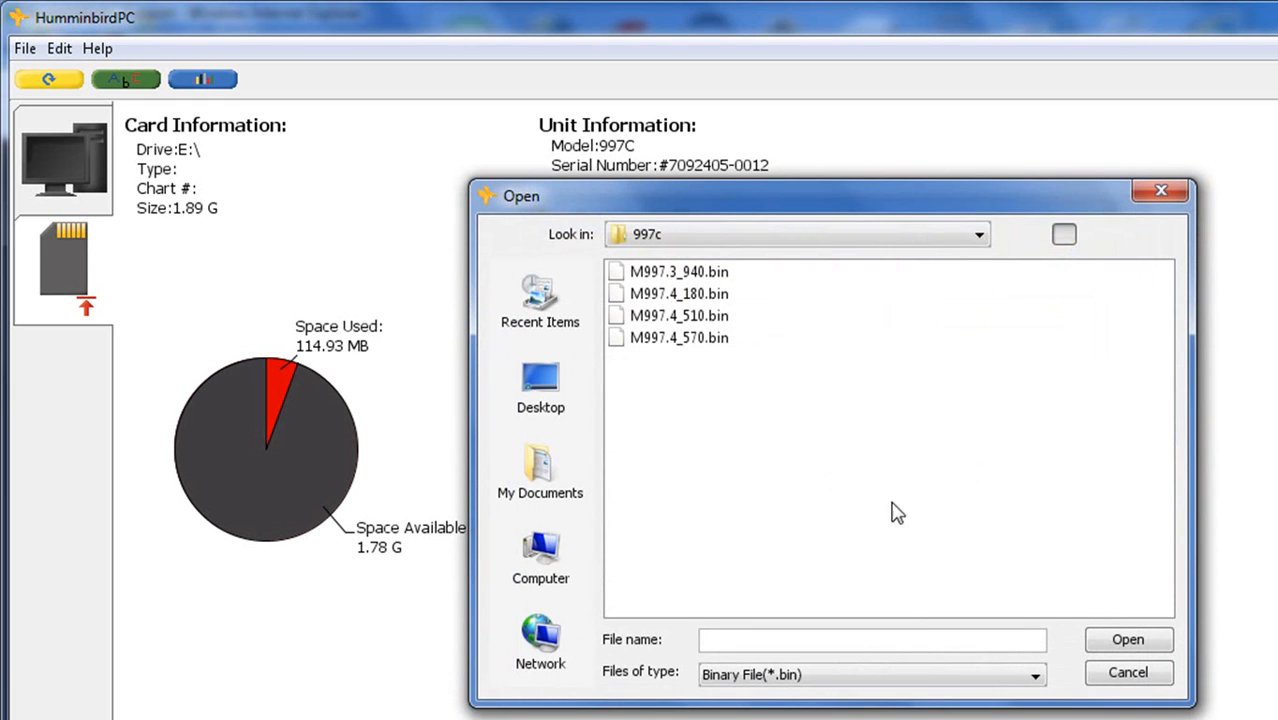
mouse_move(984, 252)
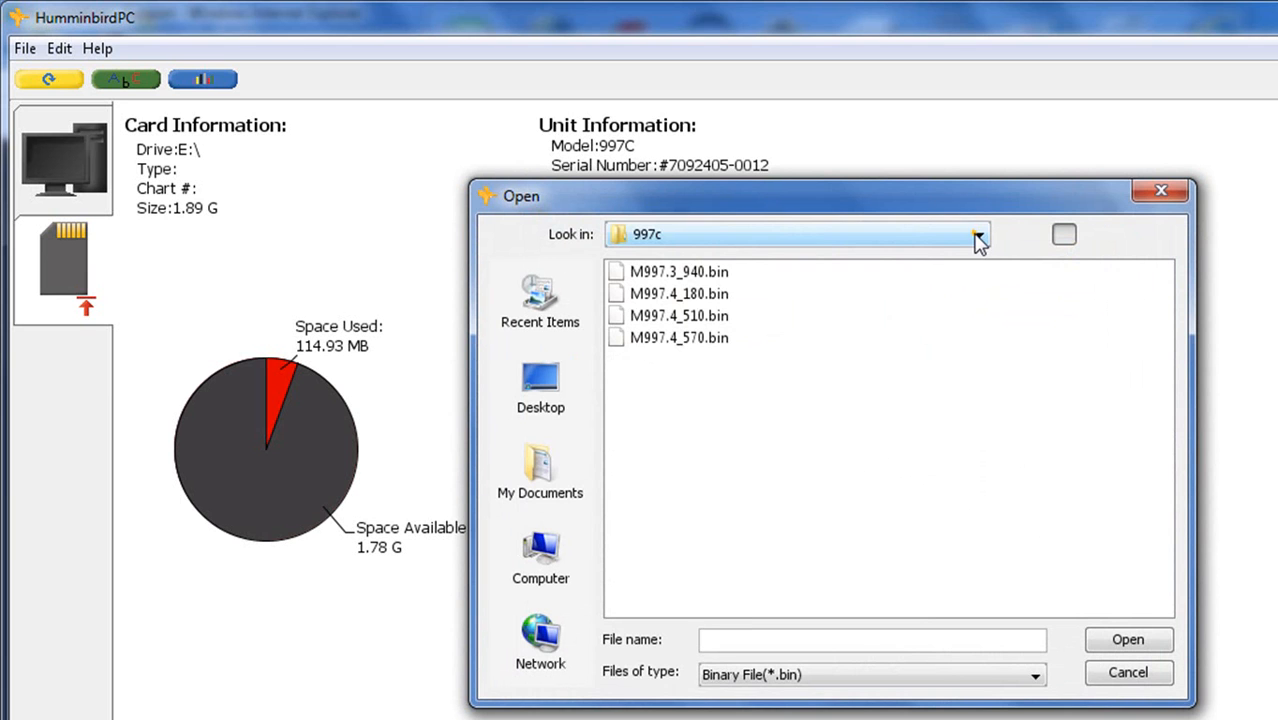
Step: Choose M997.4_750.bin from My Documents\My_HumminbirdPC as the update file
click(979, 234)
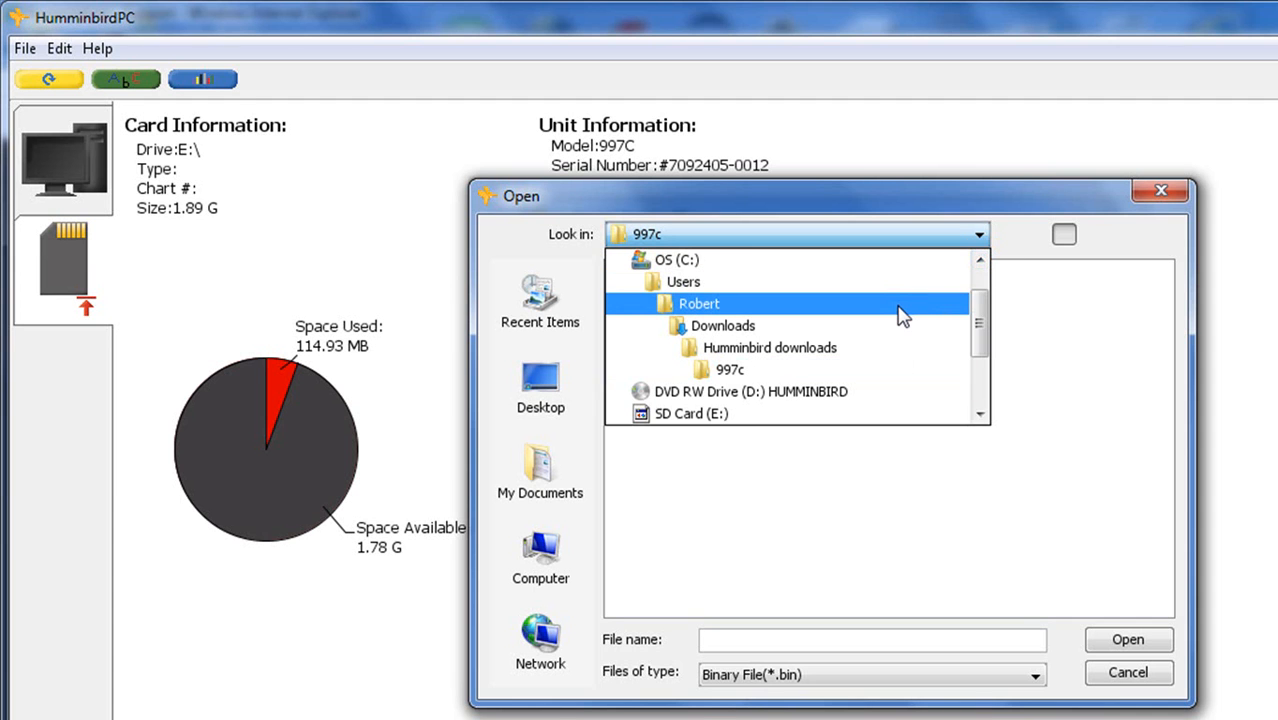
click(540, 470)
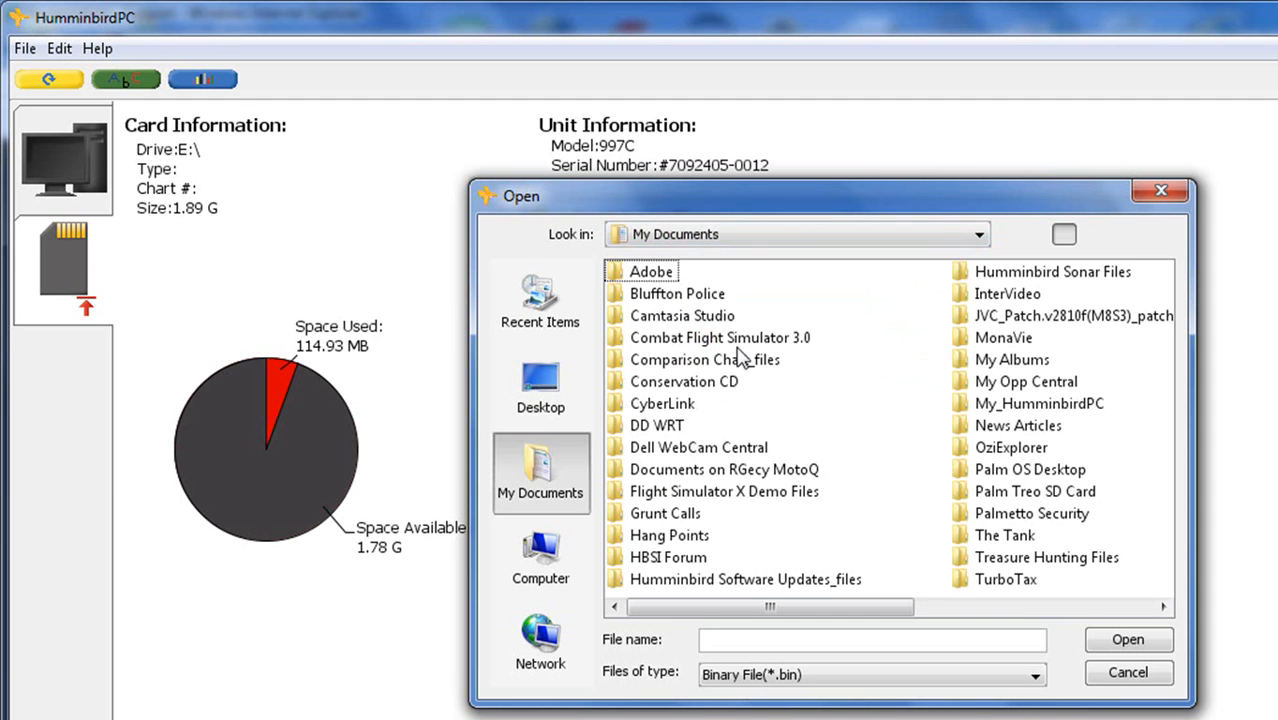
mouse_move(1030, 418)
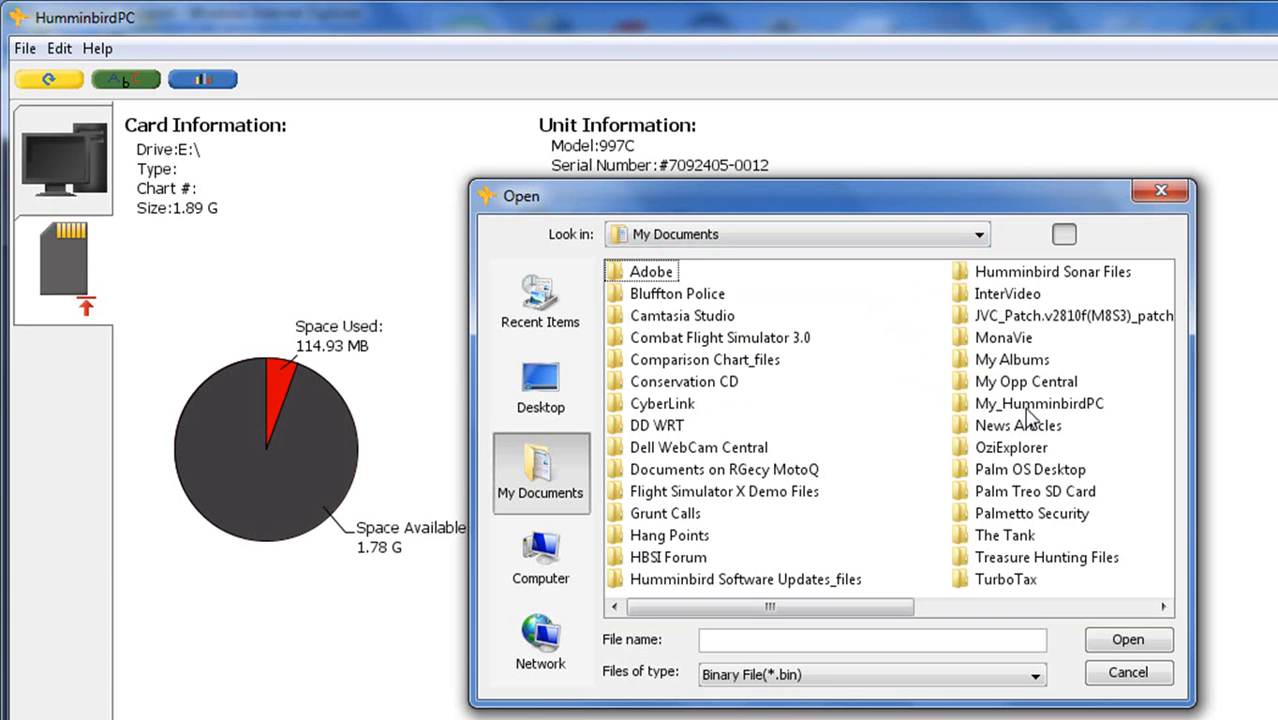
double_click(1039, 403)
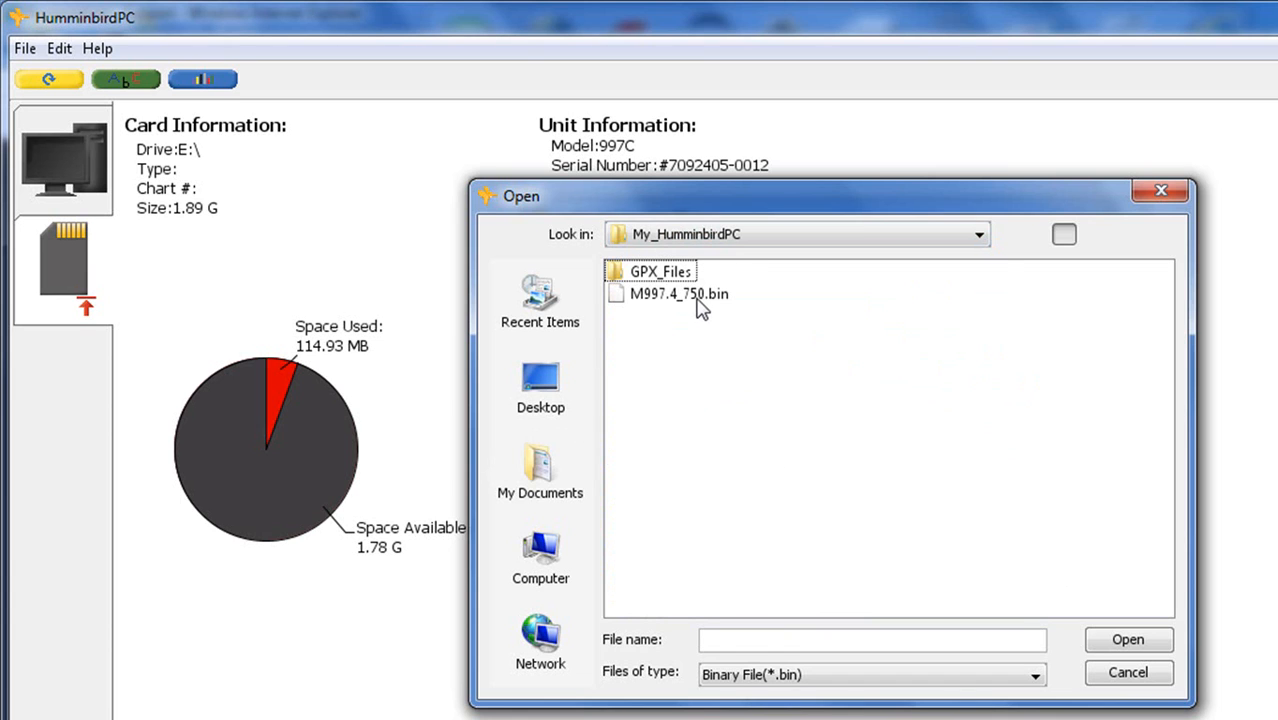
click(679, 293)
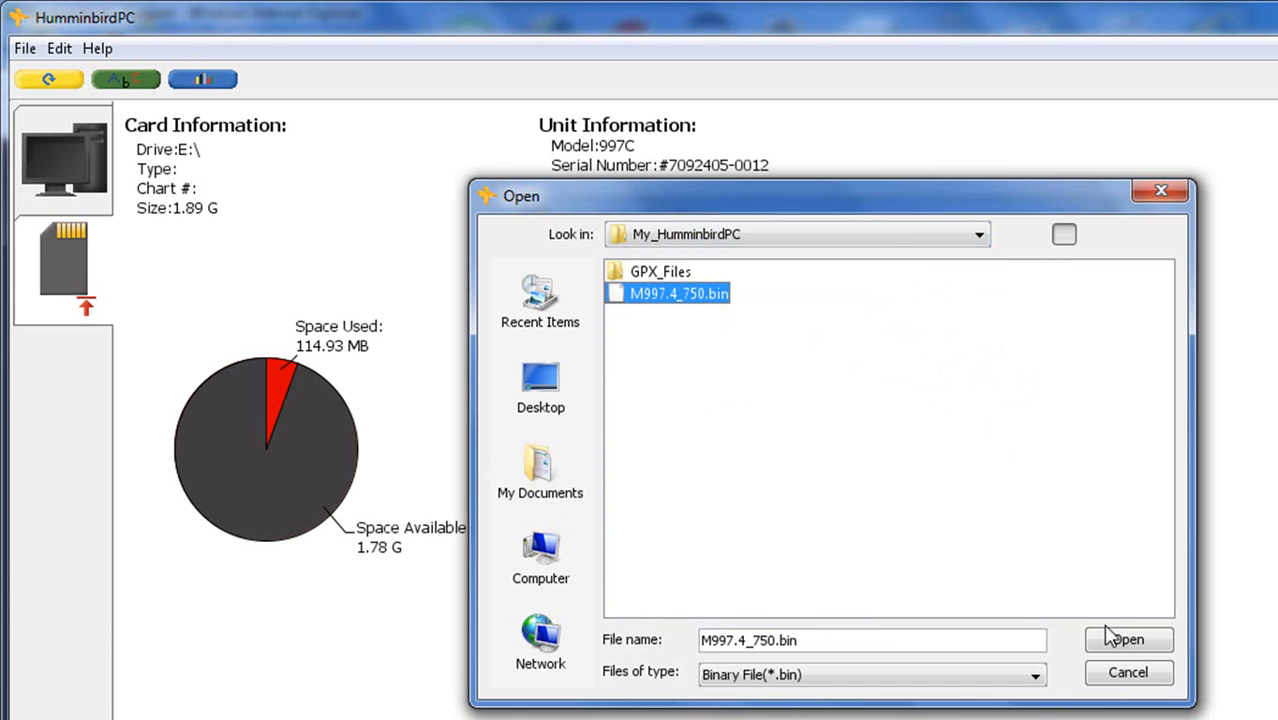
click(1128, 640)
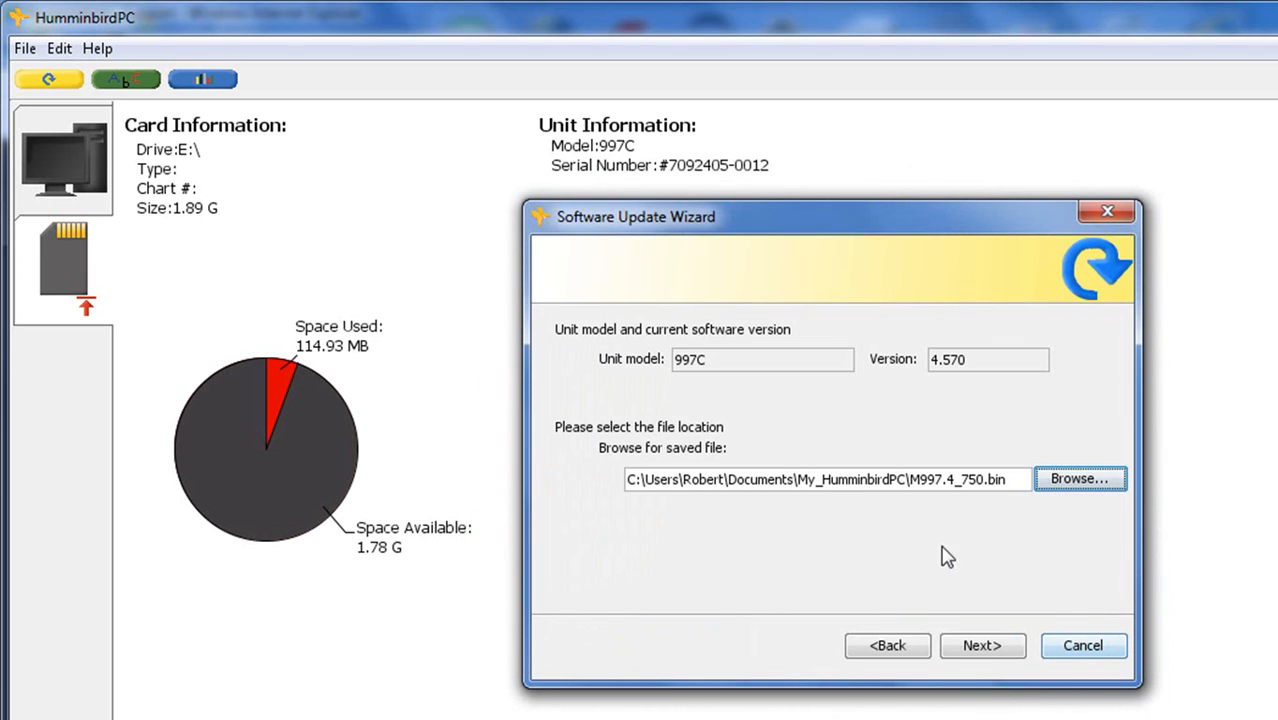
mouse_move(955, 585)
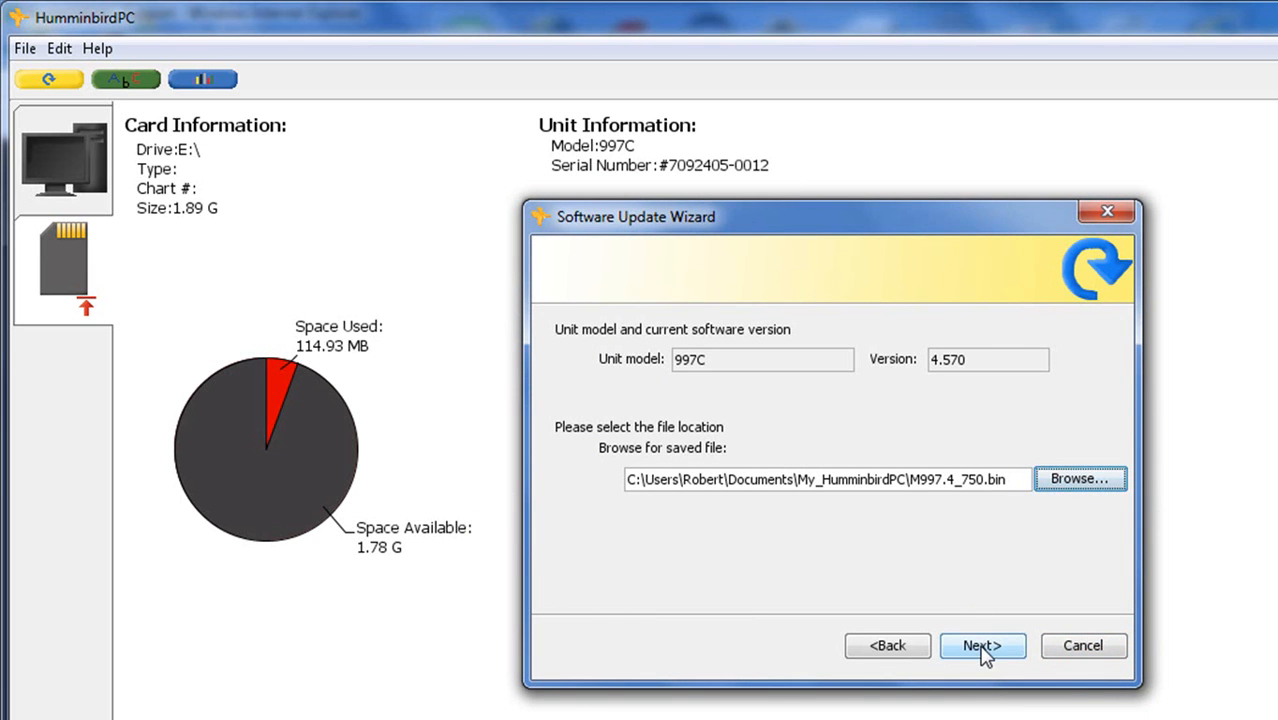
Step: Upload M997.4_750.bin to the SD card and close the wizard once done
click(982, 645)
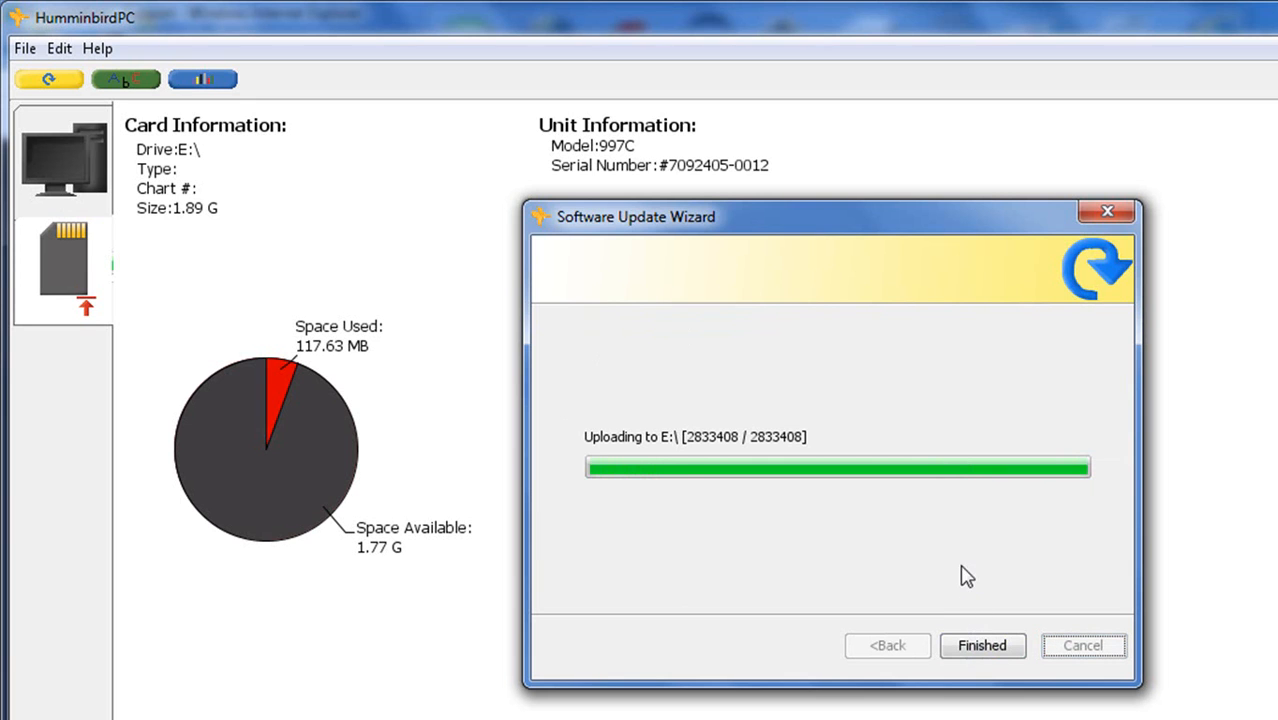
mouse_move(757, 488)
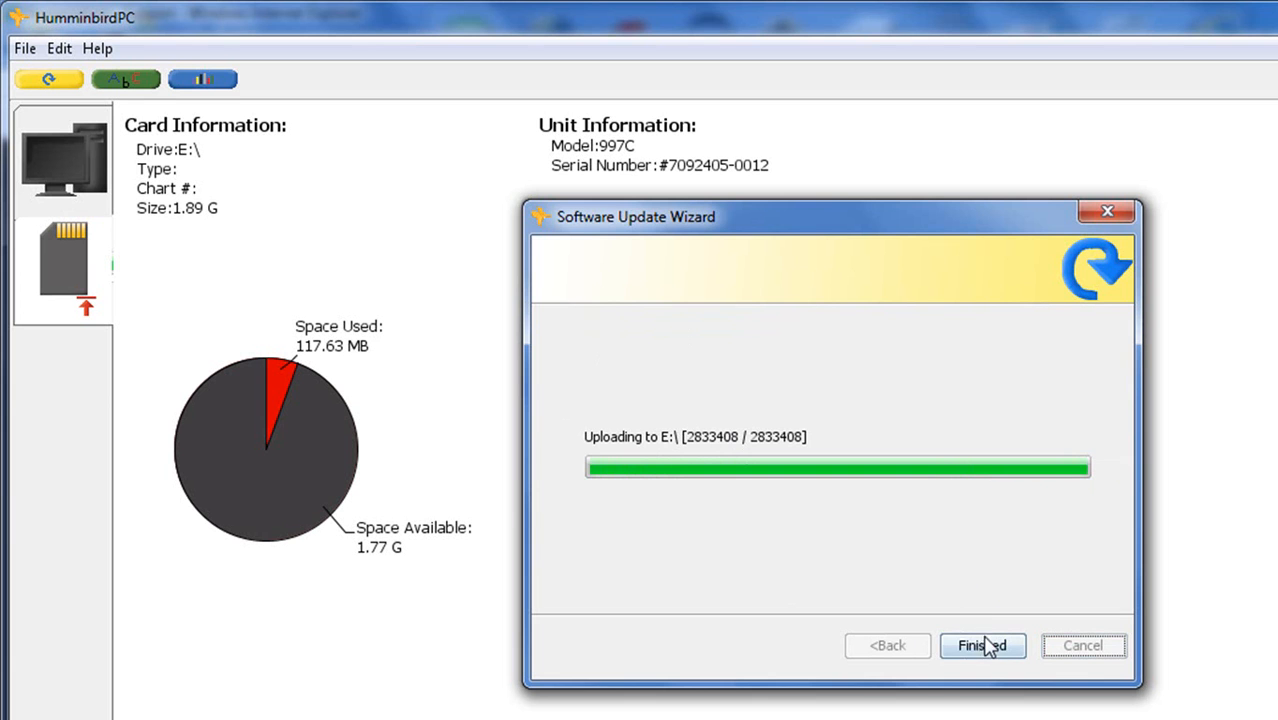
click(982, 645)
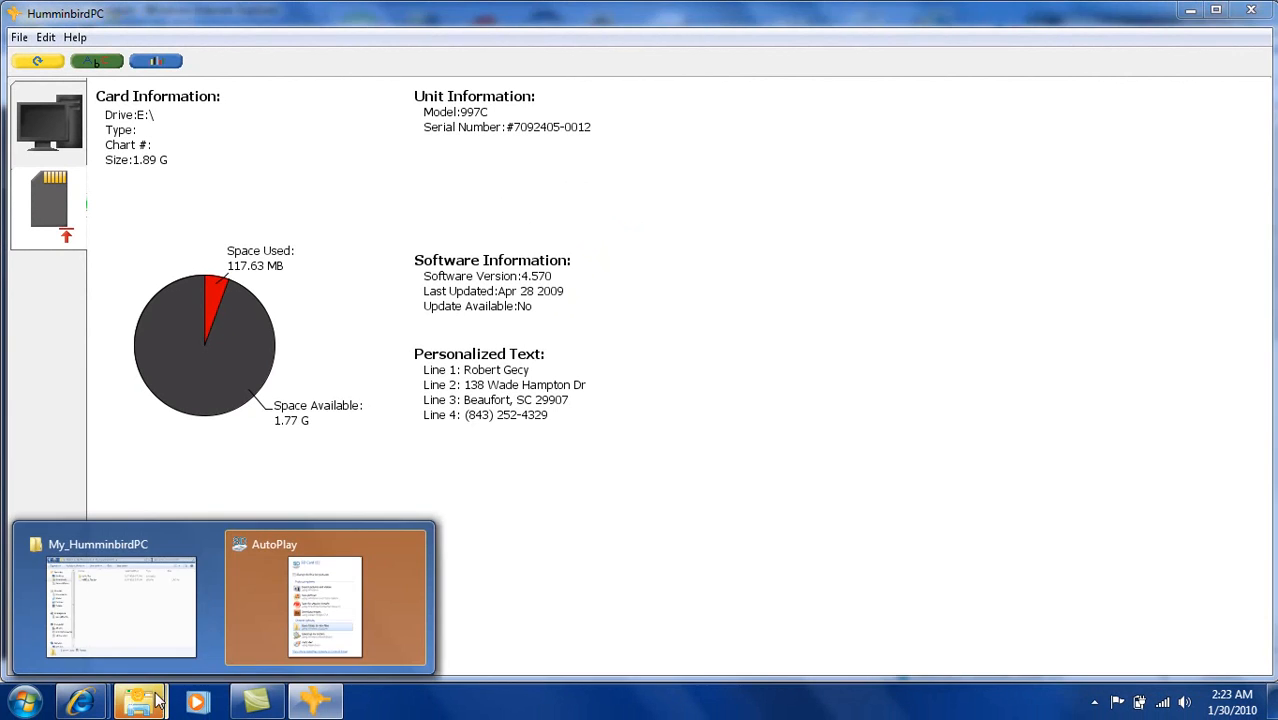
Step: Open the SD card (E:) folder from the AutoPlay window to view its files
click(325, 600)
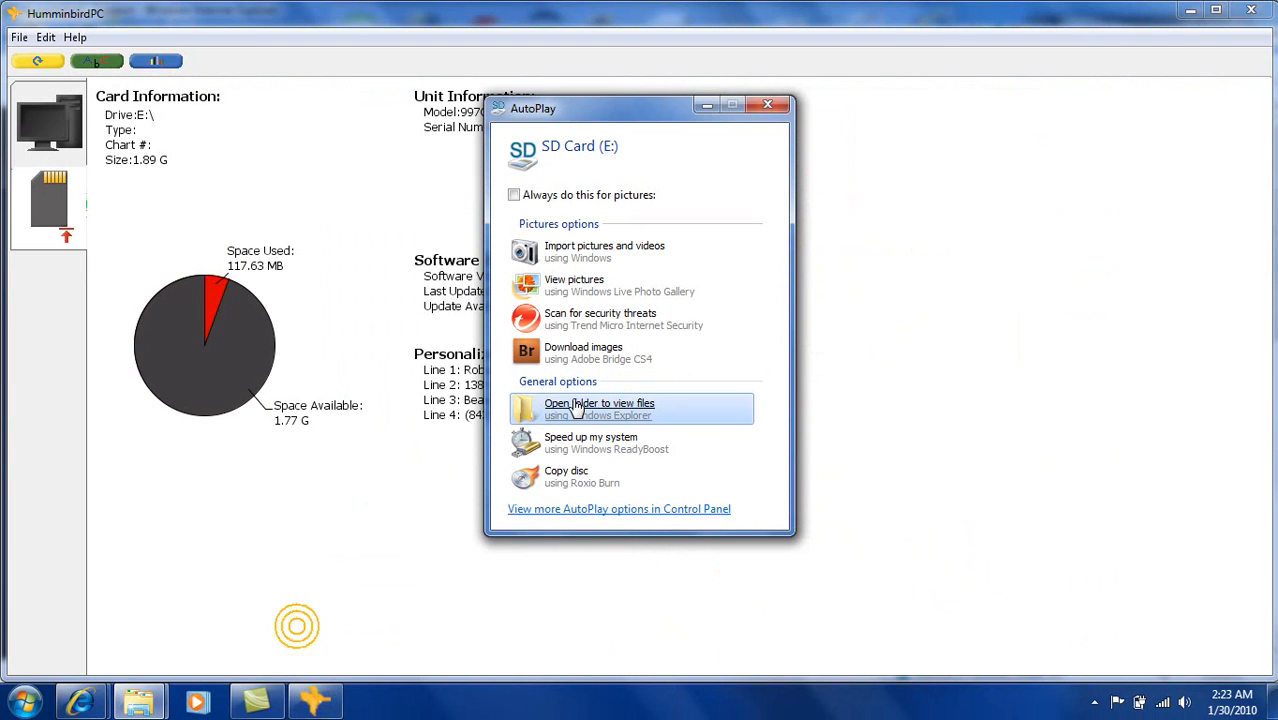
click(599, 408)
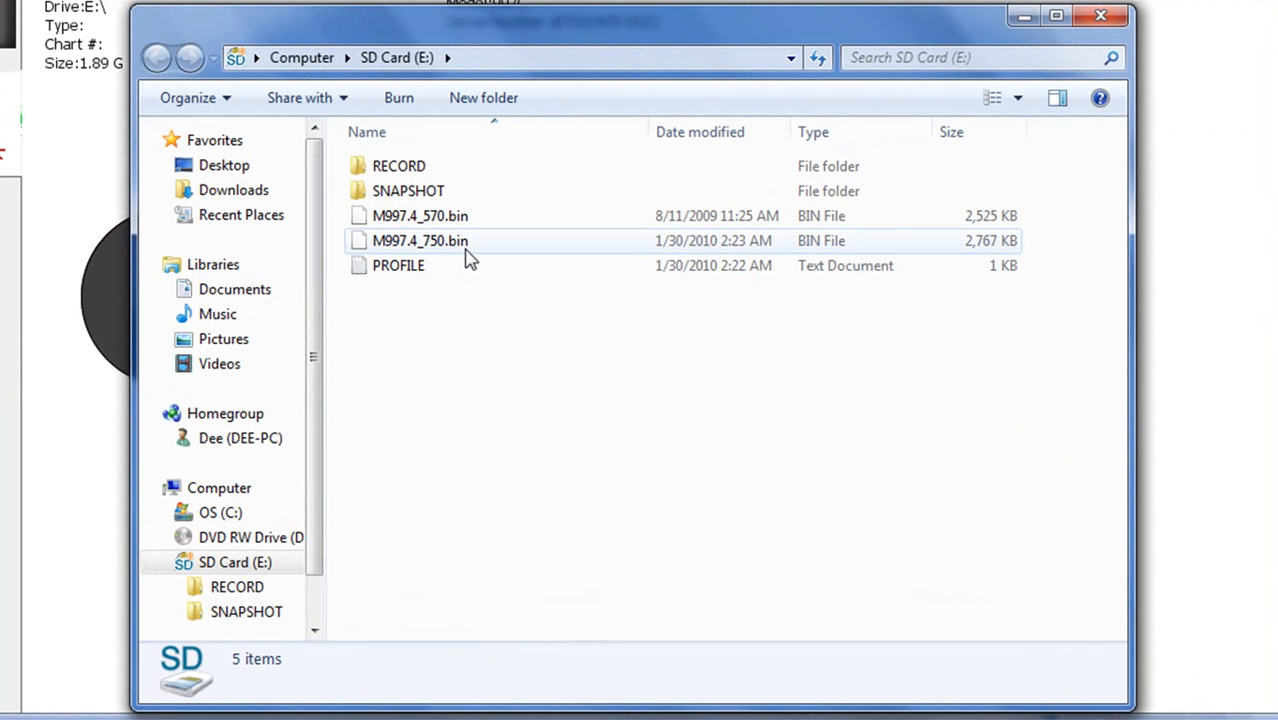
mouse_move(490, 248)
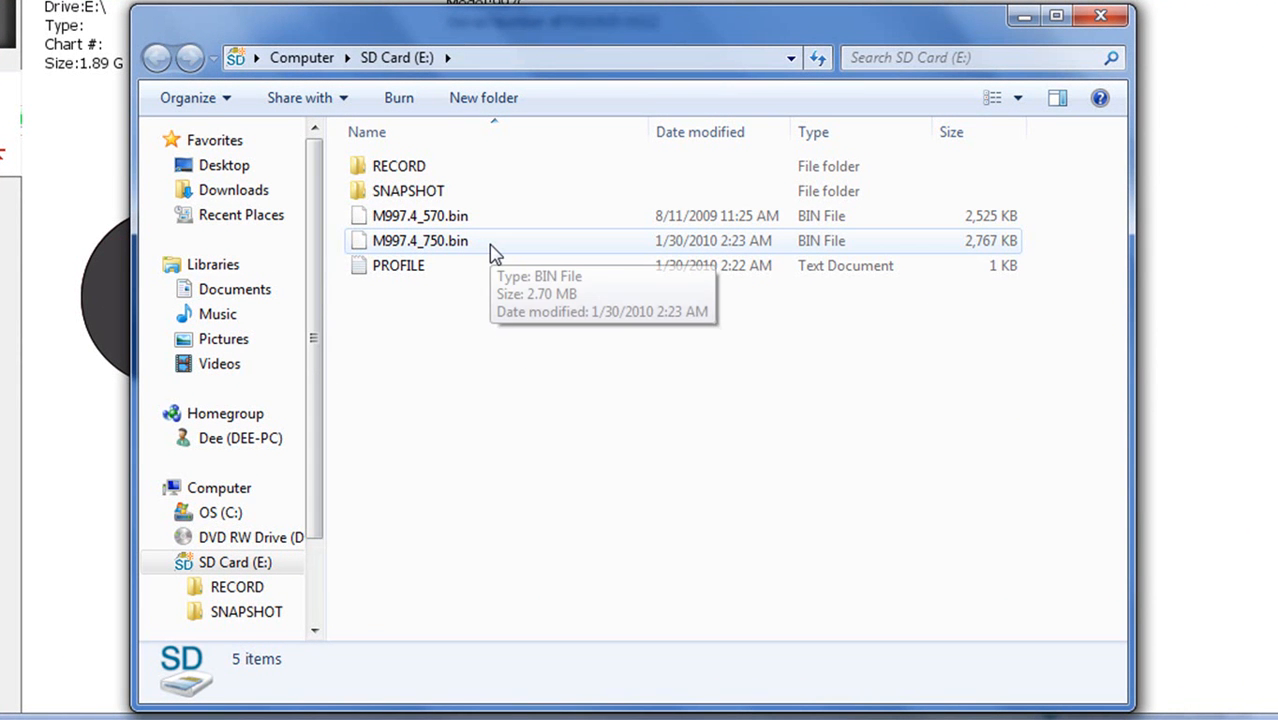
mouse_move(465, 240)
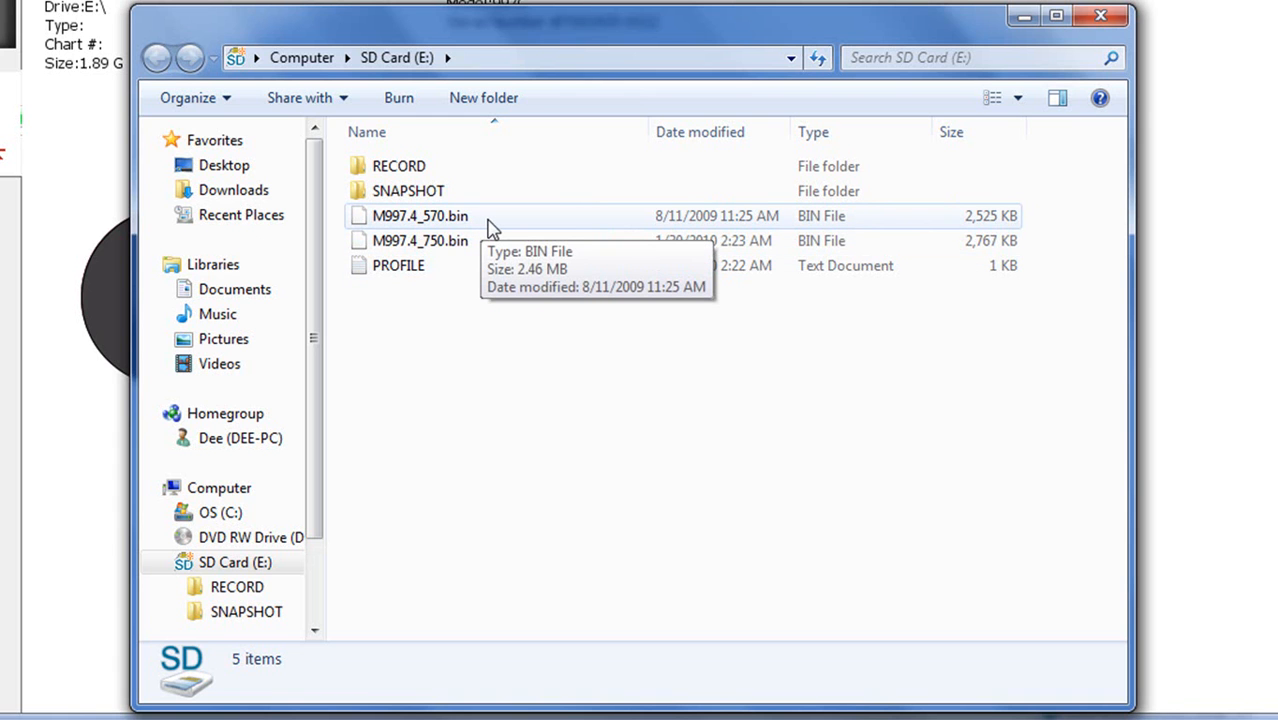
mouse_move(505, 228)
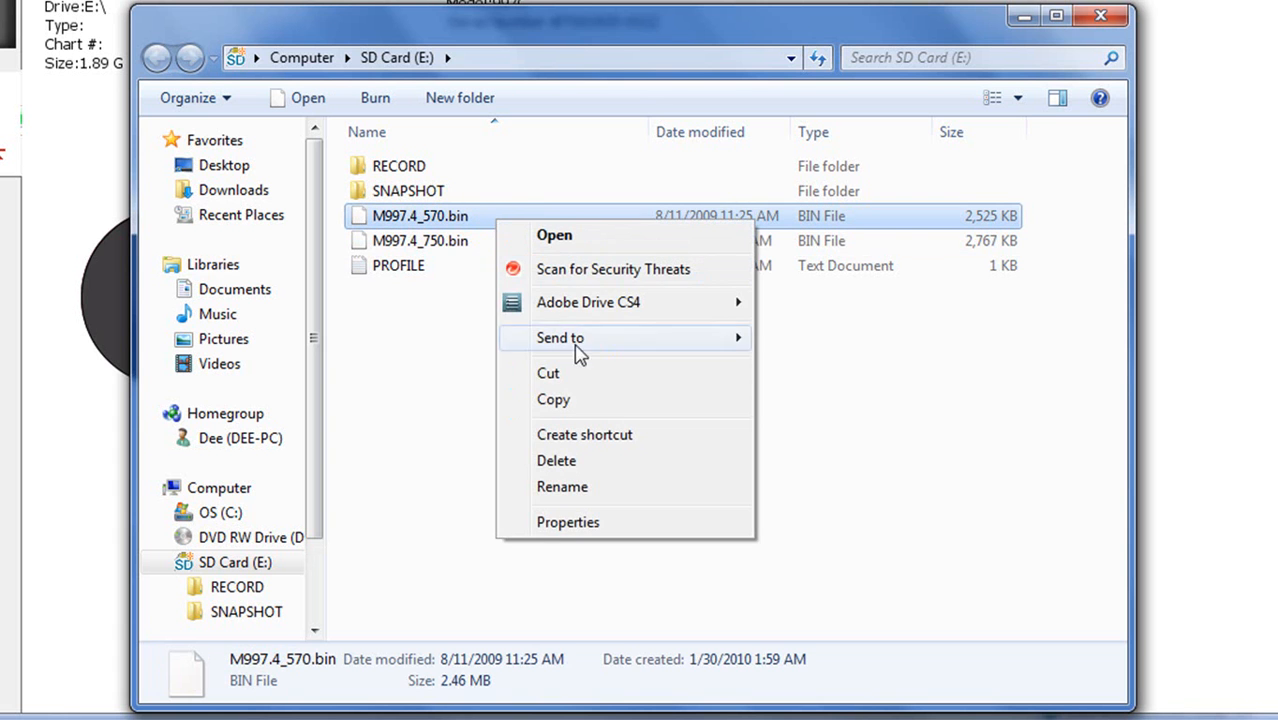
Step: Delete the old M997.4_570.bin file from the SD card
click(556, 460)
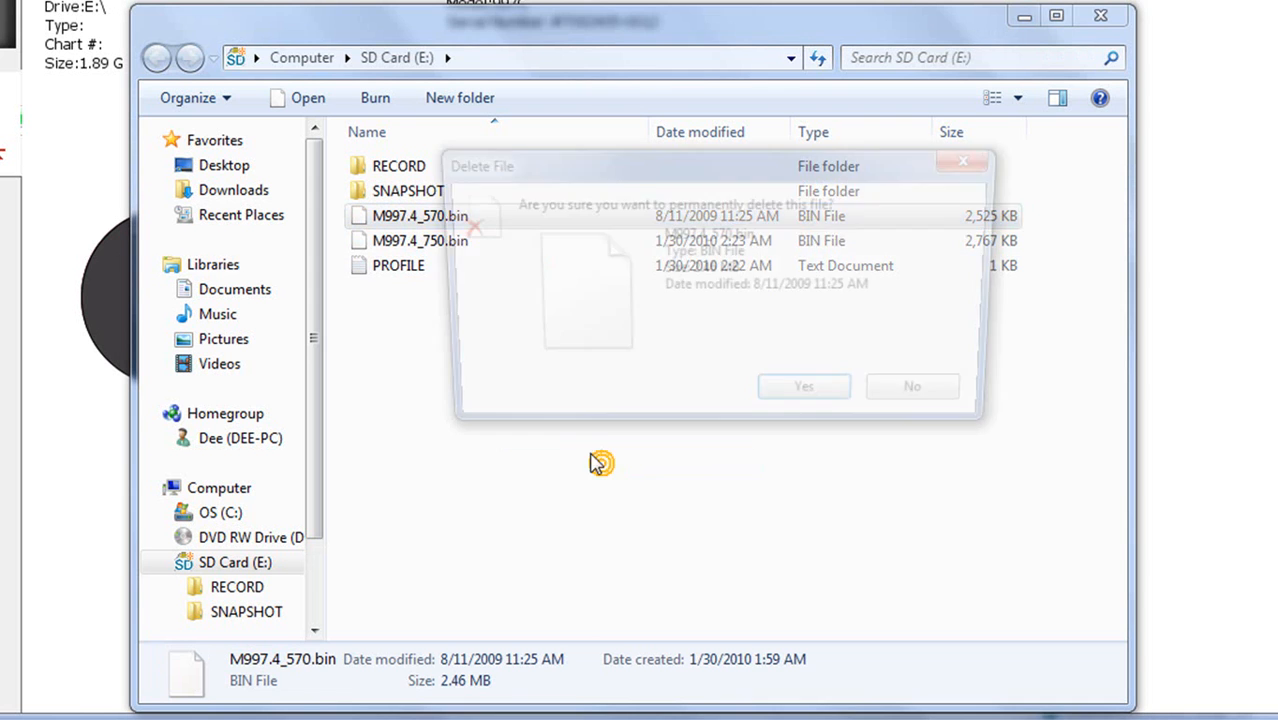
click(803, 386)
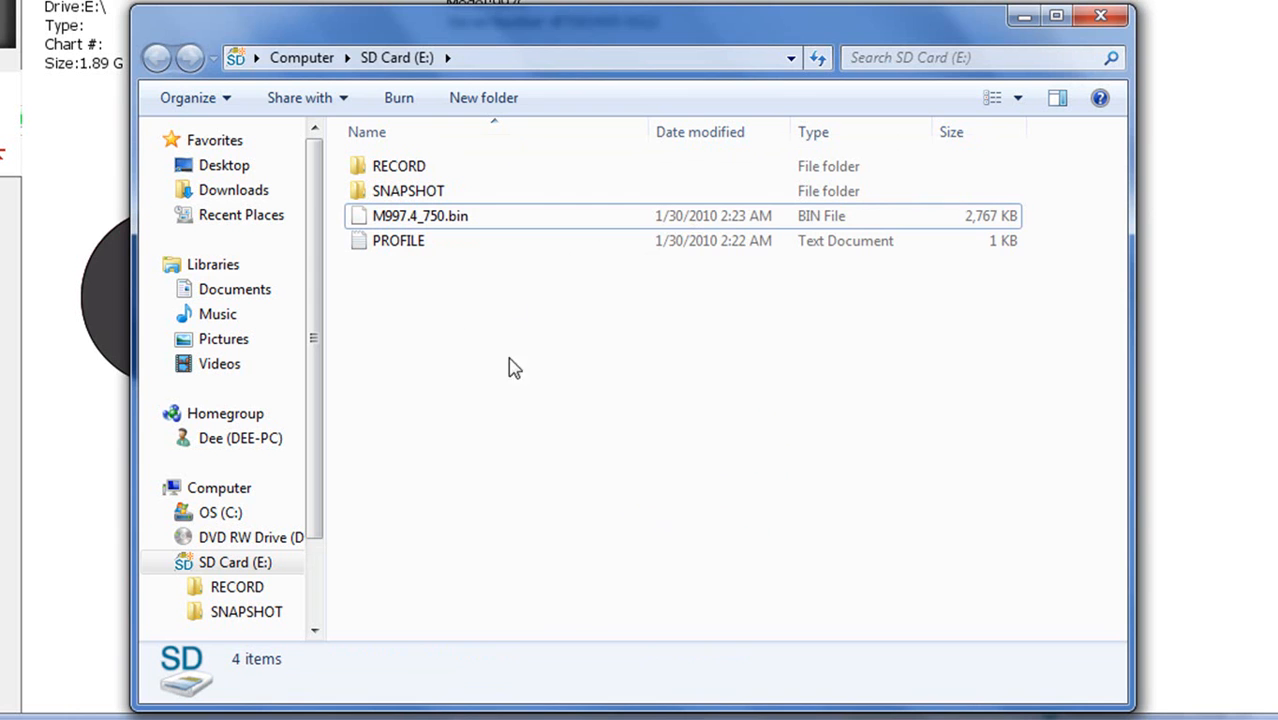
mouse_move(470, 225)
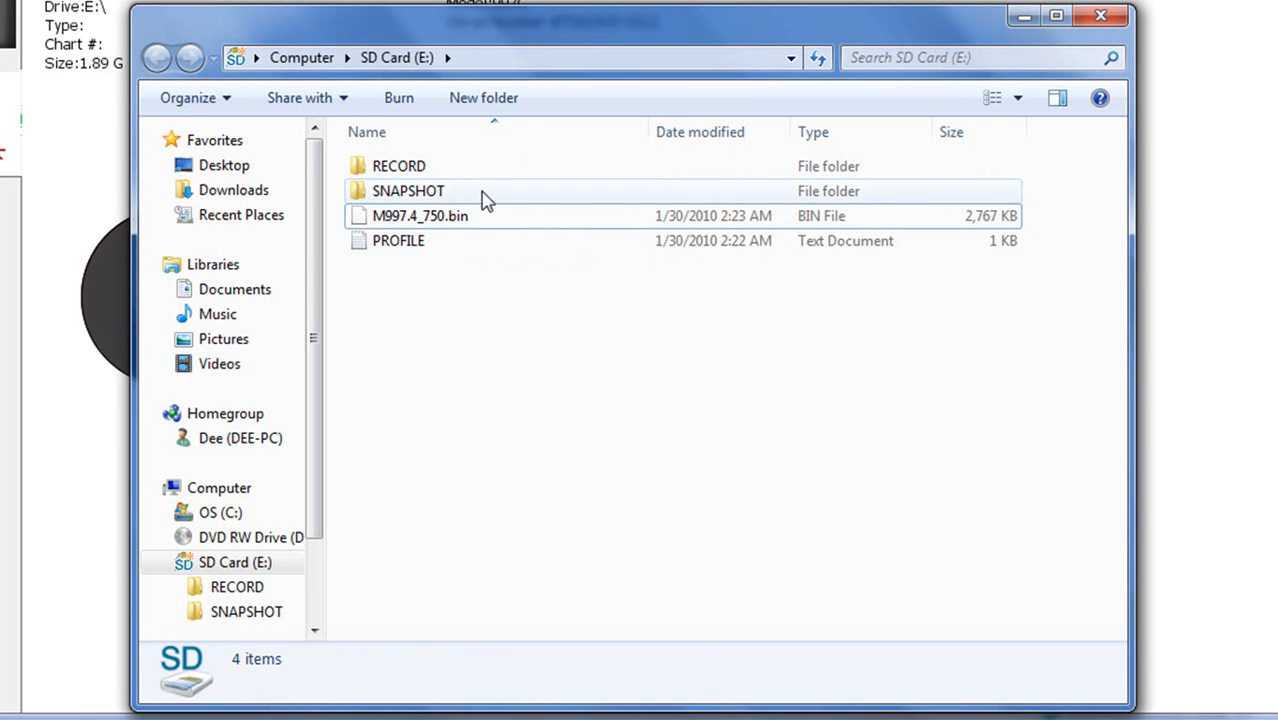
mouse_move(540, 255)
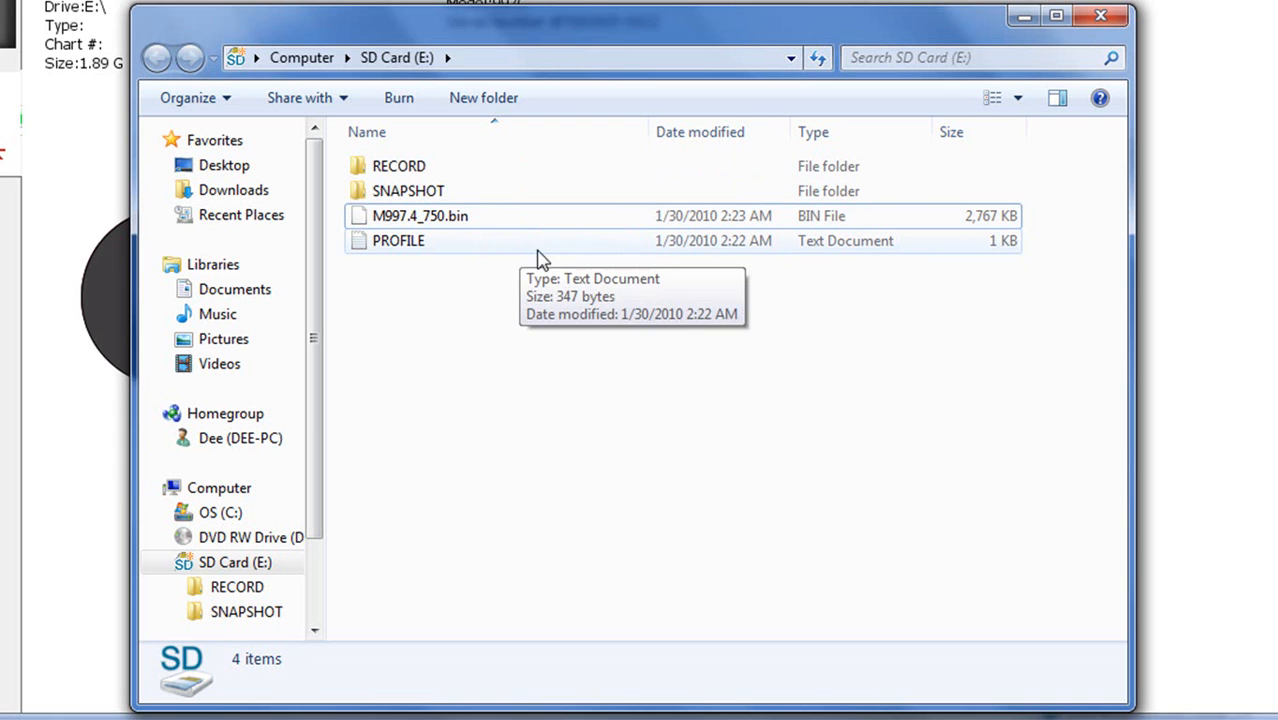
mouse_move(500, 255)
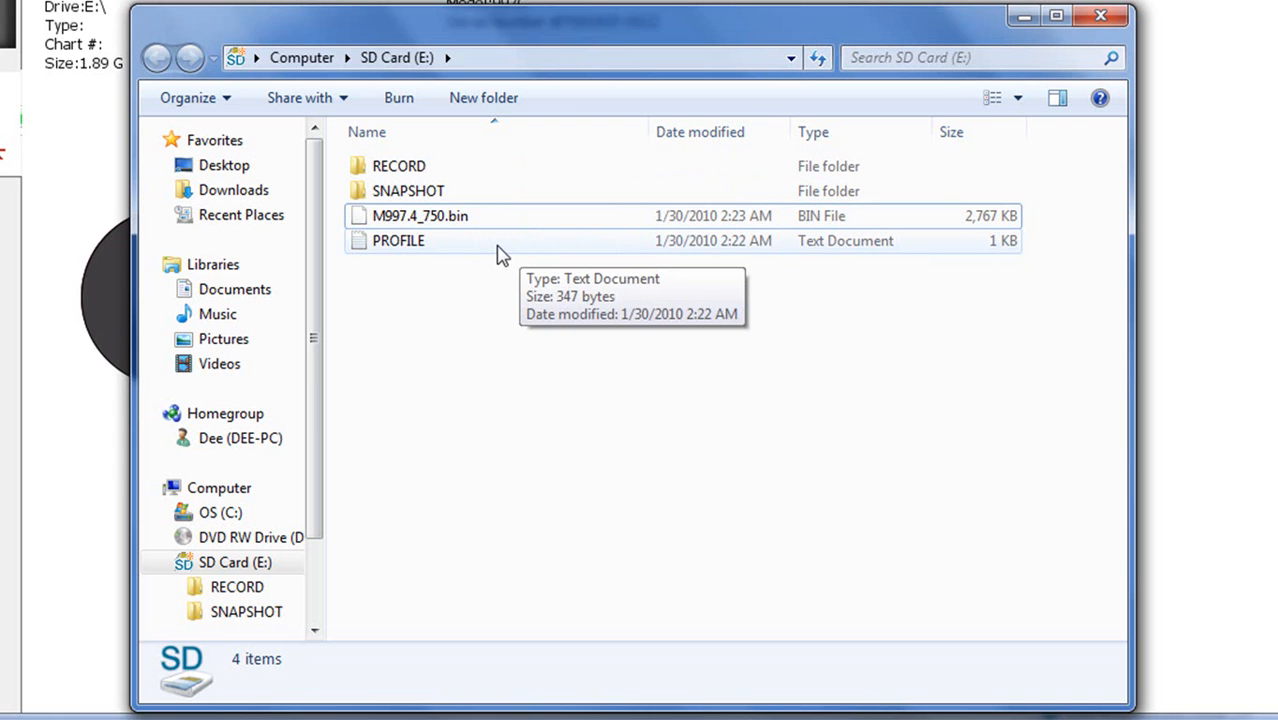
mouse_move(443, 331)
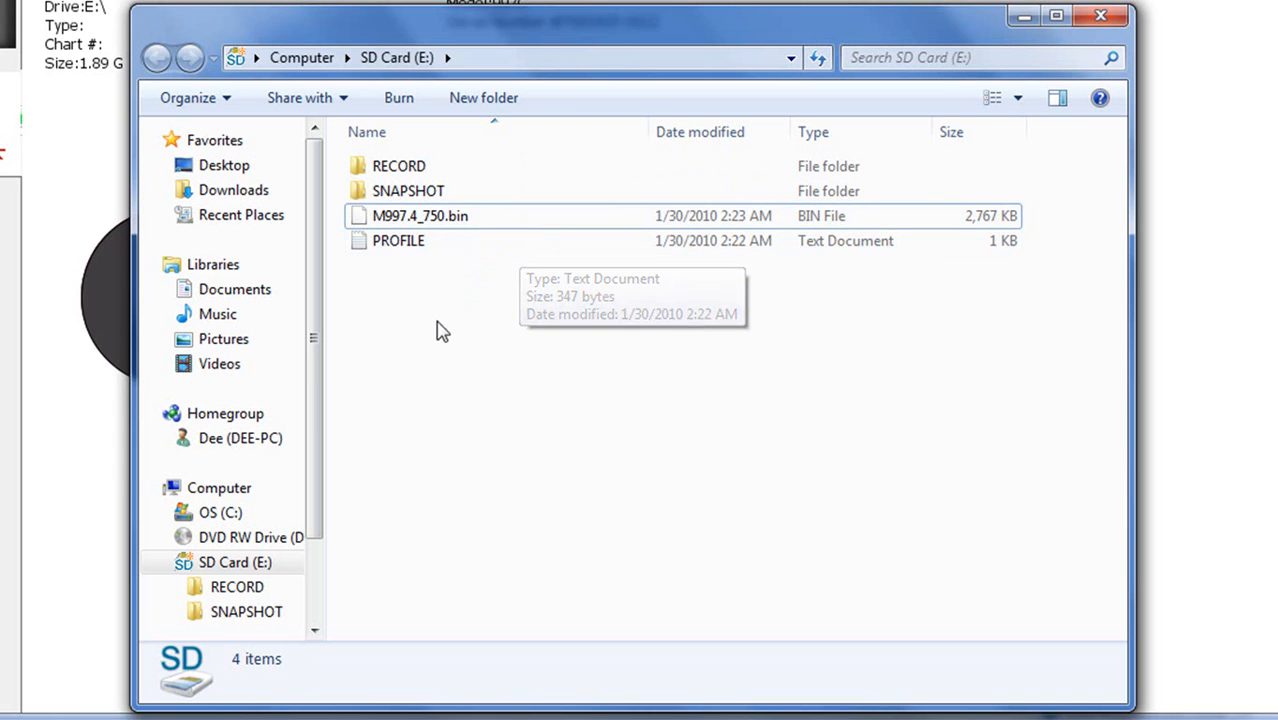
mouse_move(470, 375)
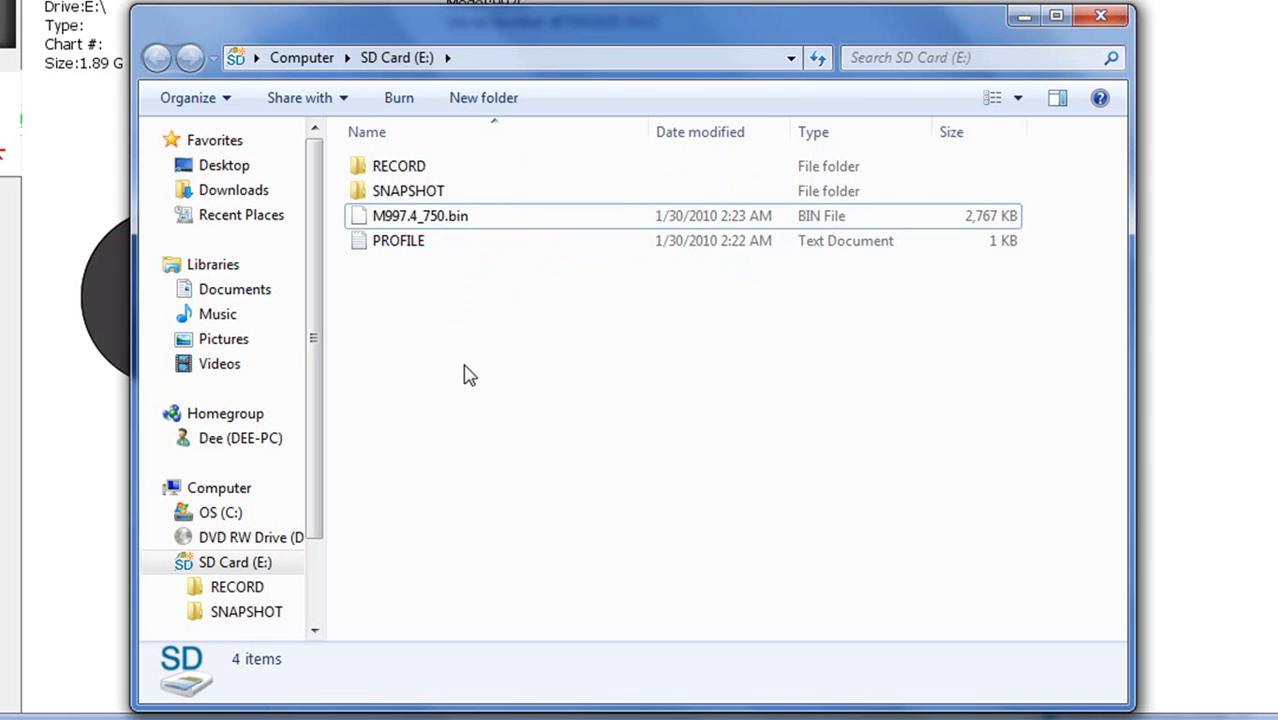
mouse_move(535, 385)
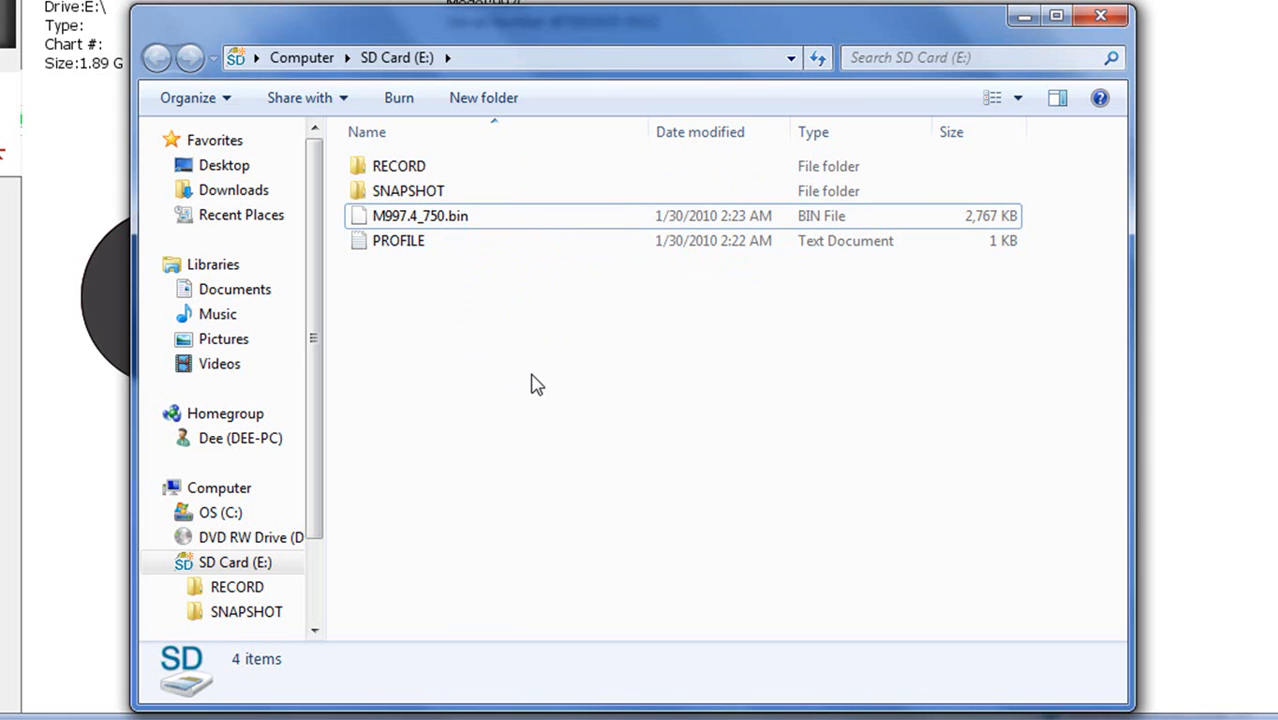